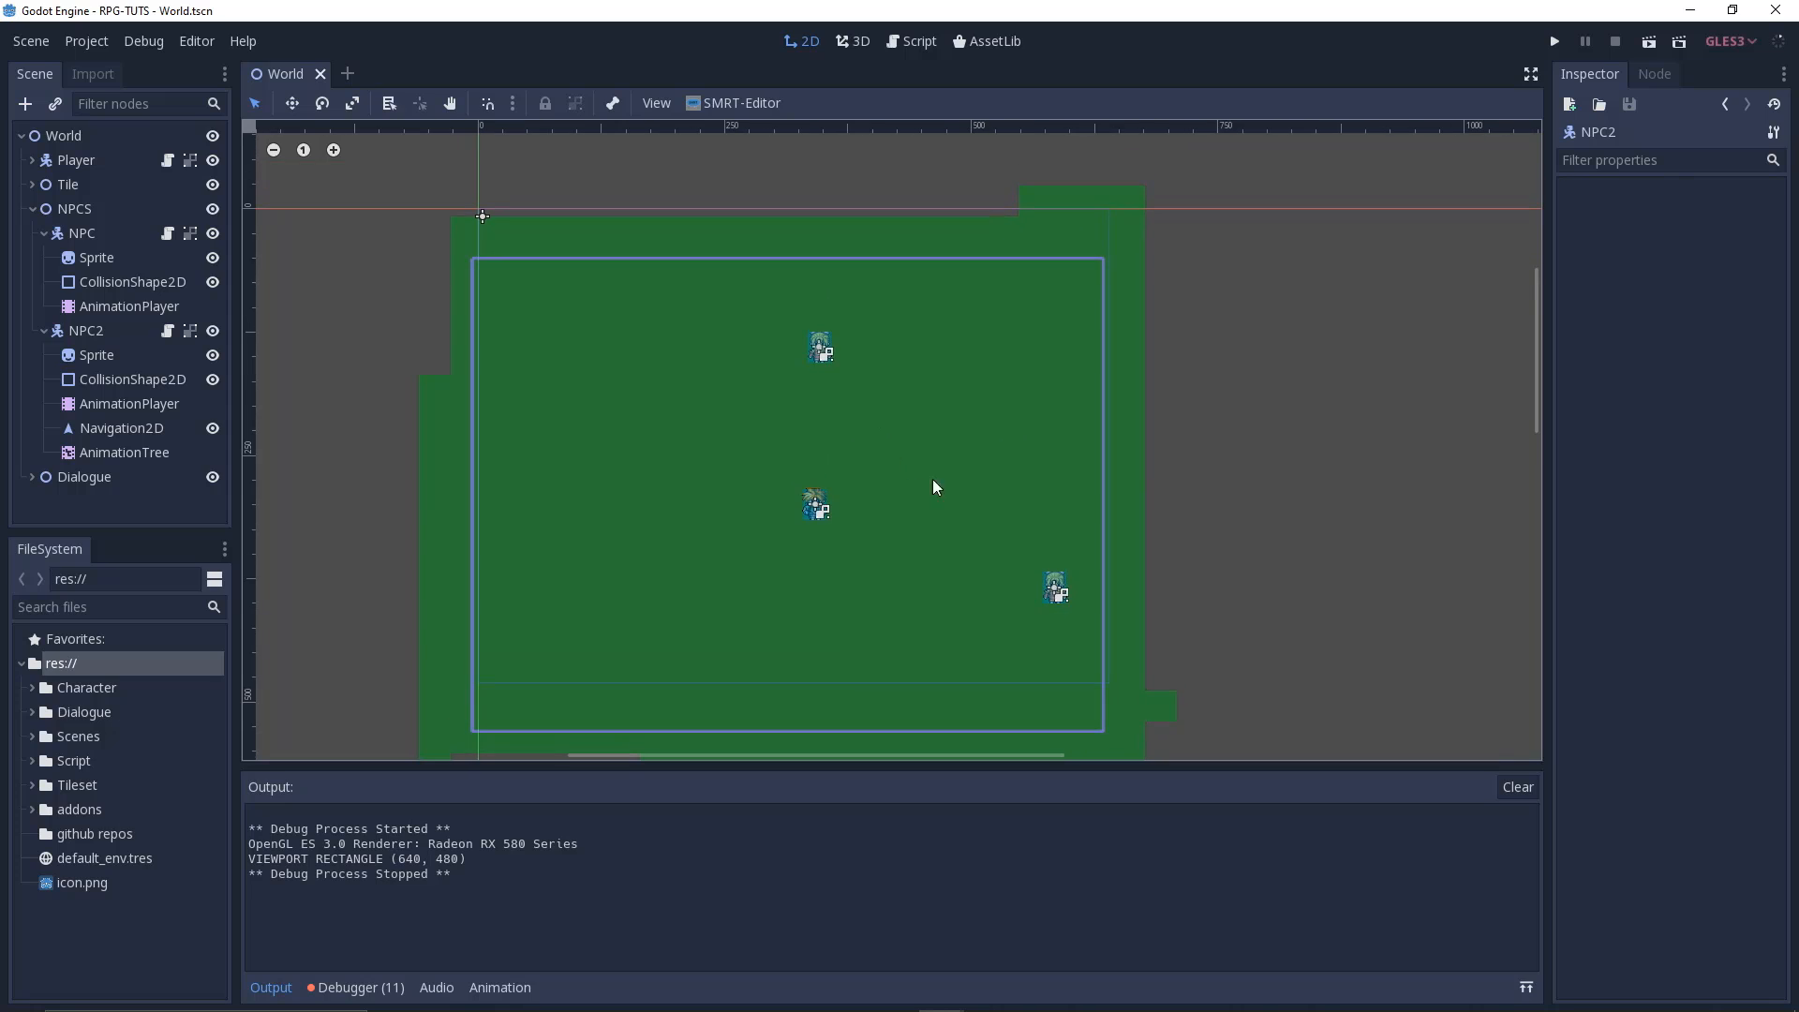
Save the World scene, launch the game, then close the running game window
{"action": "key", "text": "ctrl+s"}
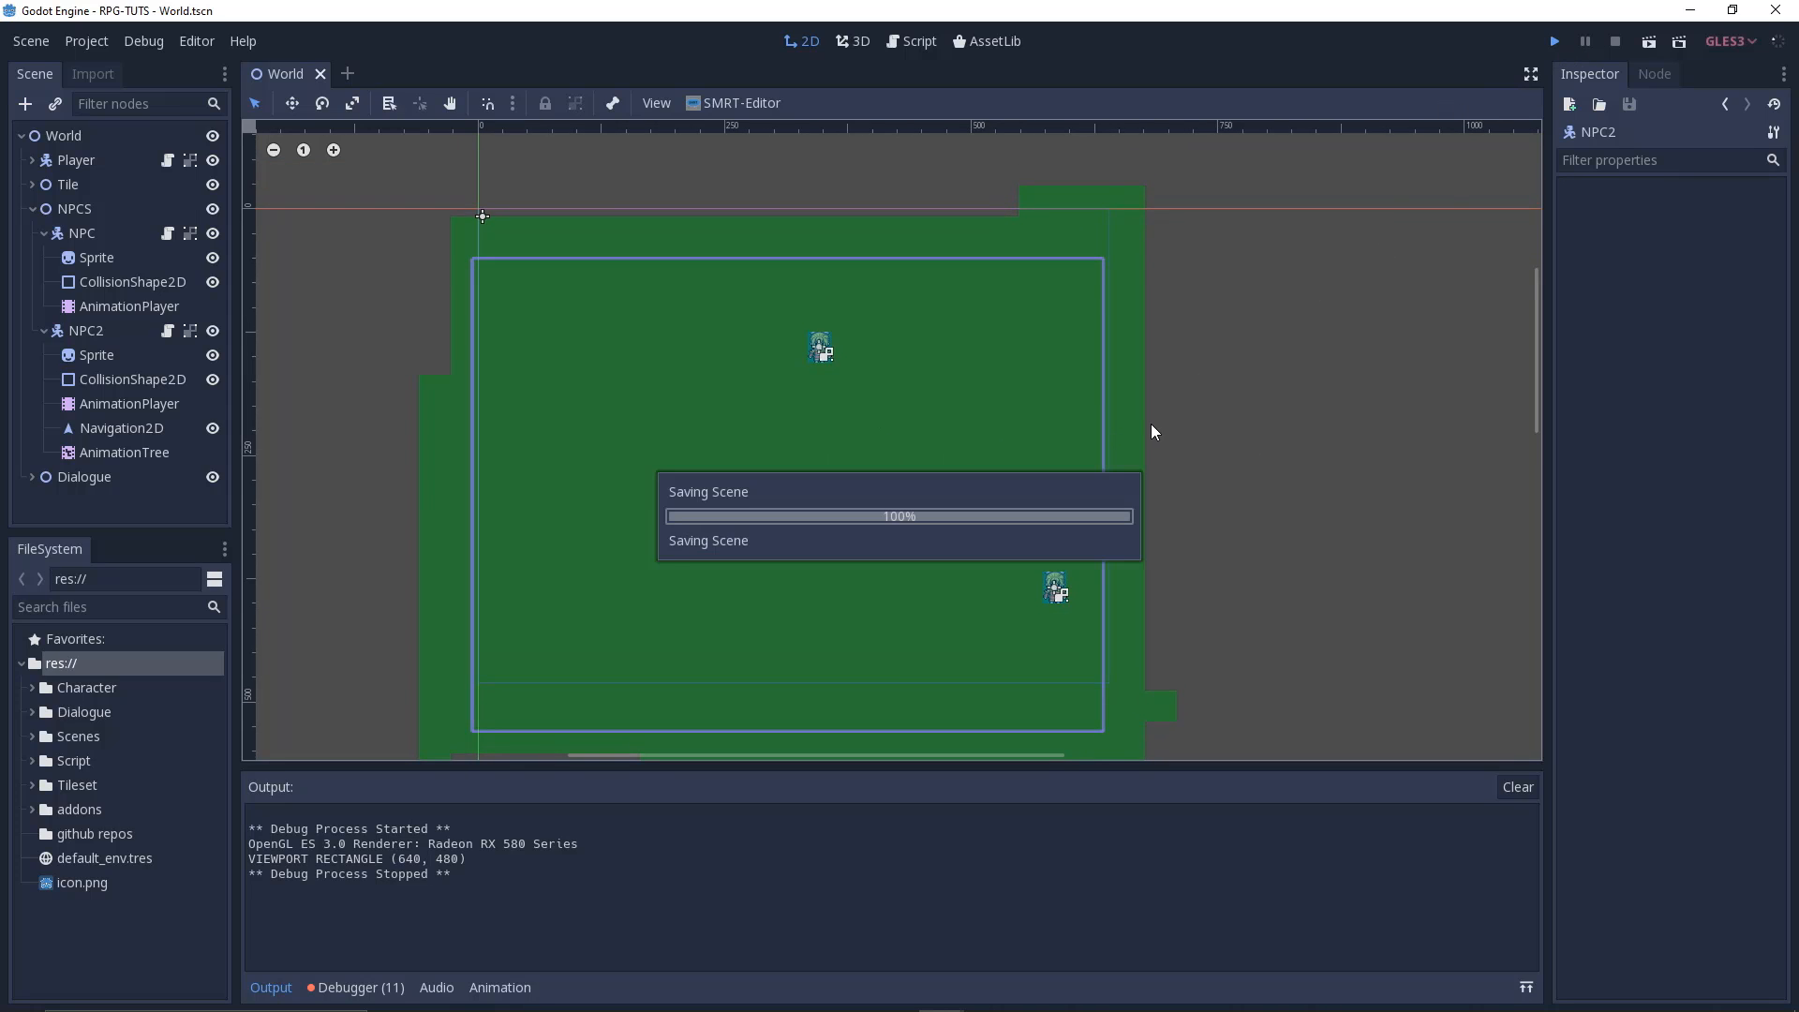
{"action": "left_click", "coordinate": [1554, 41]}
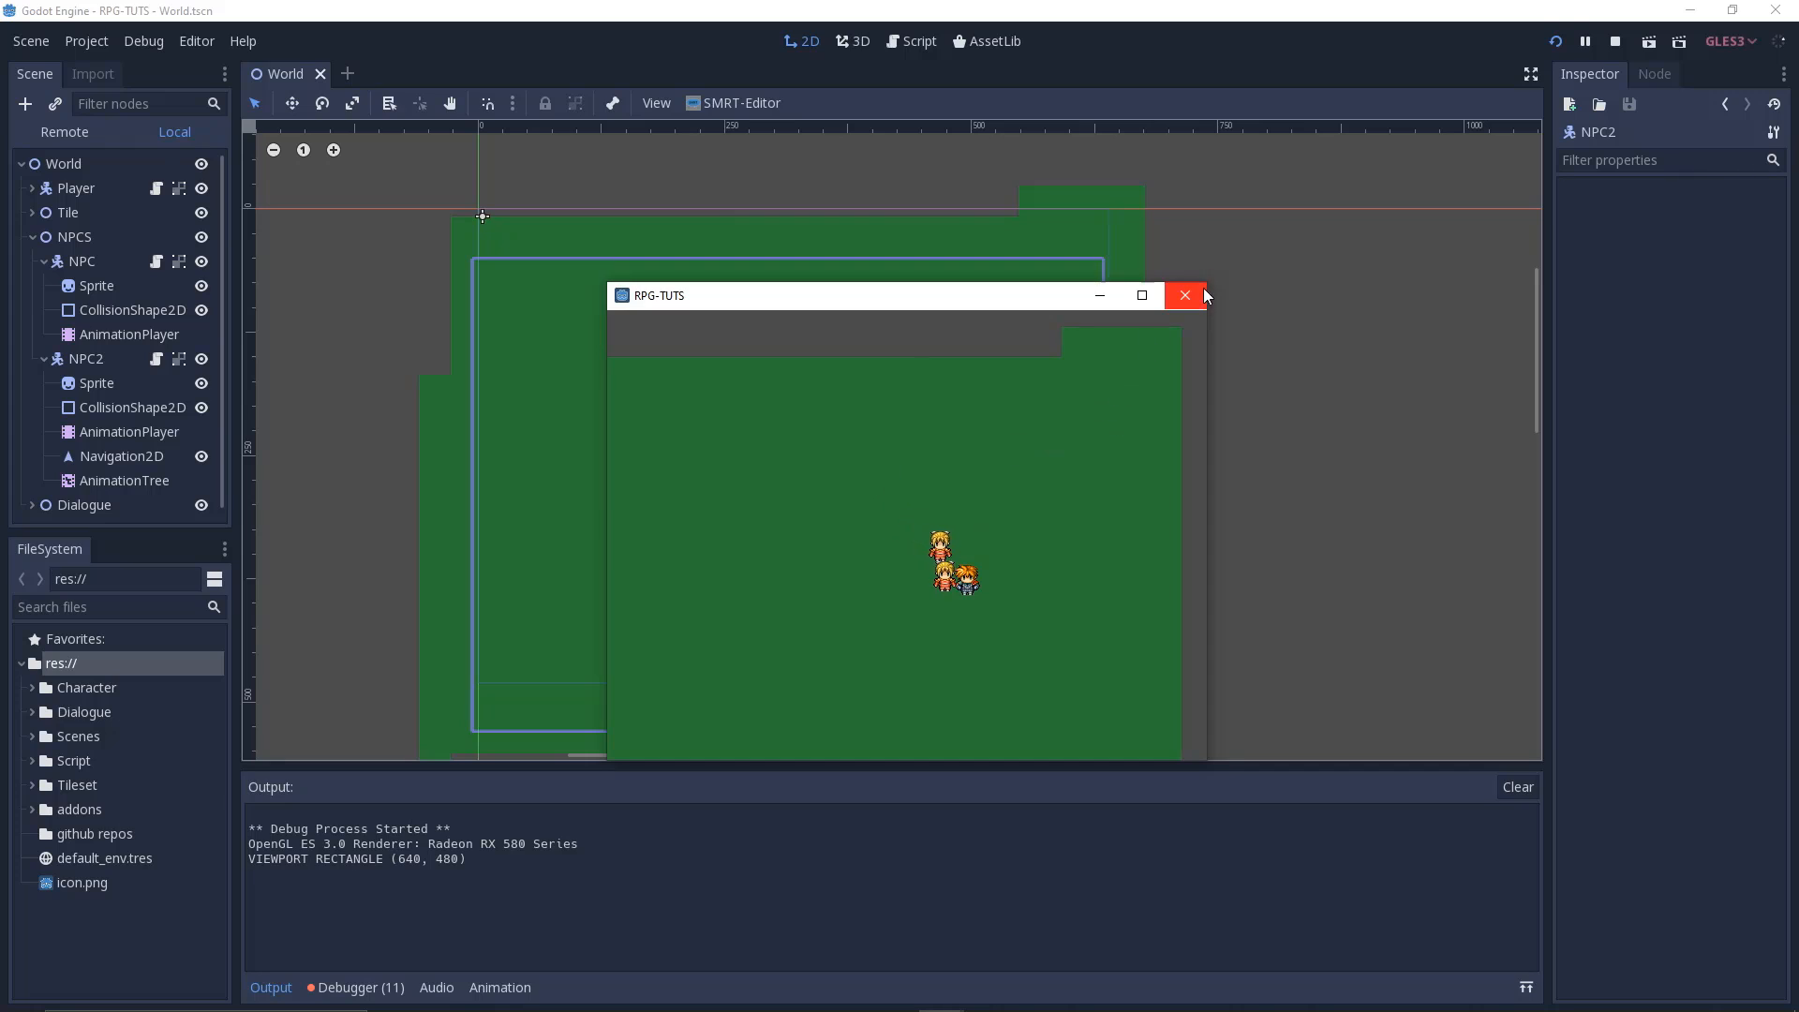
{"action": "left_click", "coordinate": [1182, 295]}
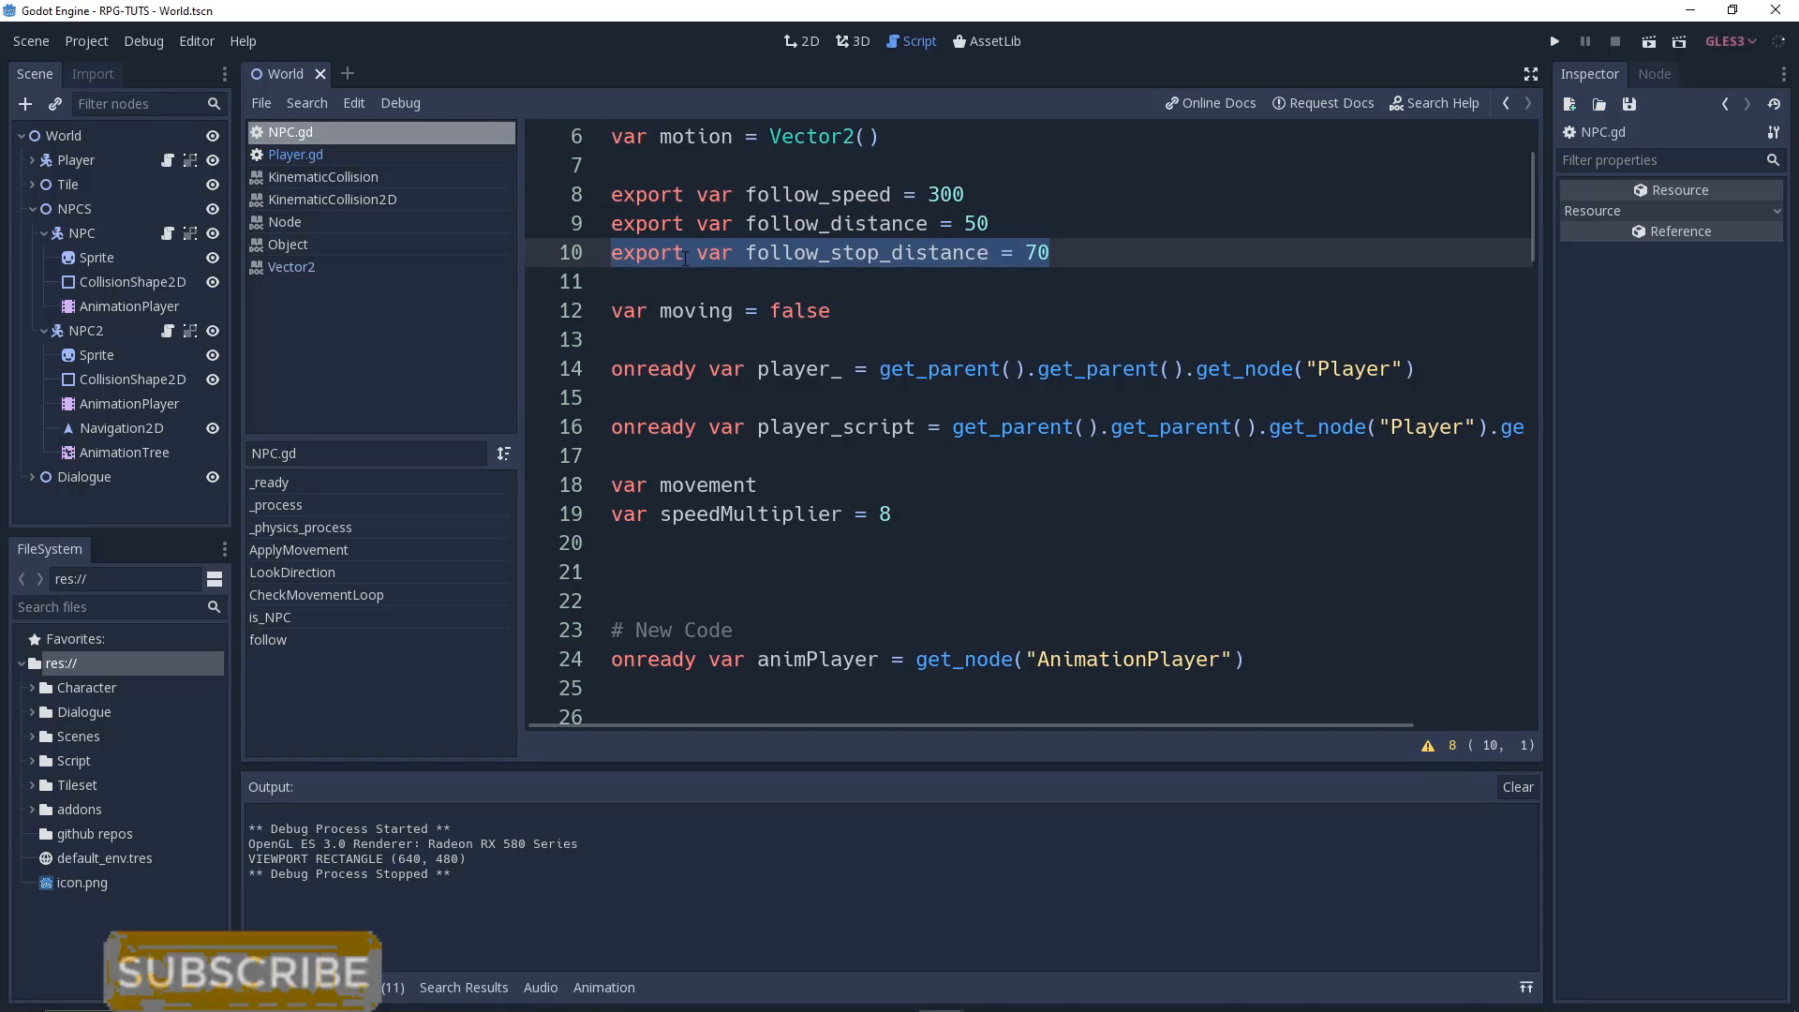
Highlight follow_distance in NPC.gd, then select the NPC node on the World scene canvas
{"action": "left_click", "coordinate": [990, 223]}
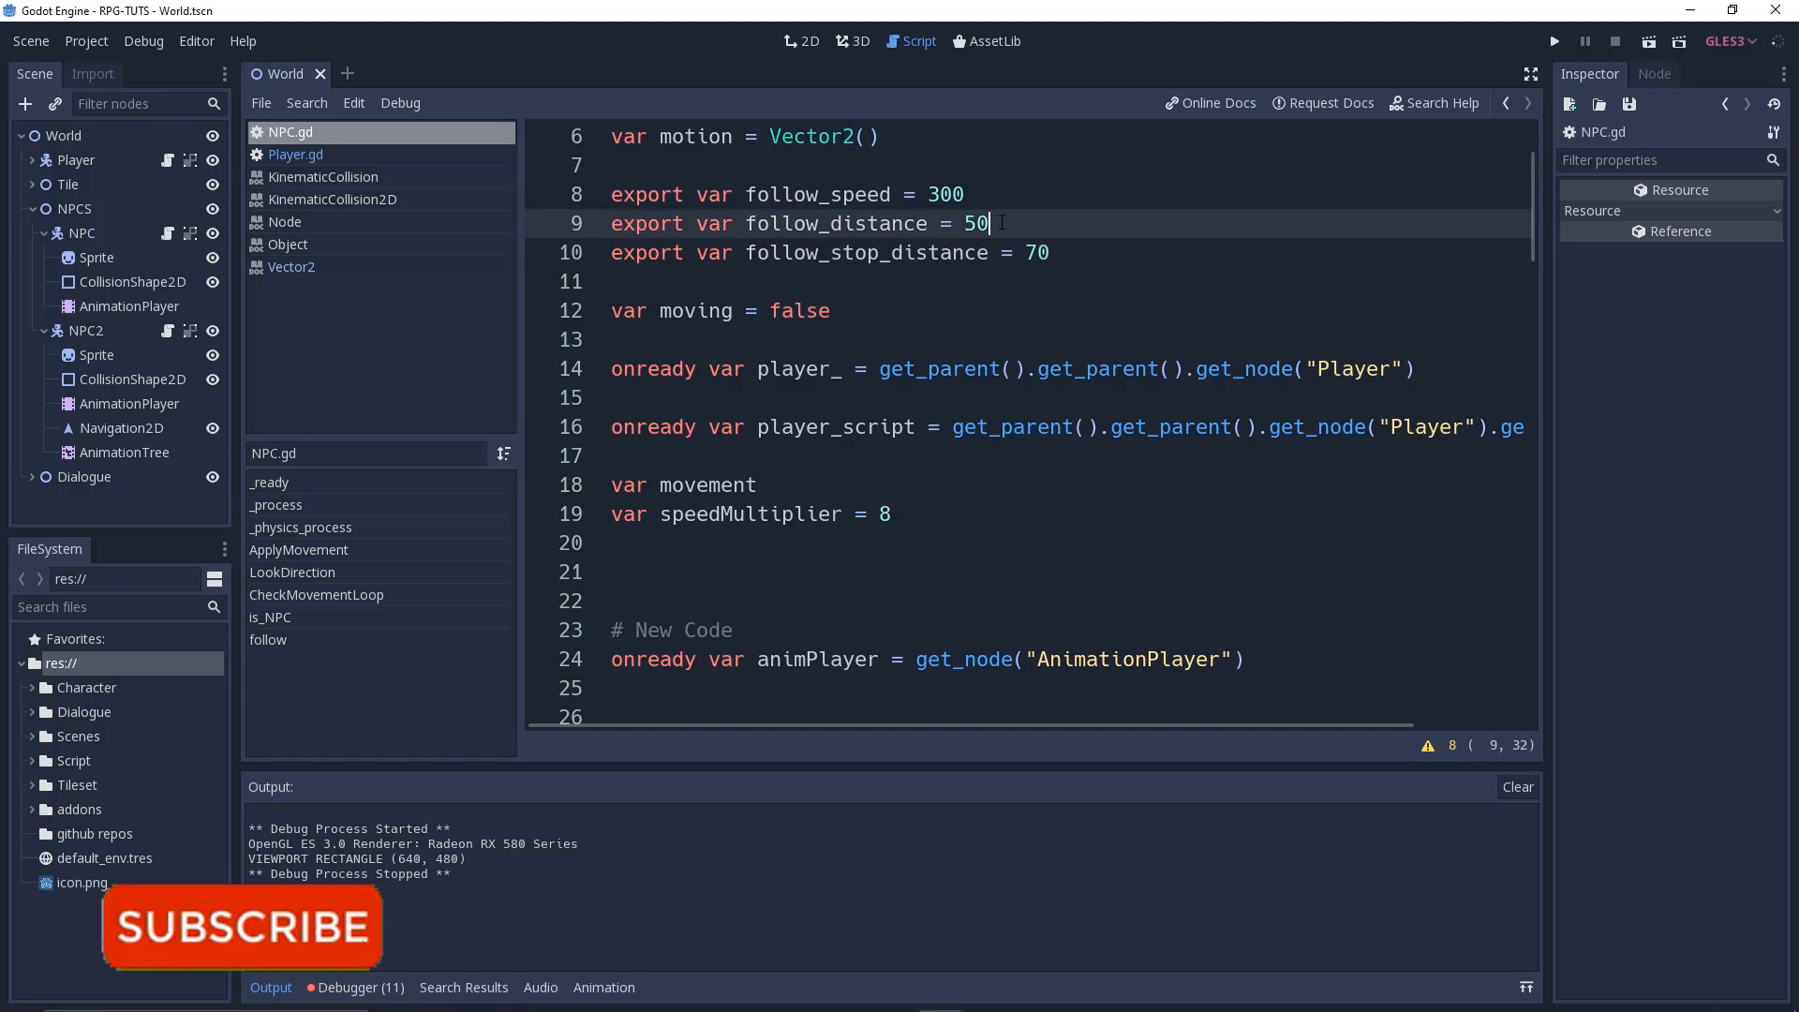
{"action": "double_click", "coordinate": [834, 223]}
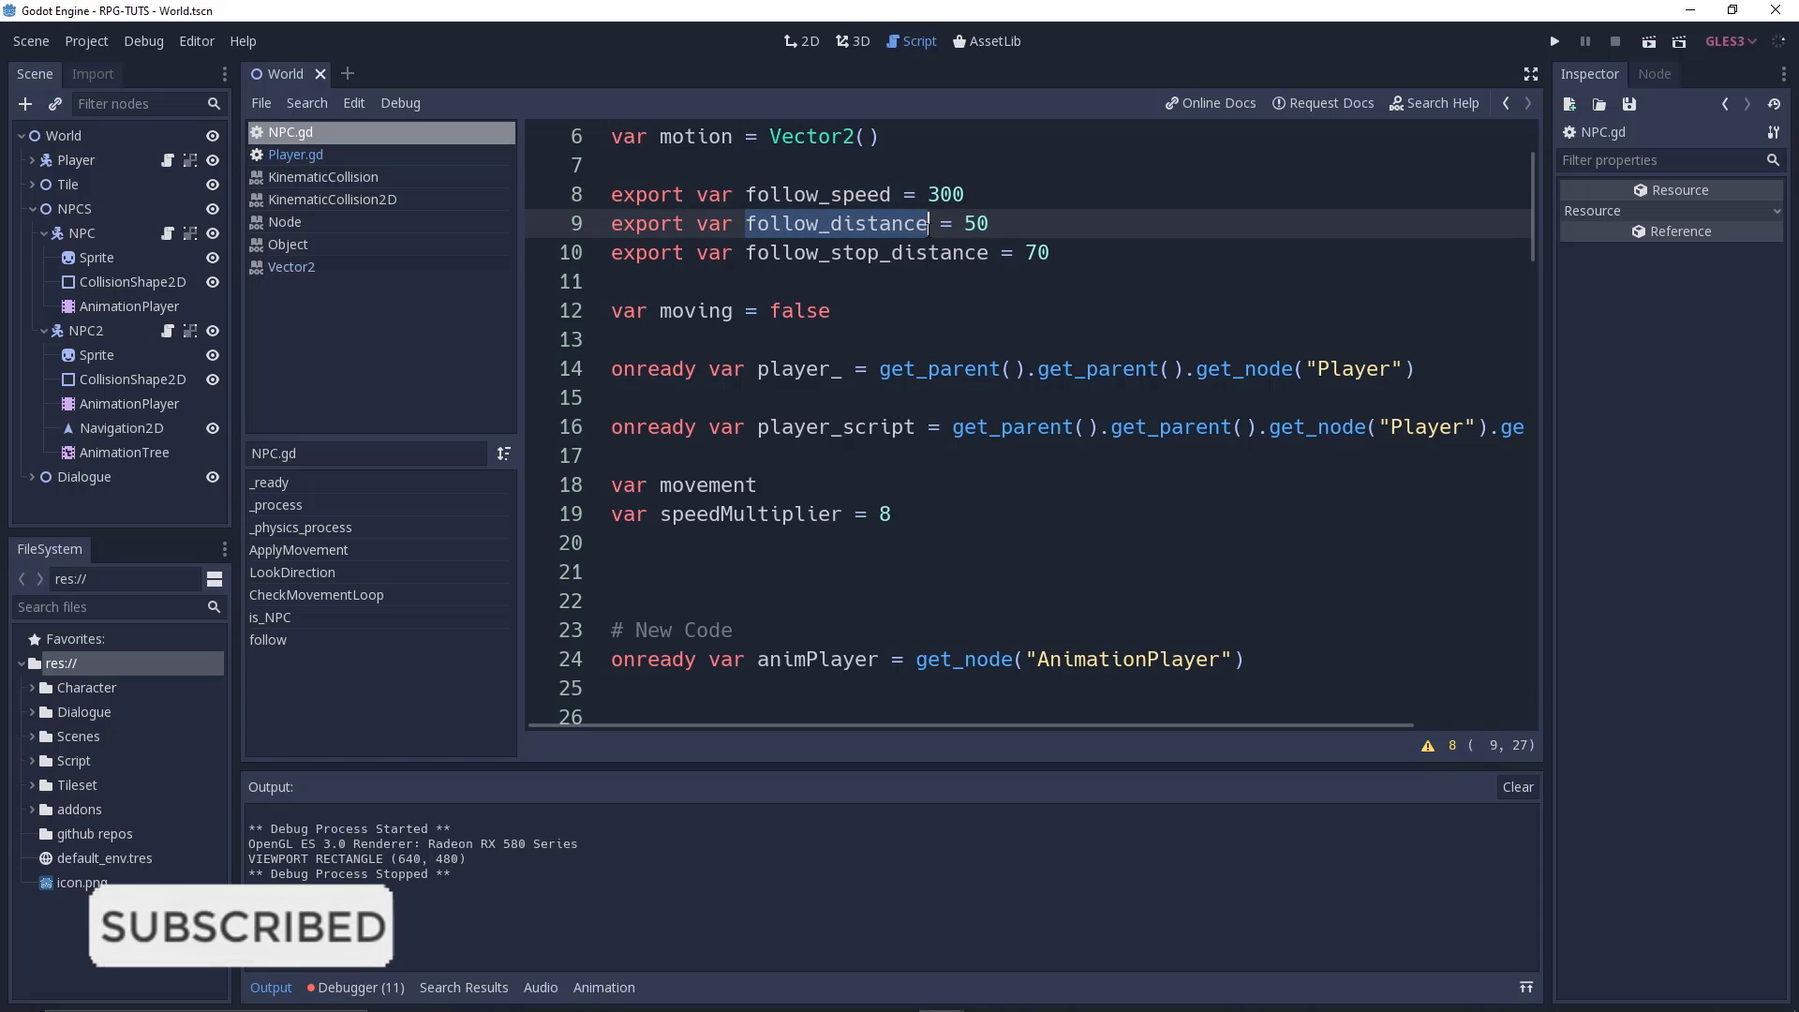
{"action": "left_click", "coordinate": [800, 41]}
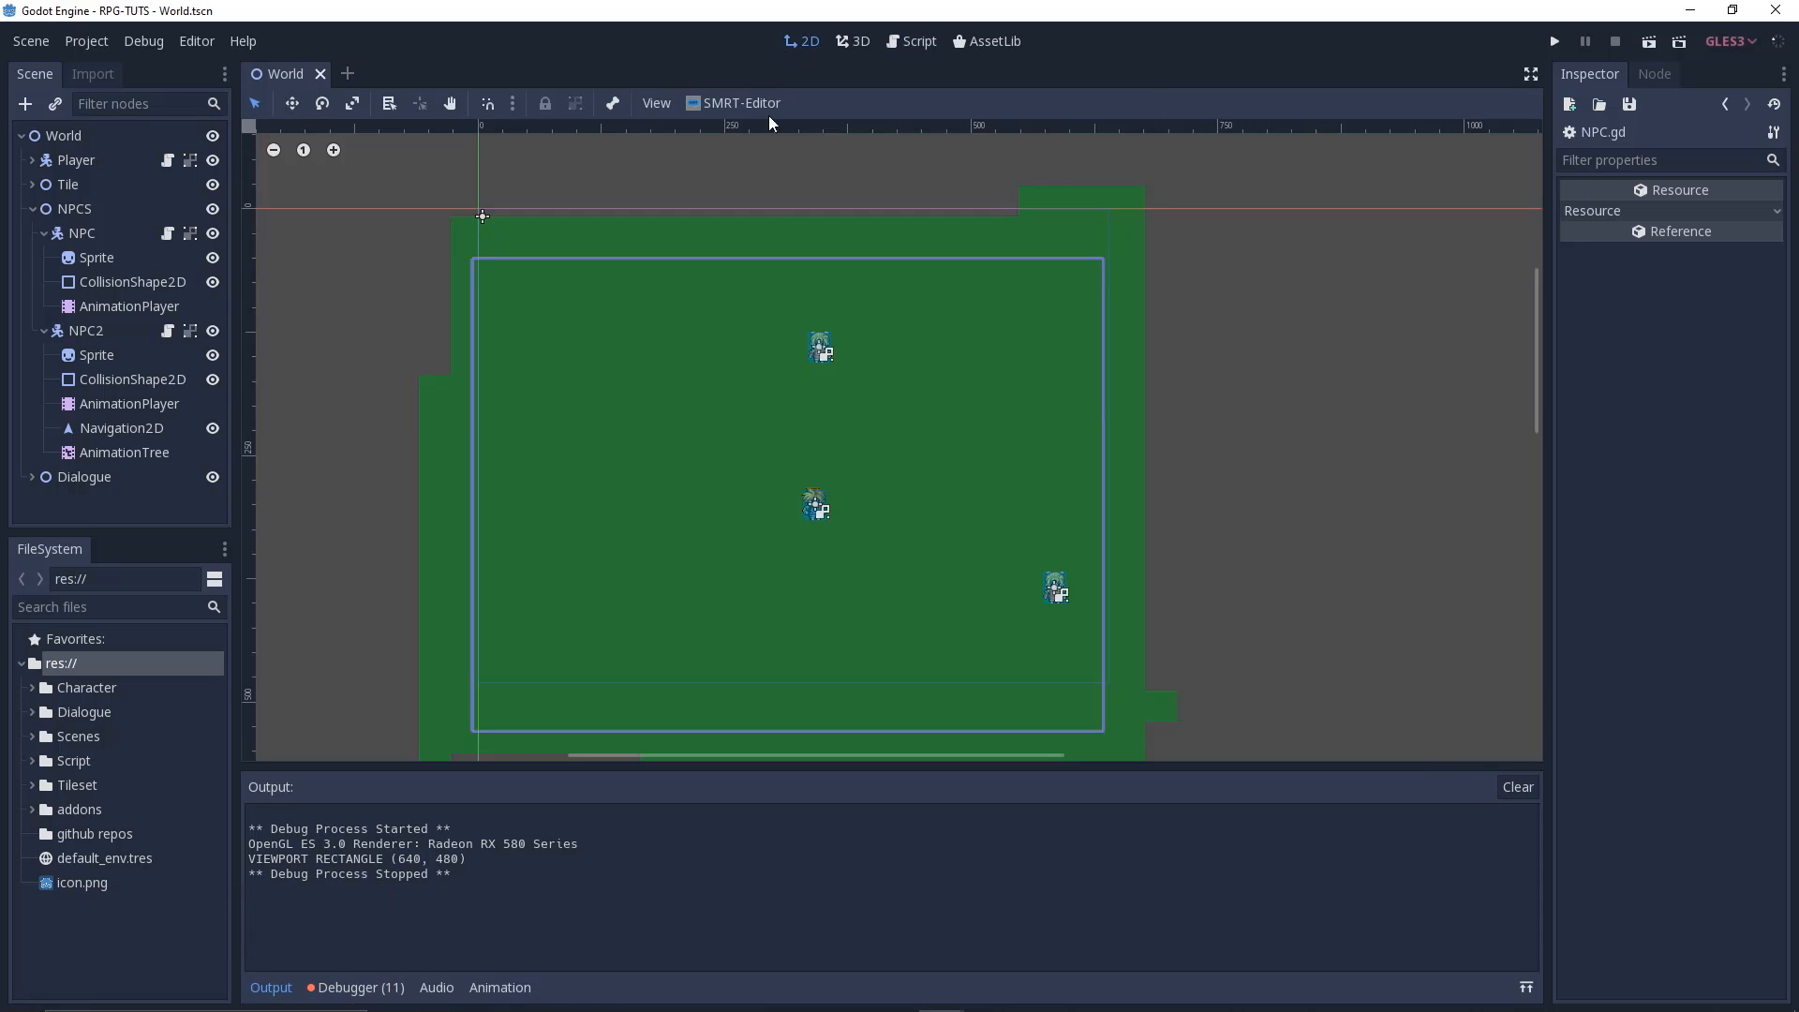
{"action": "left_click", "coordinate": [81, 234]}
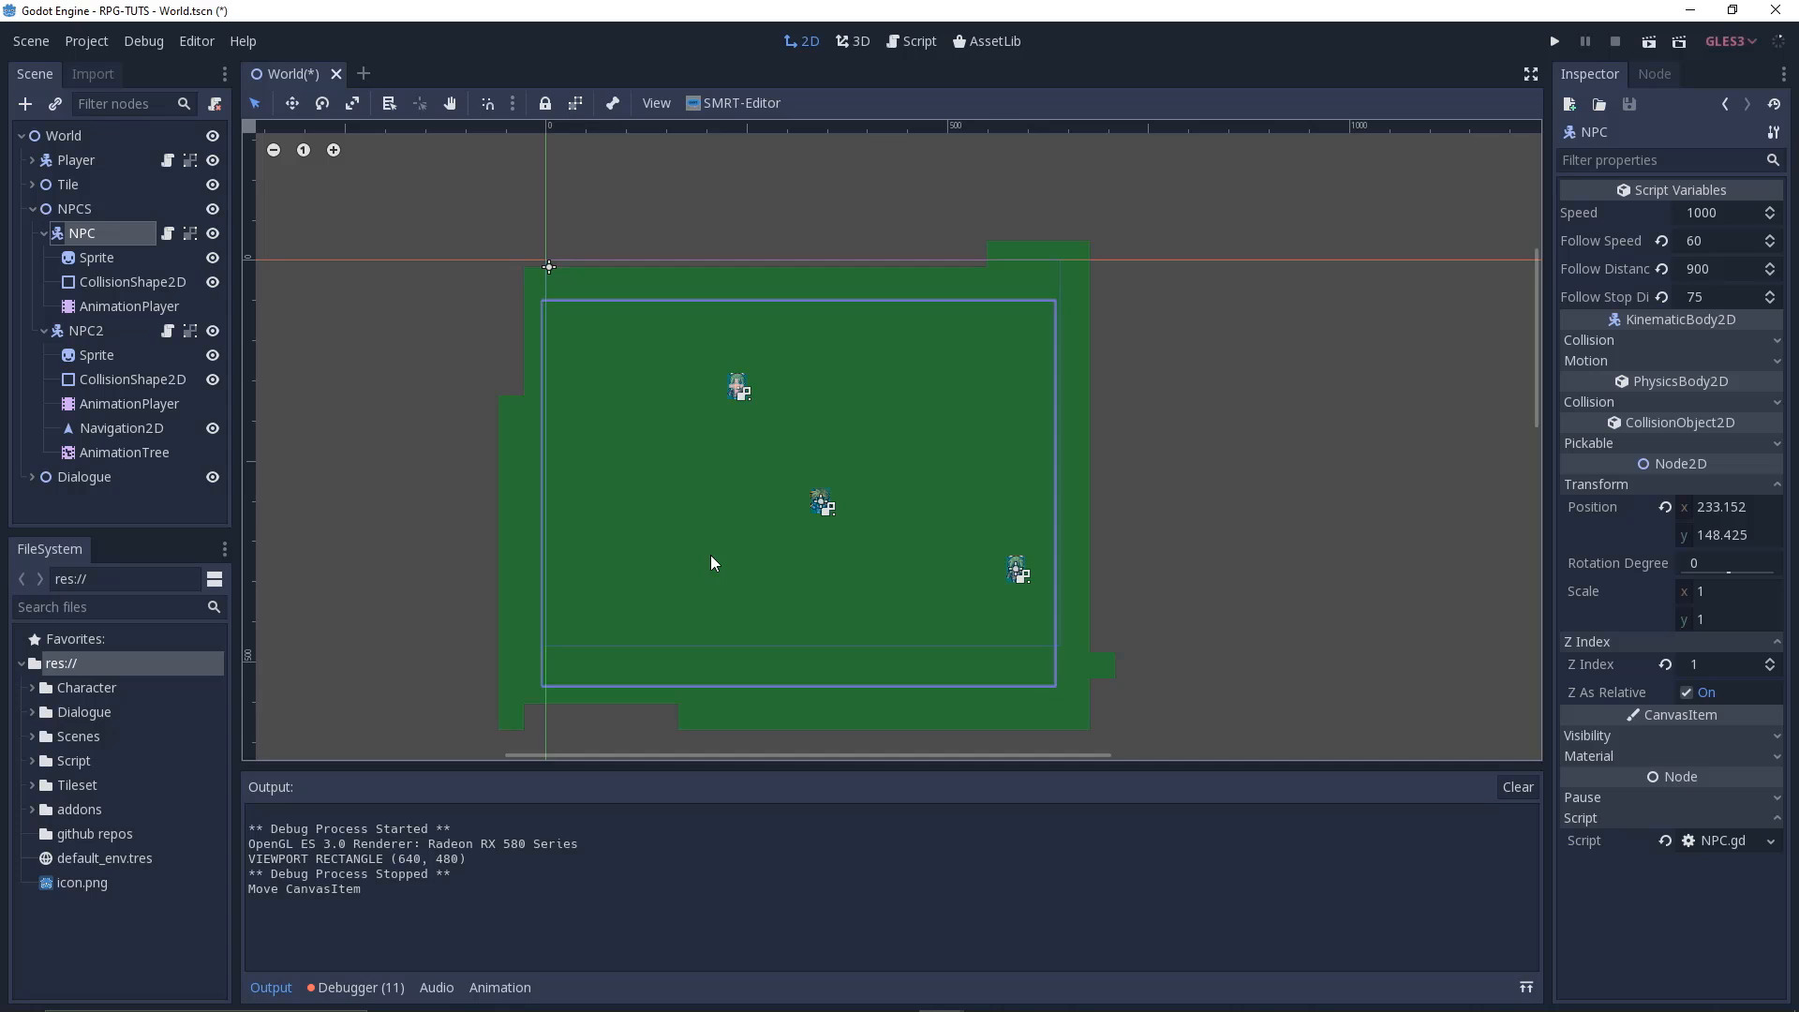
{"action": "mouse_move", "coordinate": [893, 524]}
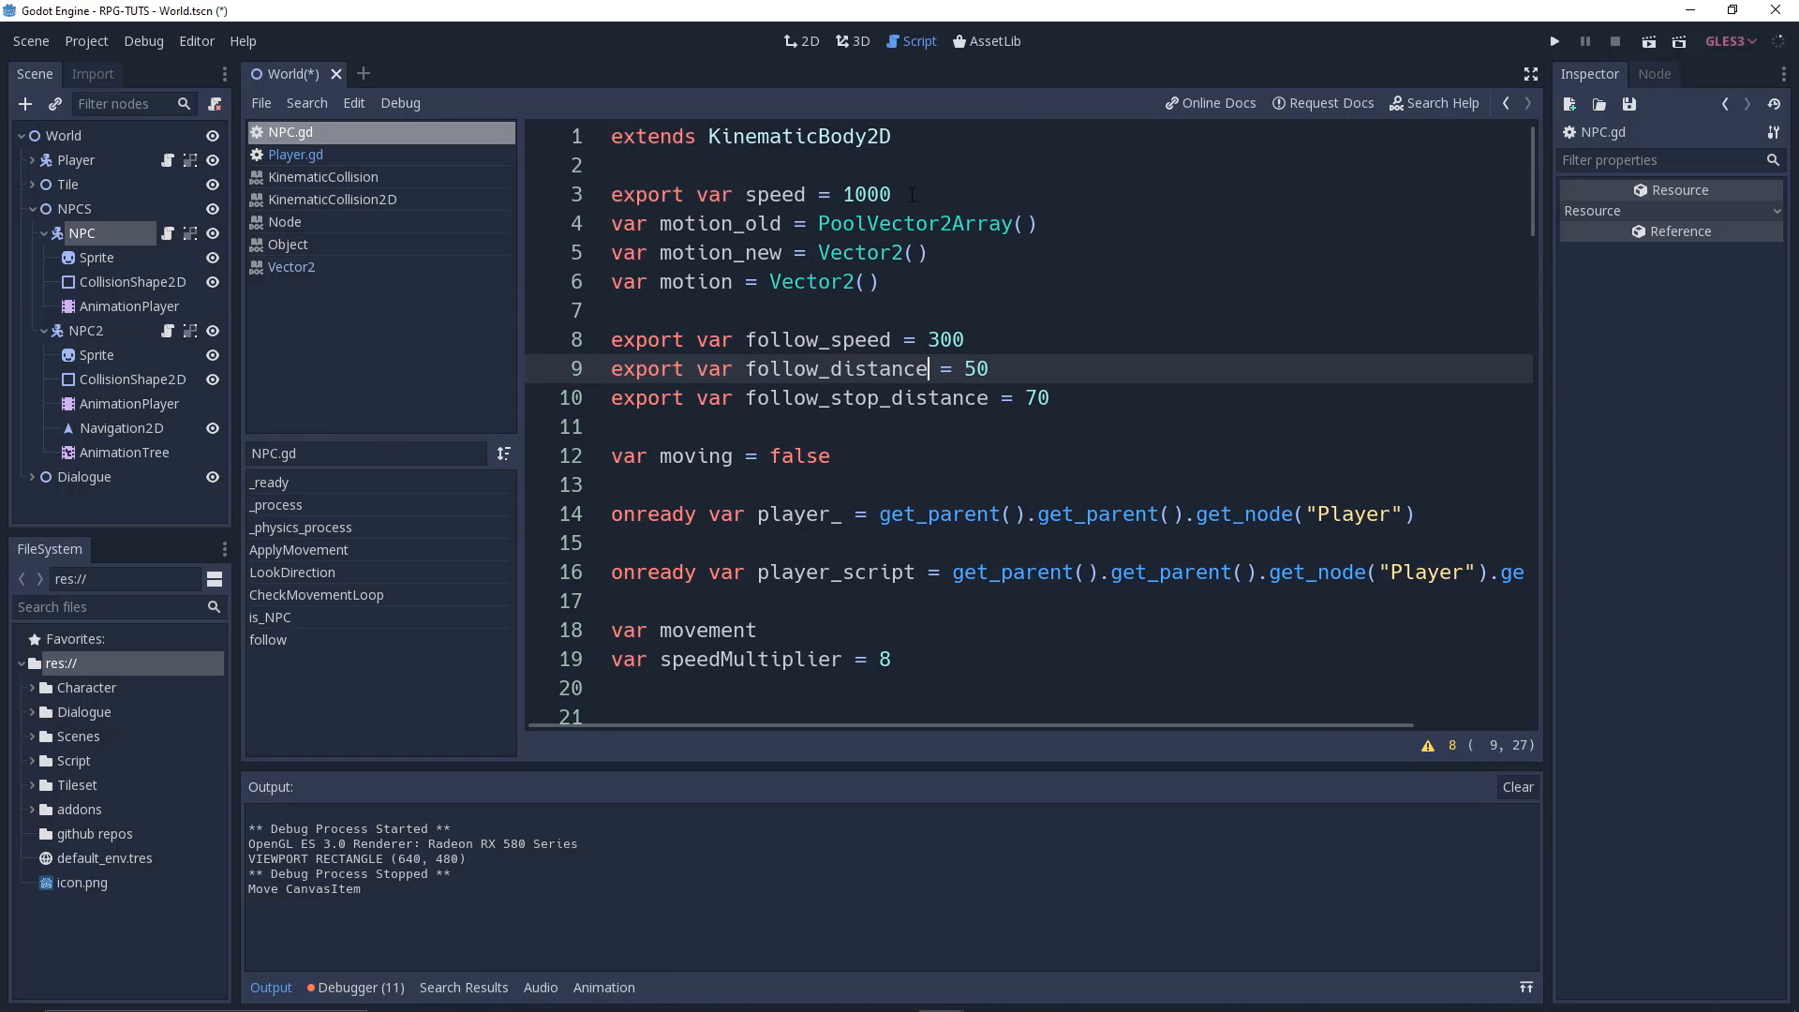
Scroll NPC.gd to func follow(whatToFollow), highlighting whatToFollow and global_position
{"action": "left_click", "coordinate": [614, 165]}
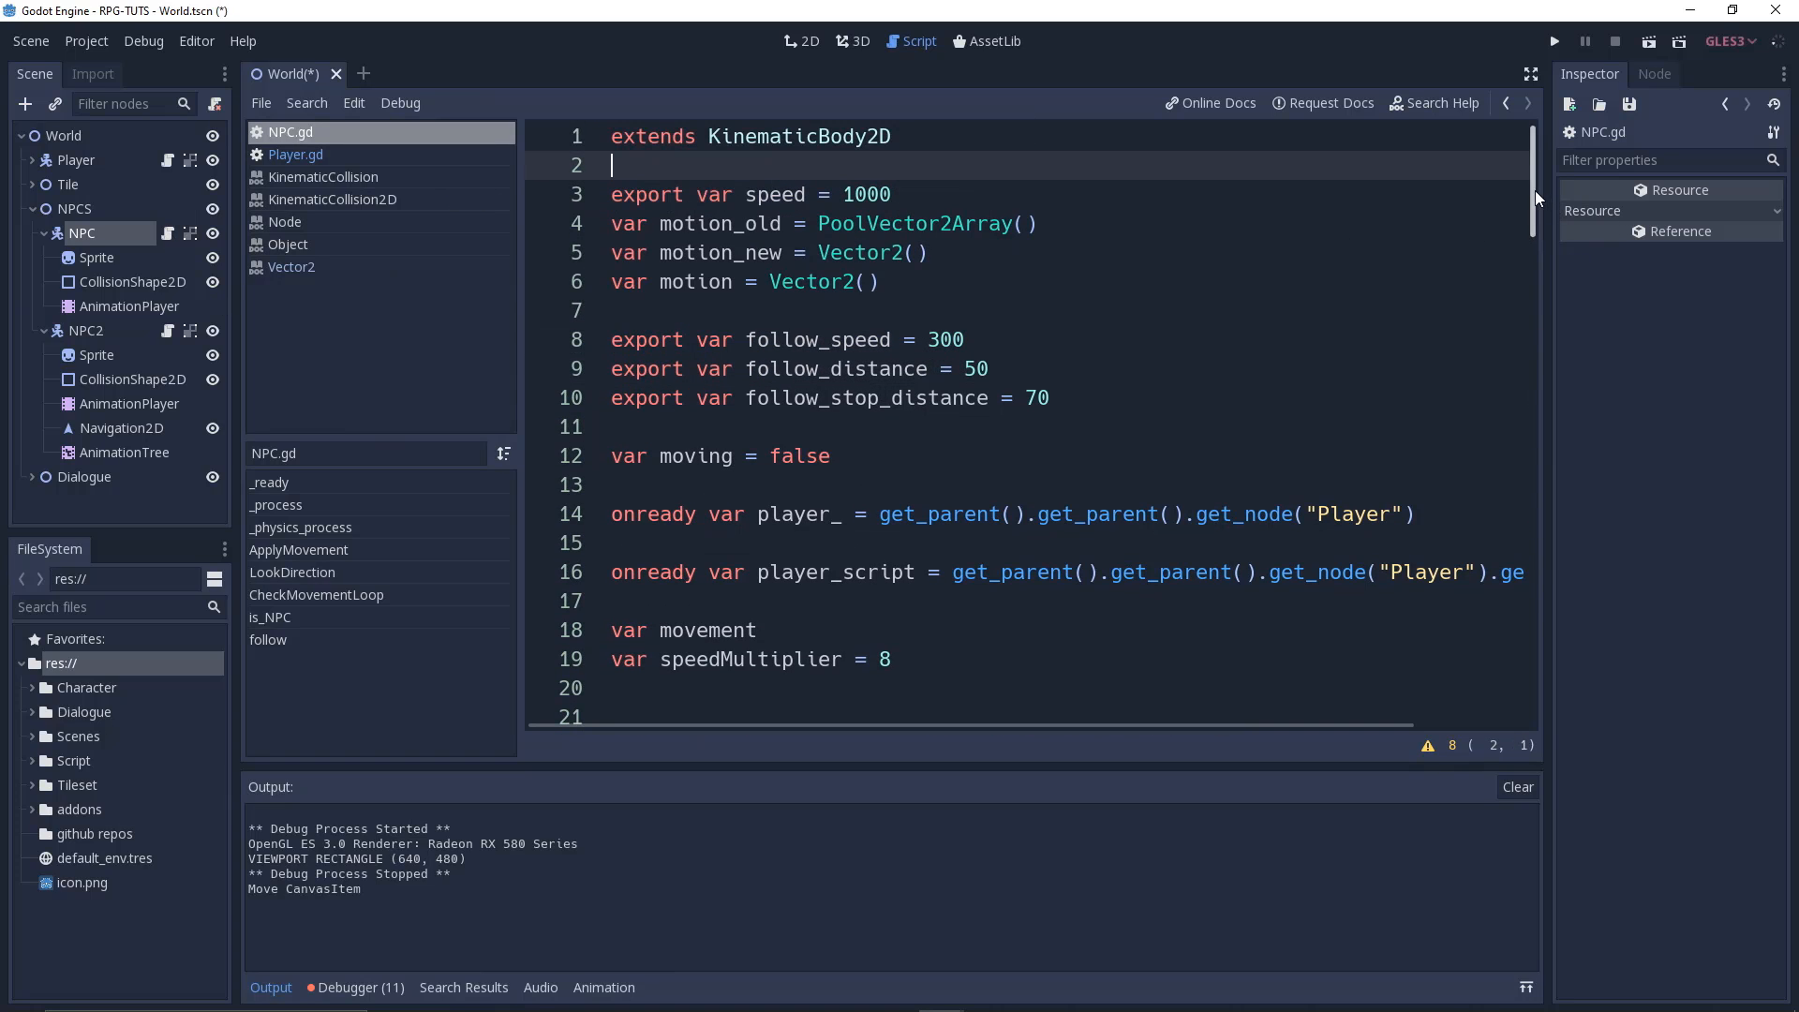
{"action": "scroll", "scroll_direction": "down", "scroll_amount": 3}
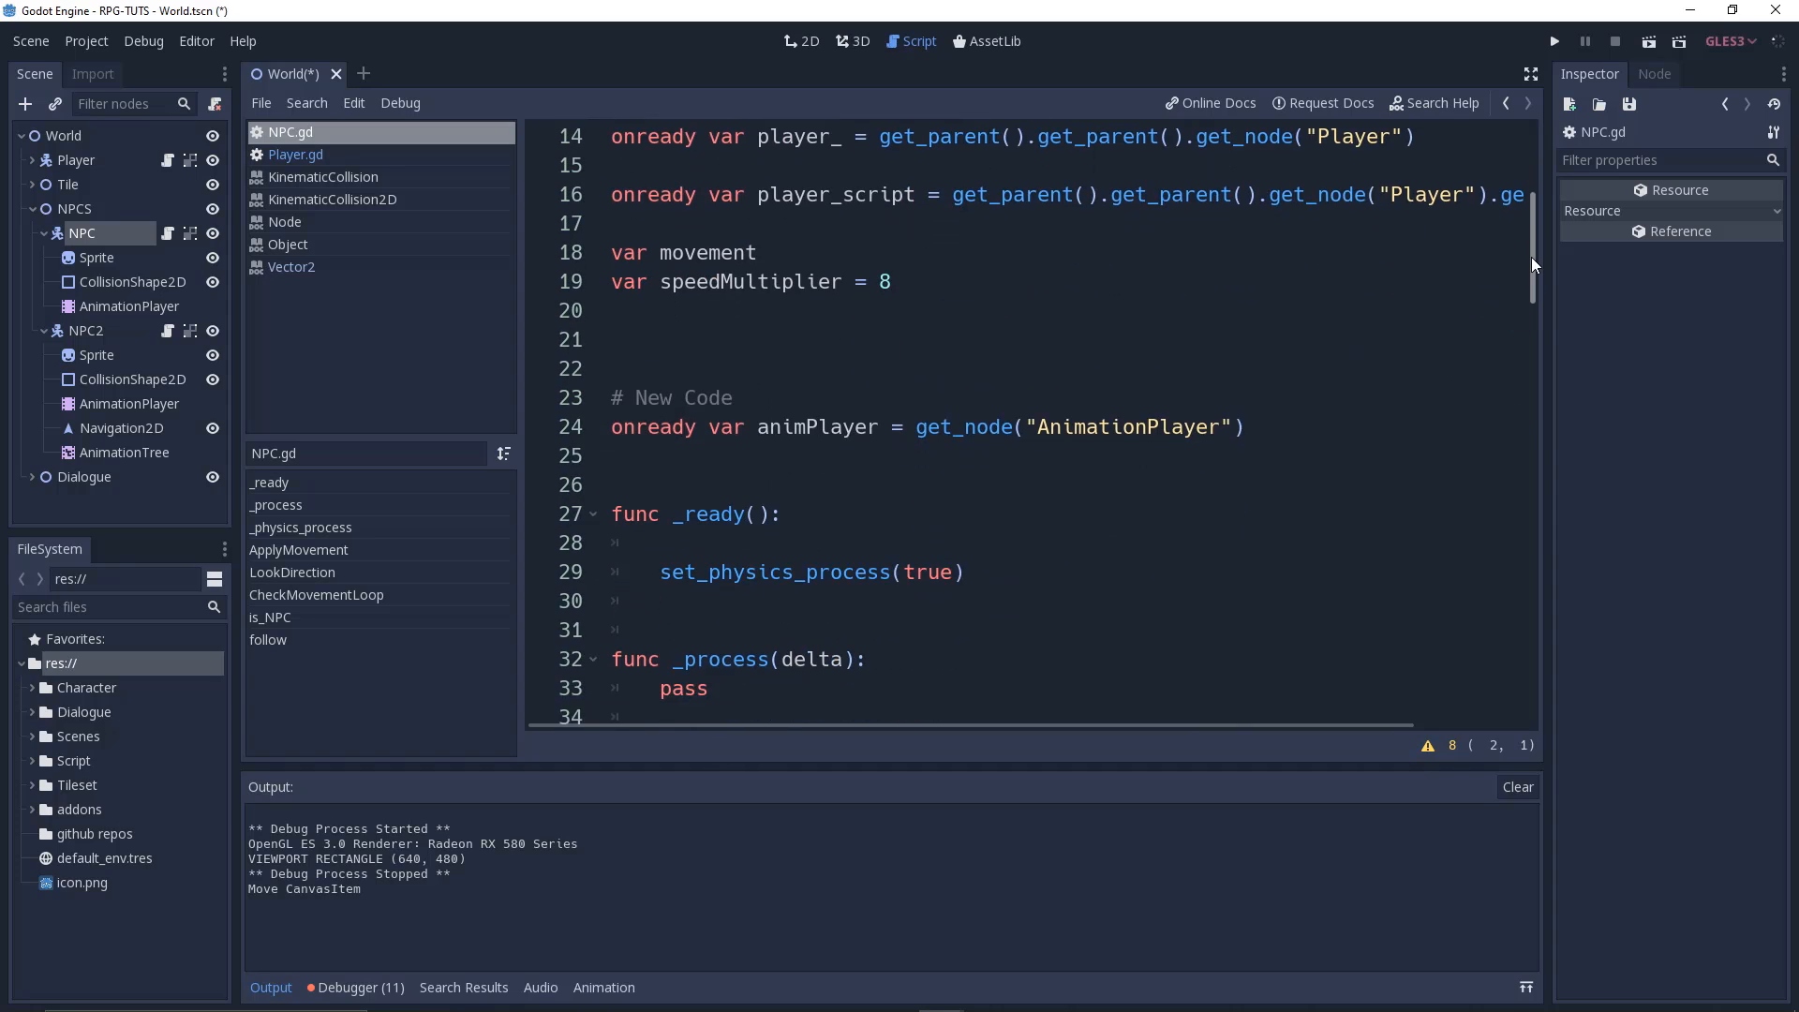
{"action": "scroll", "scroll_direction": "down", "scroll_amount": 3}
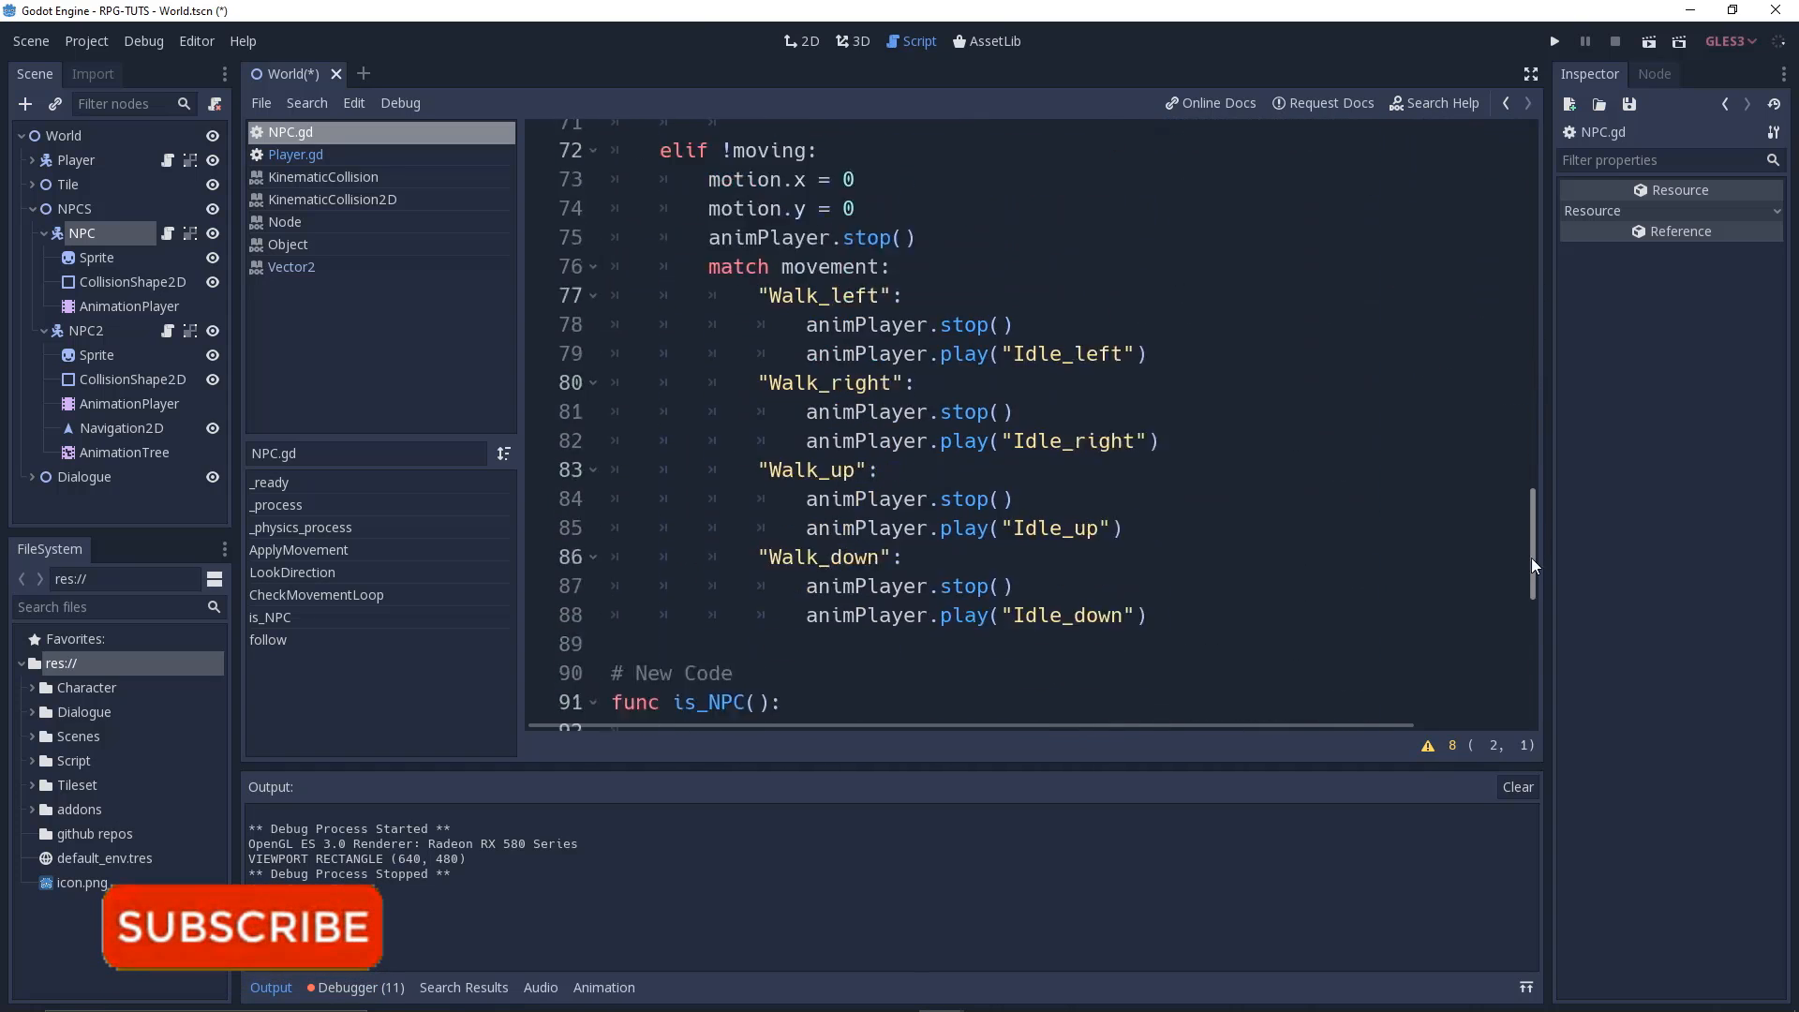
{"action": "scroll", "scroll_direction": "down", "scroll_amount": 3}
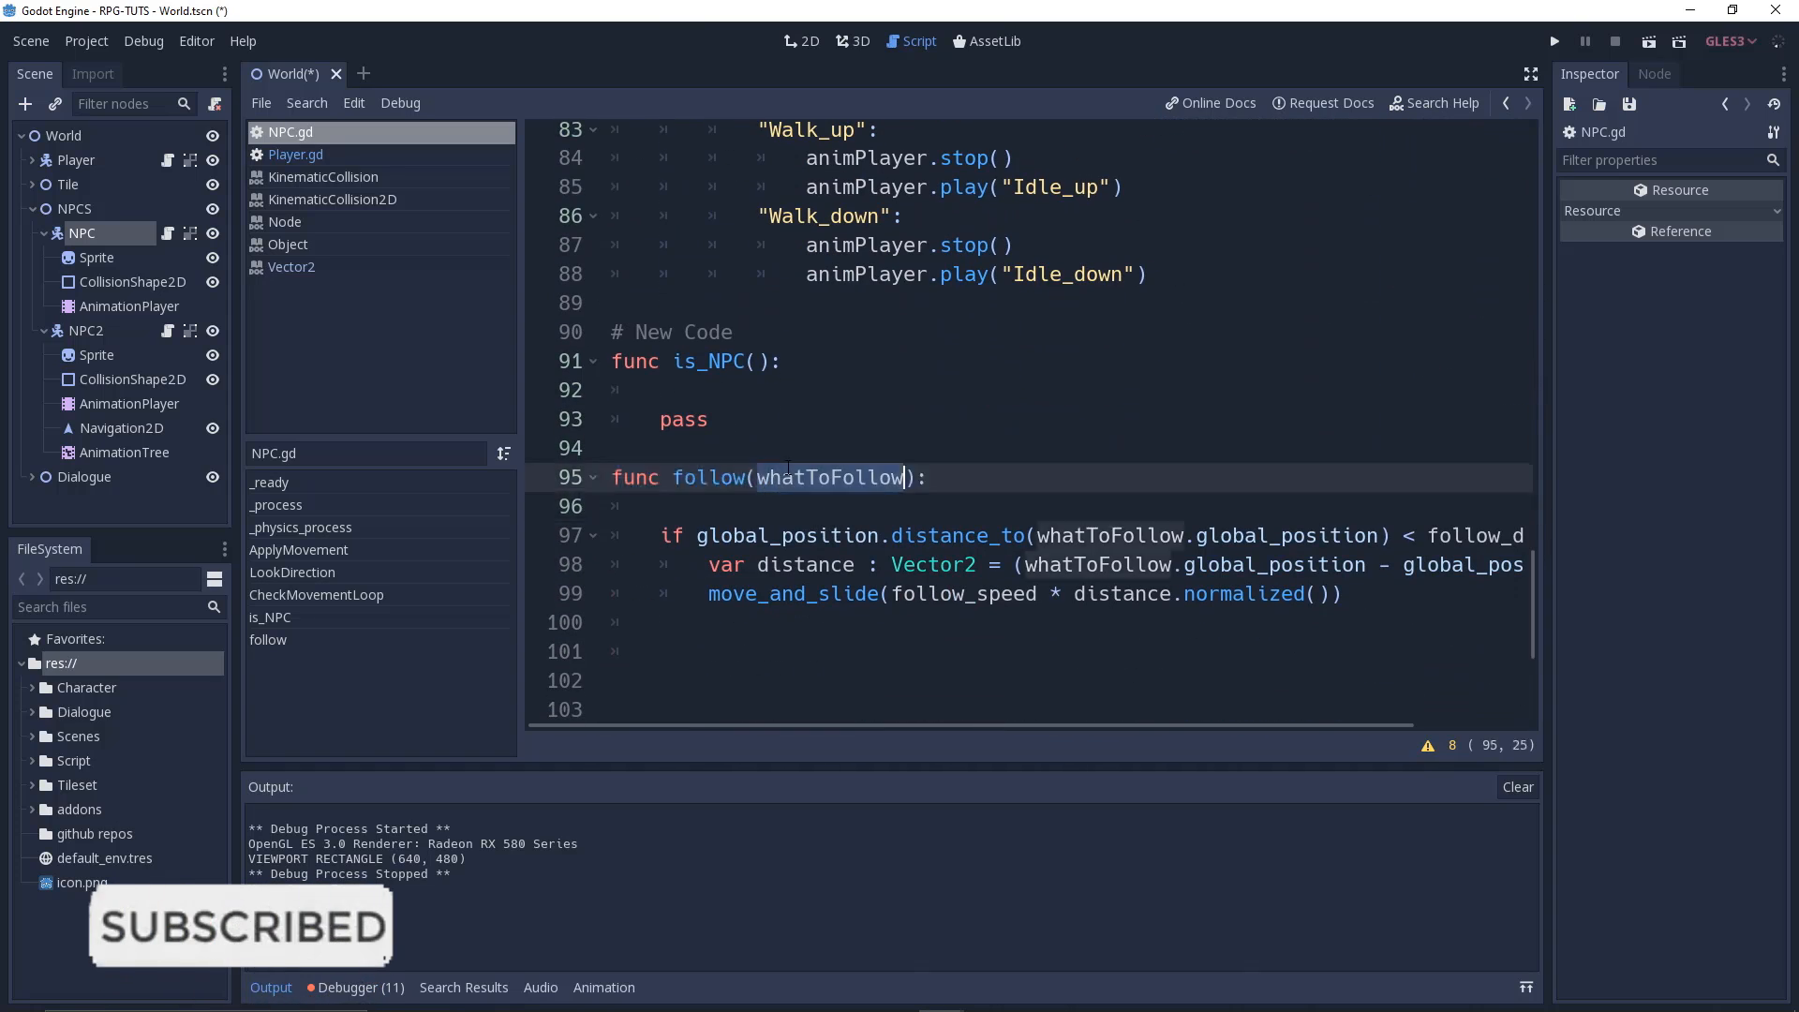
{"action": "left_click", "coordinate": [845, 477]}
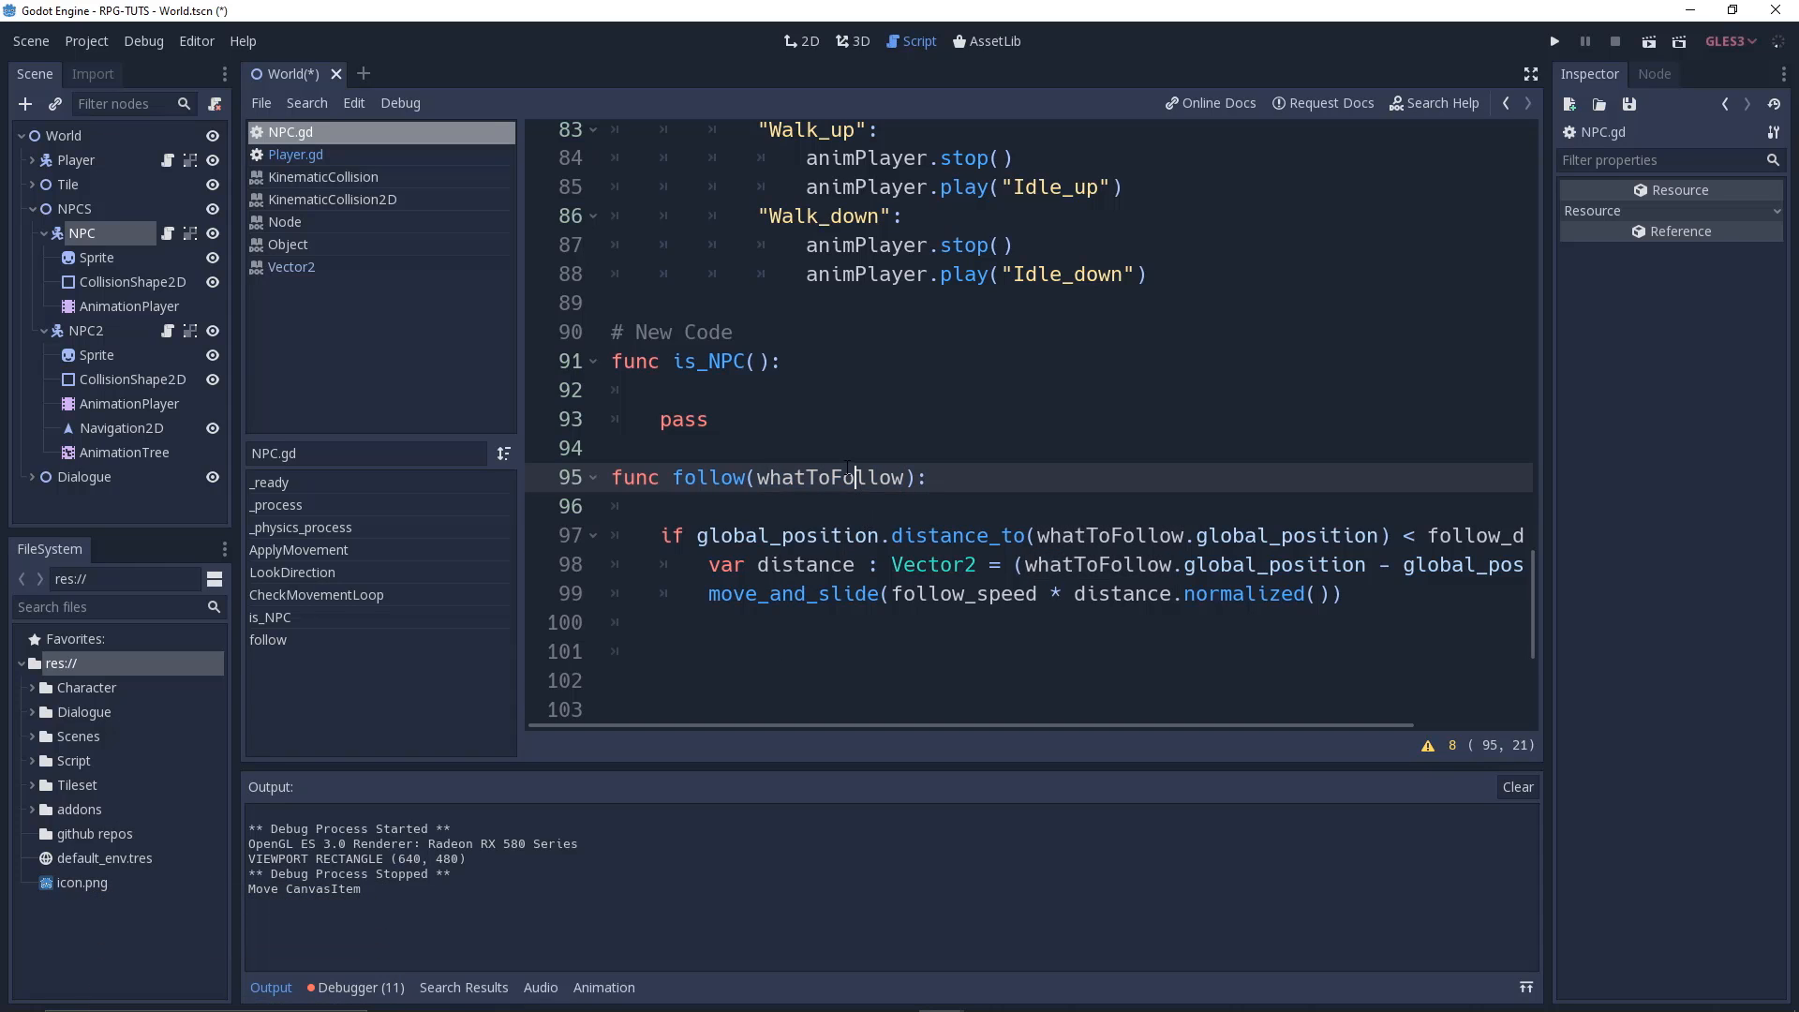
{"action": "double_click", "coordinate": [706, 477]}
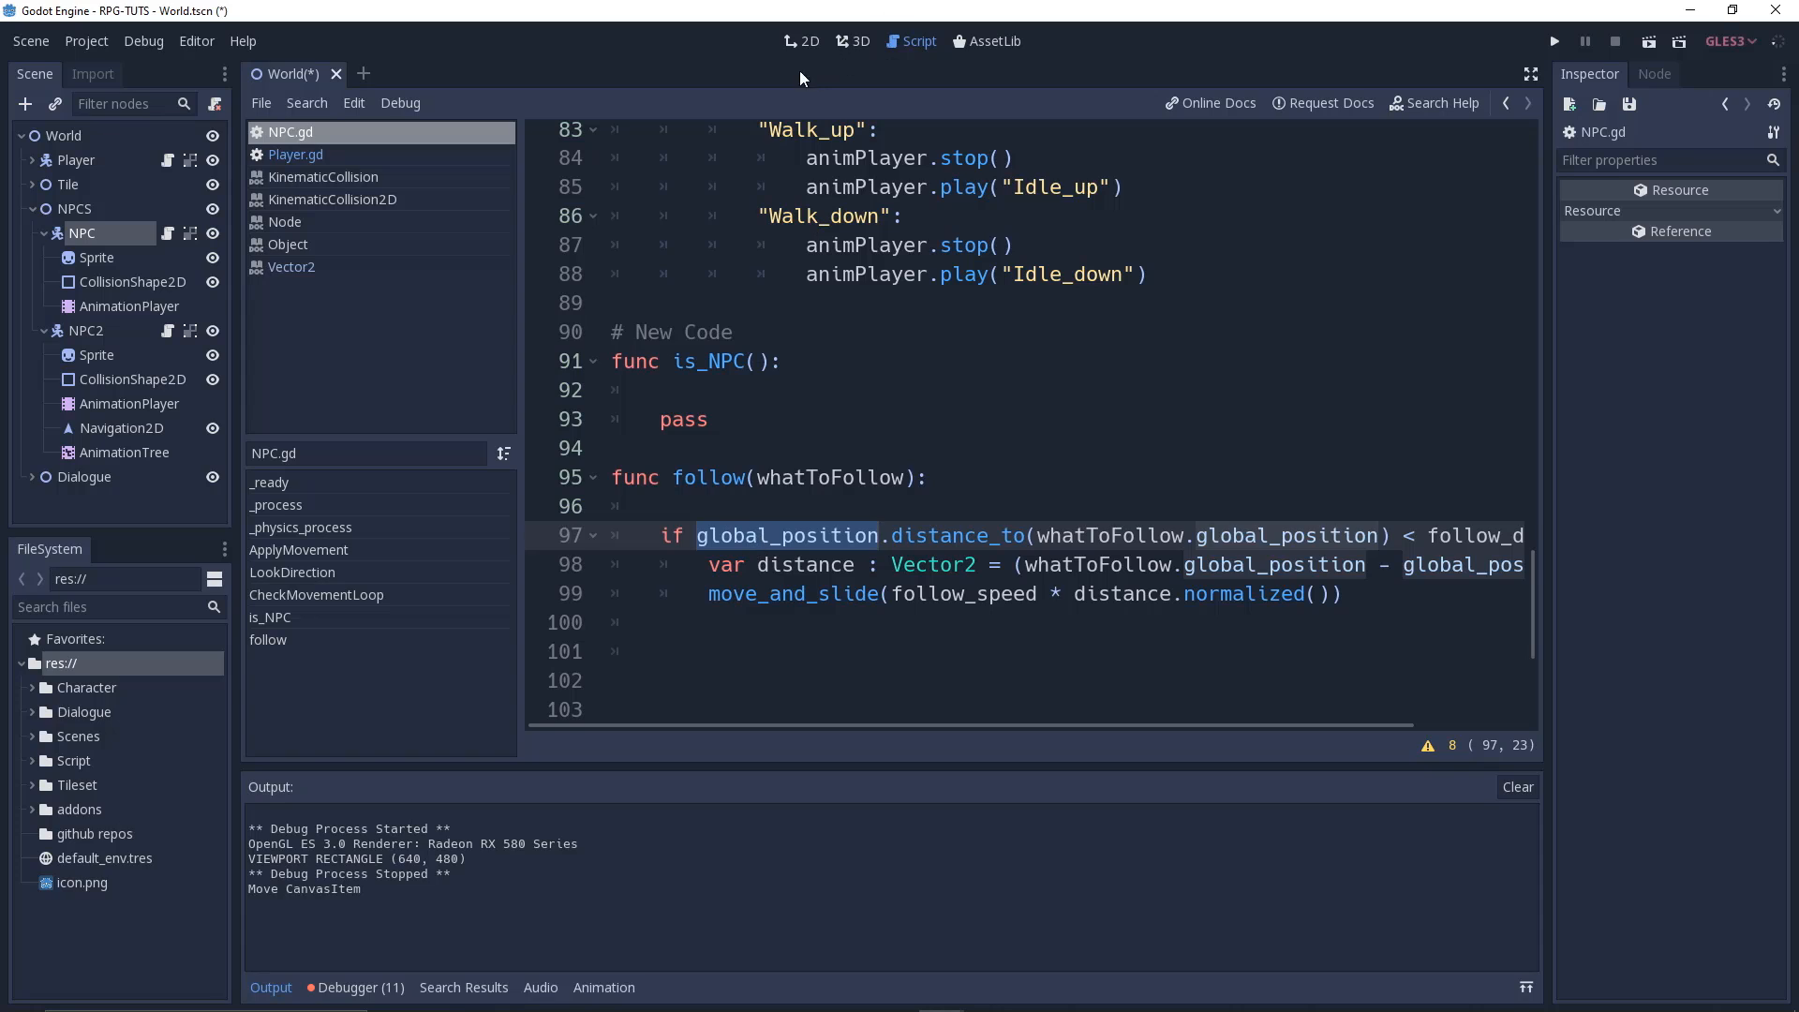
Check the NPC node's follow speed, follow distance and stop distance in the World scene
{"action": "left_click", "coordinate": [800, 41]}
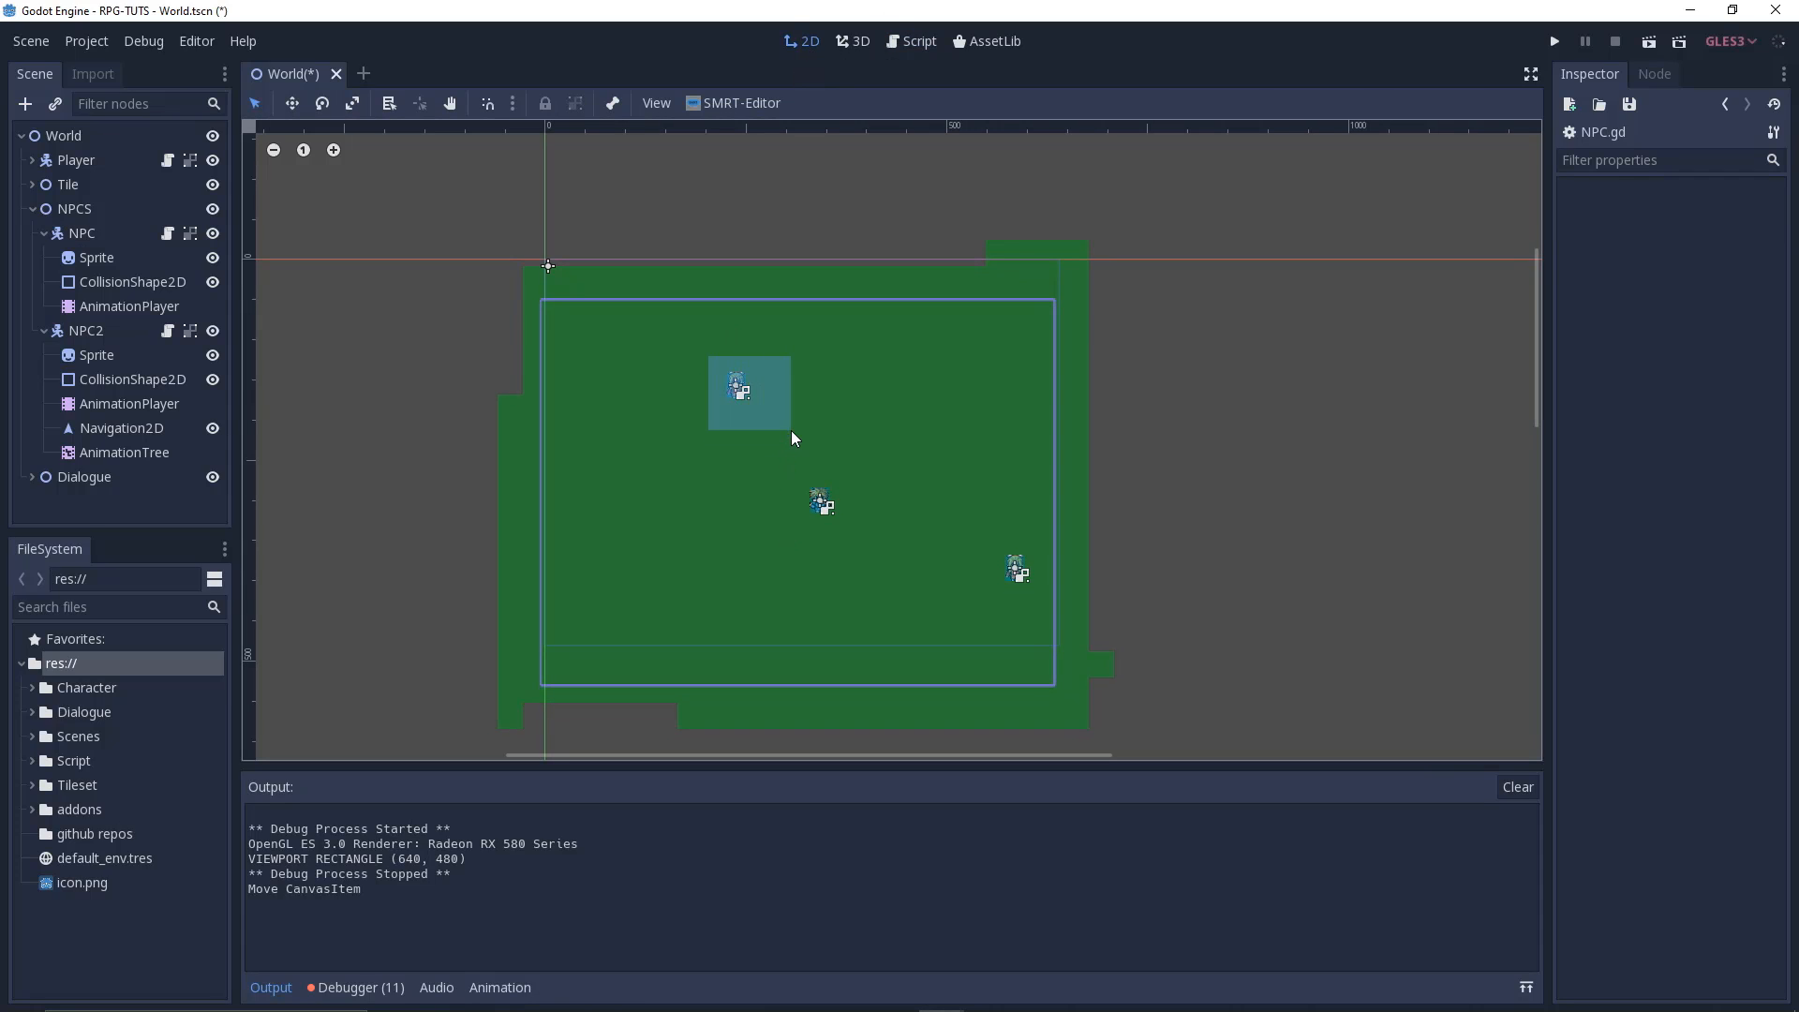
{"action": "mouse_move", "coordinate": [771, 428]}
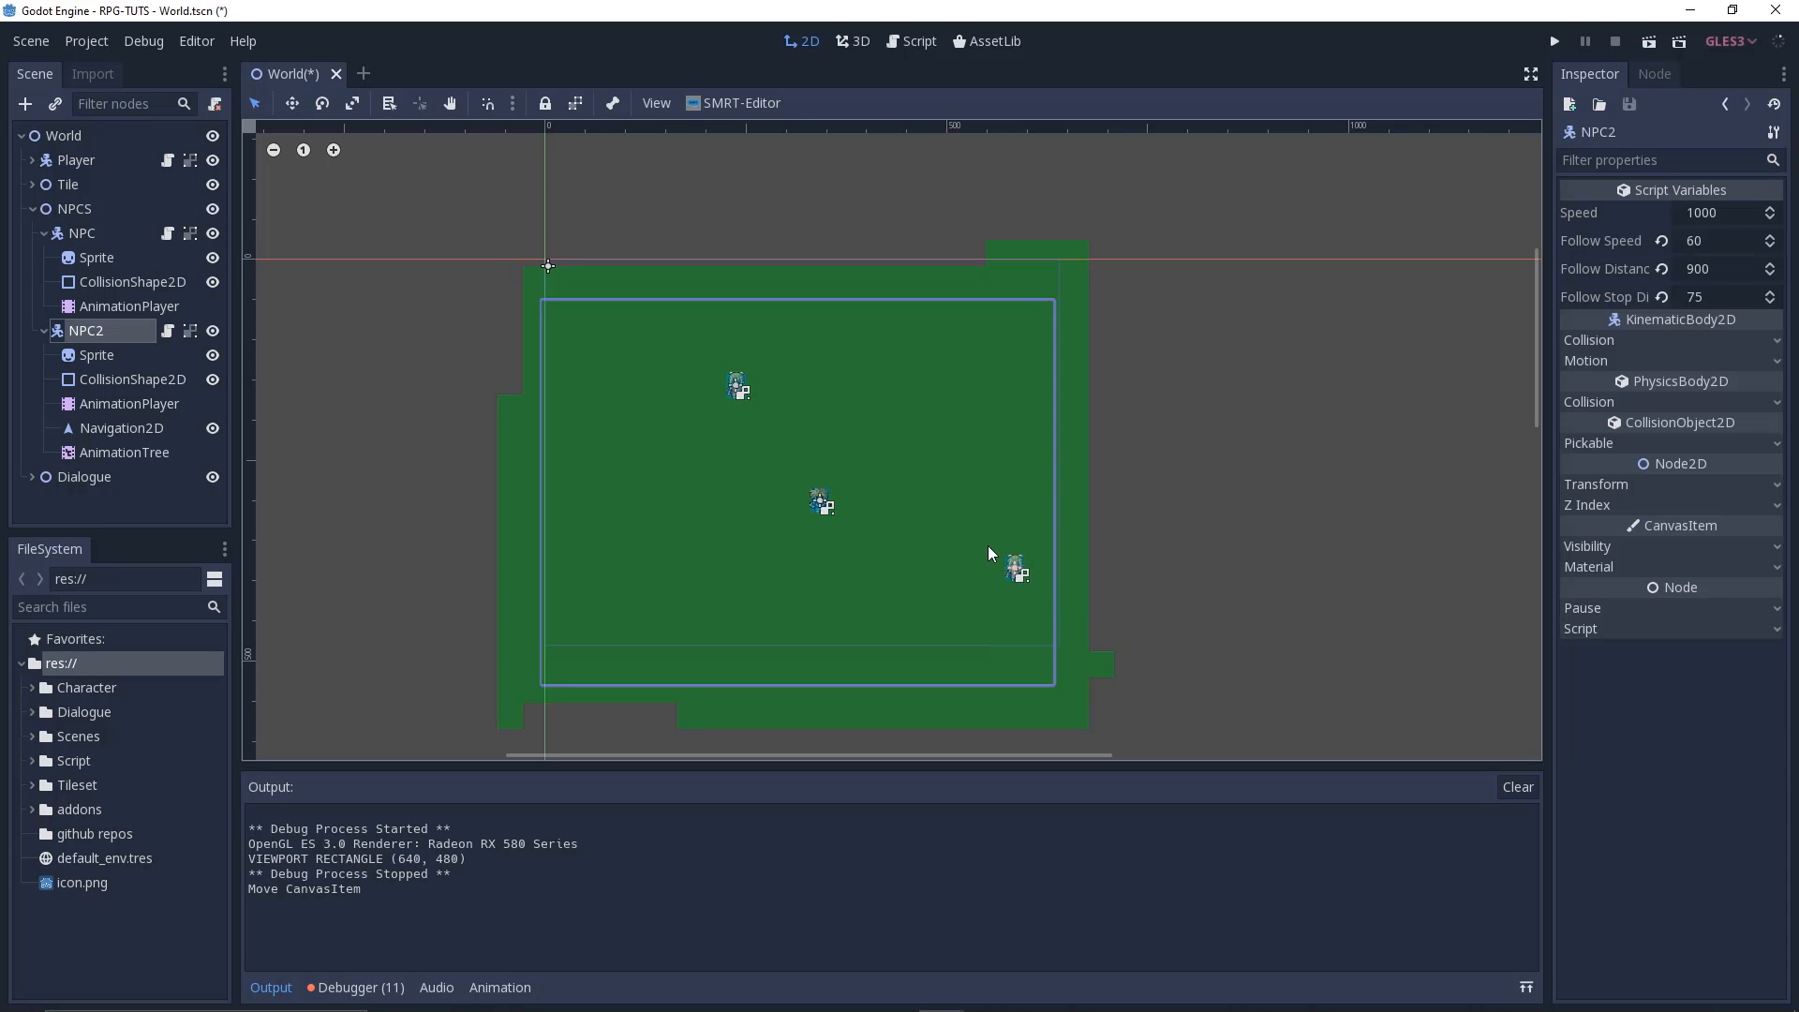
{"action": "left_click", "coordinate": [82, 234]}
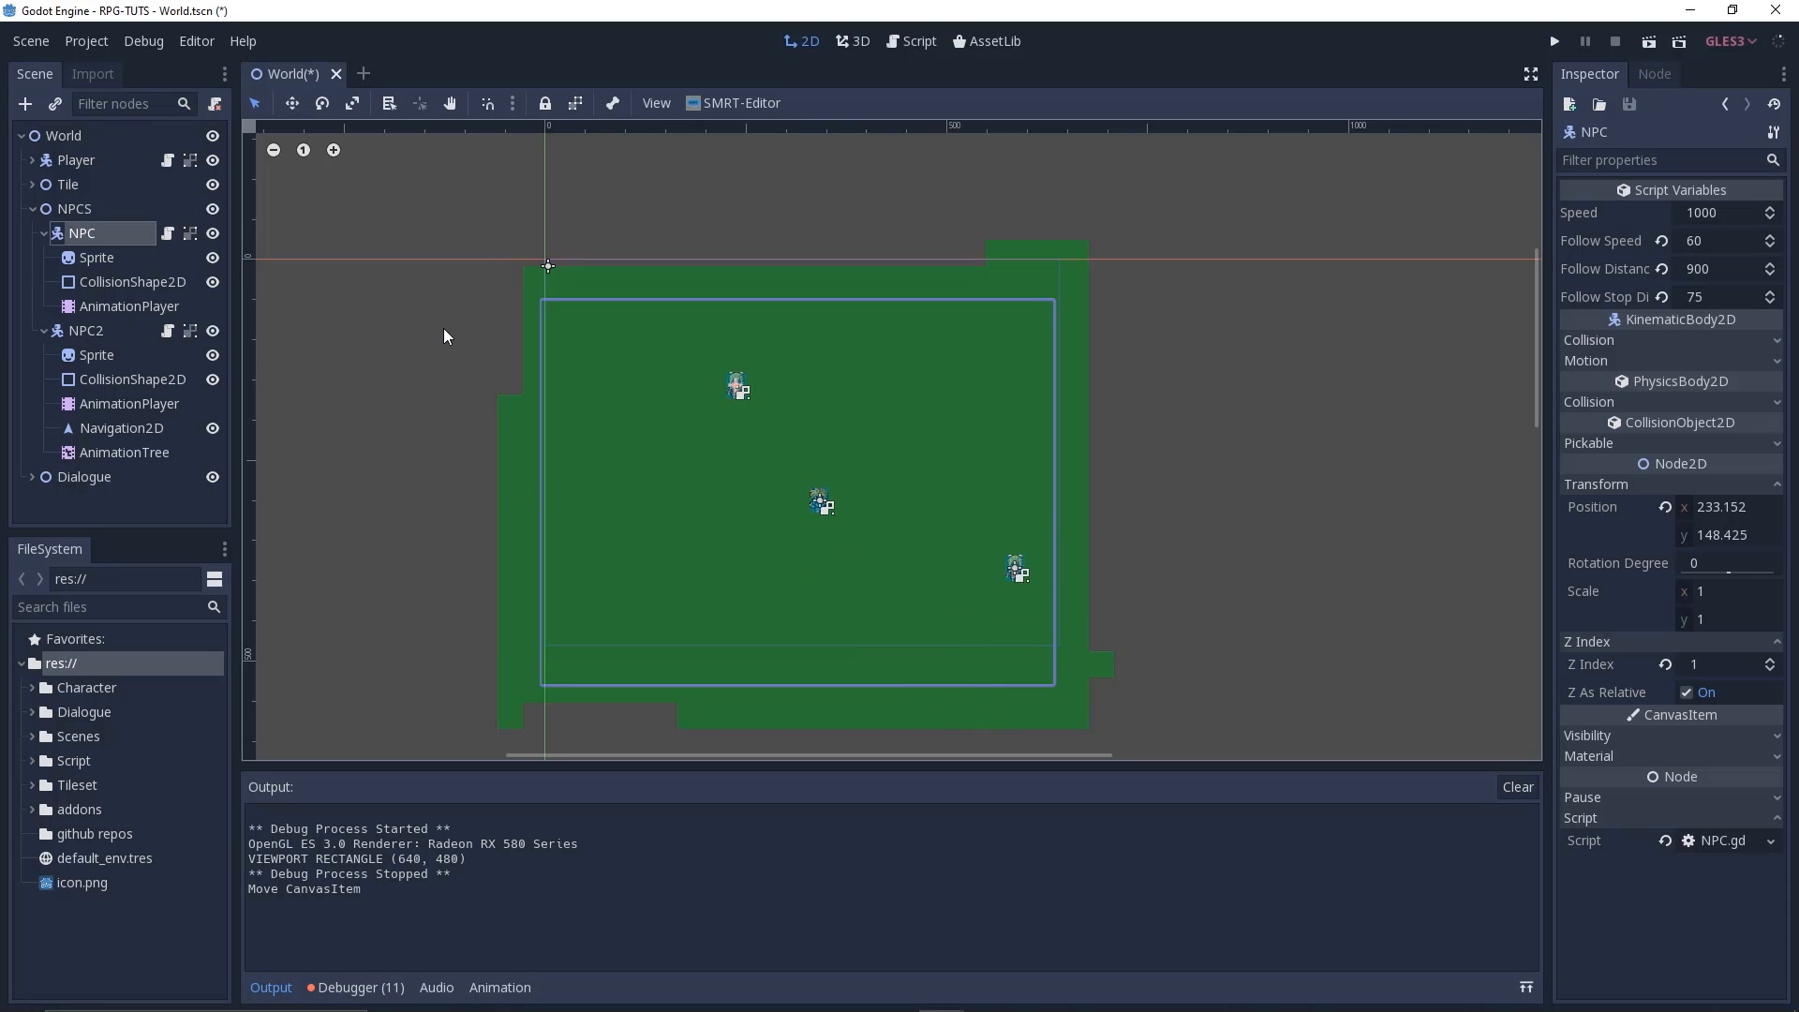
{"action": "left_click", "coordinate": [910, 41]}
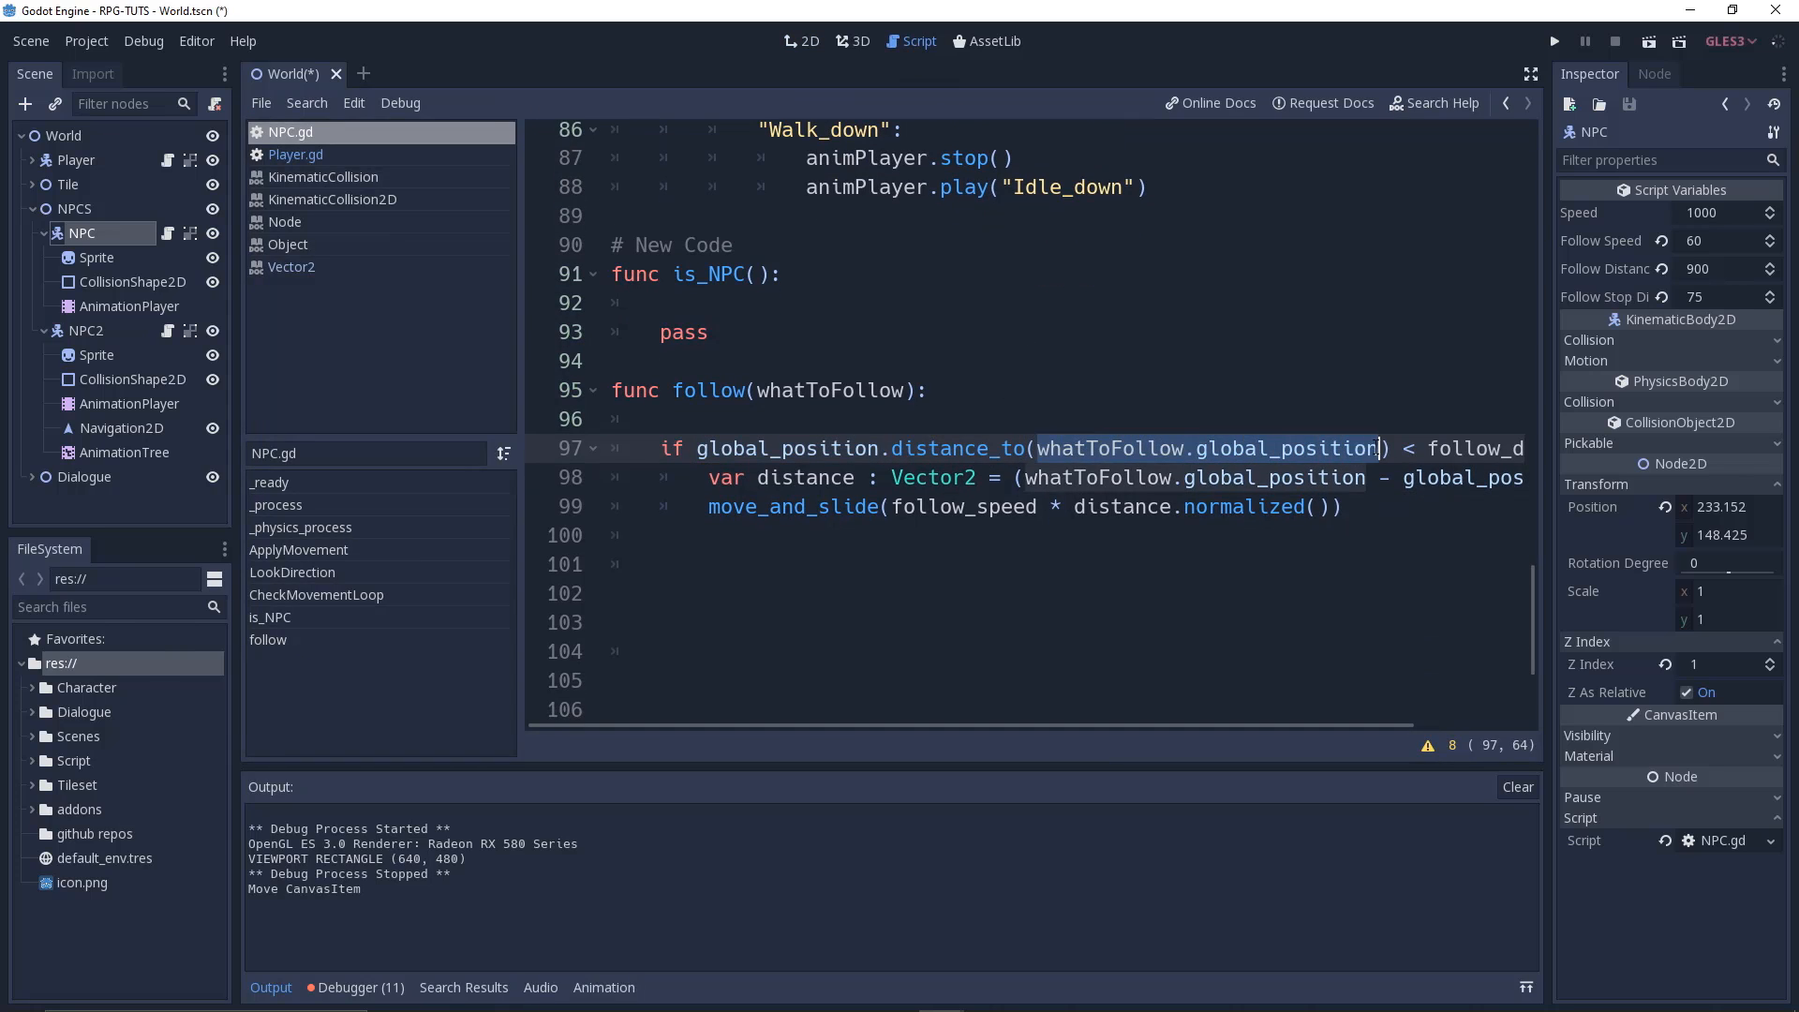
{"action": "mouse_move", "coordinate": [955, 448]}
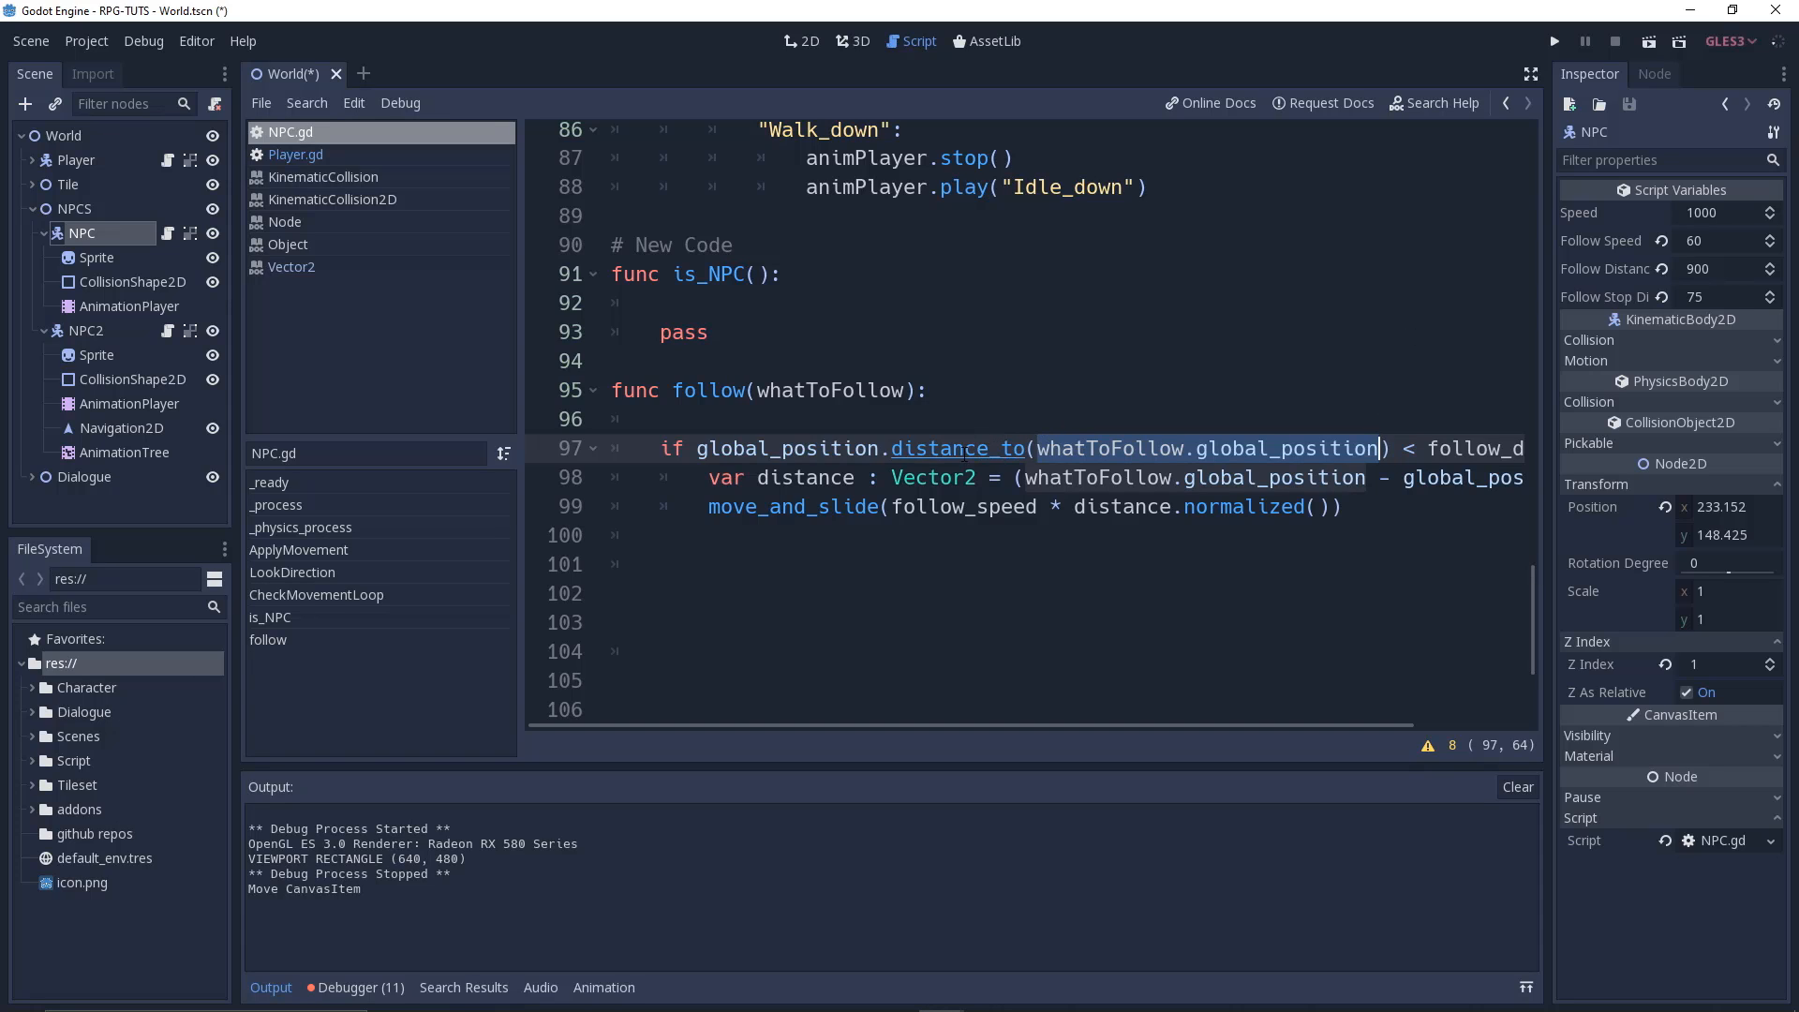
Consult the Vector2 distance_to documentation, then return to the World scene canvas
{"action": "left_click", "coordinate": [292, 266]}
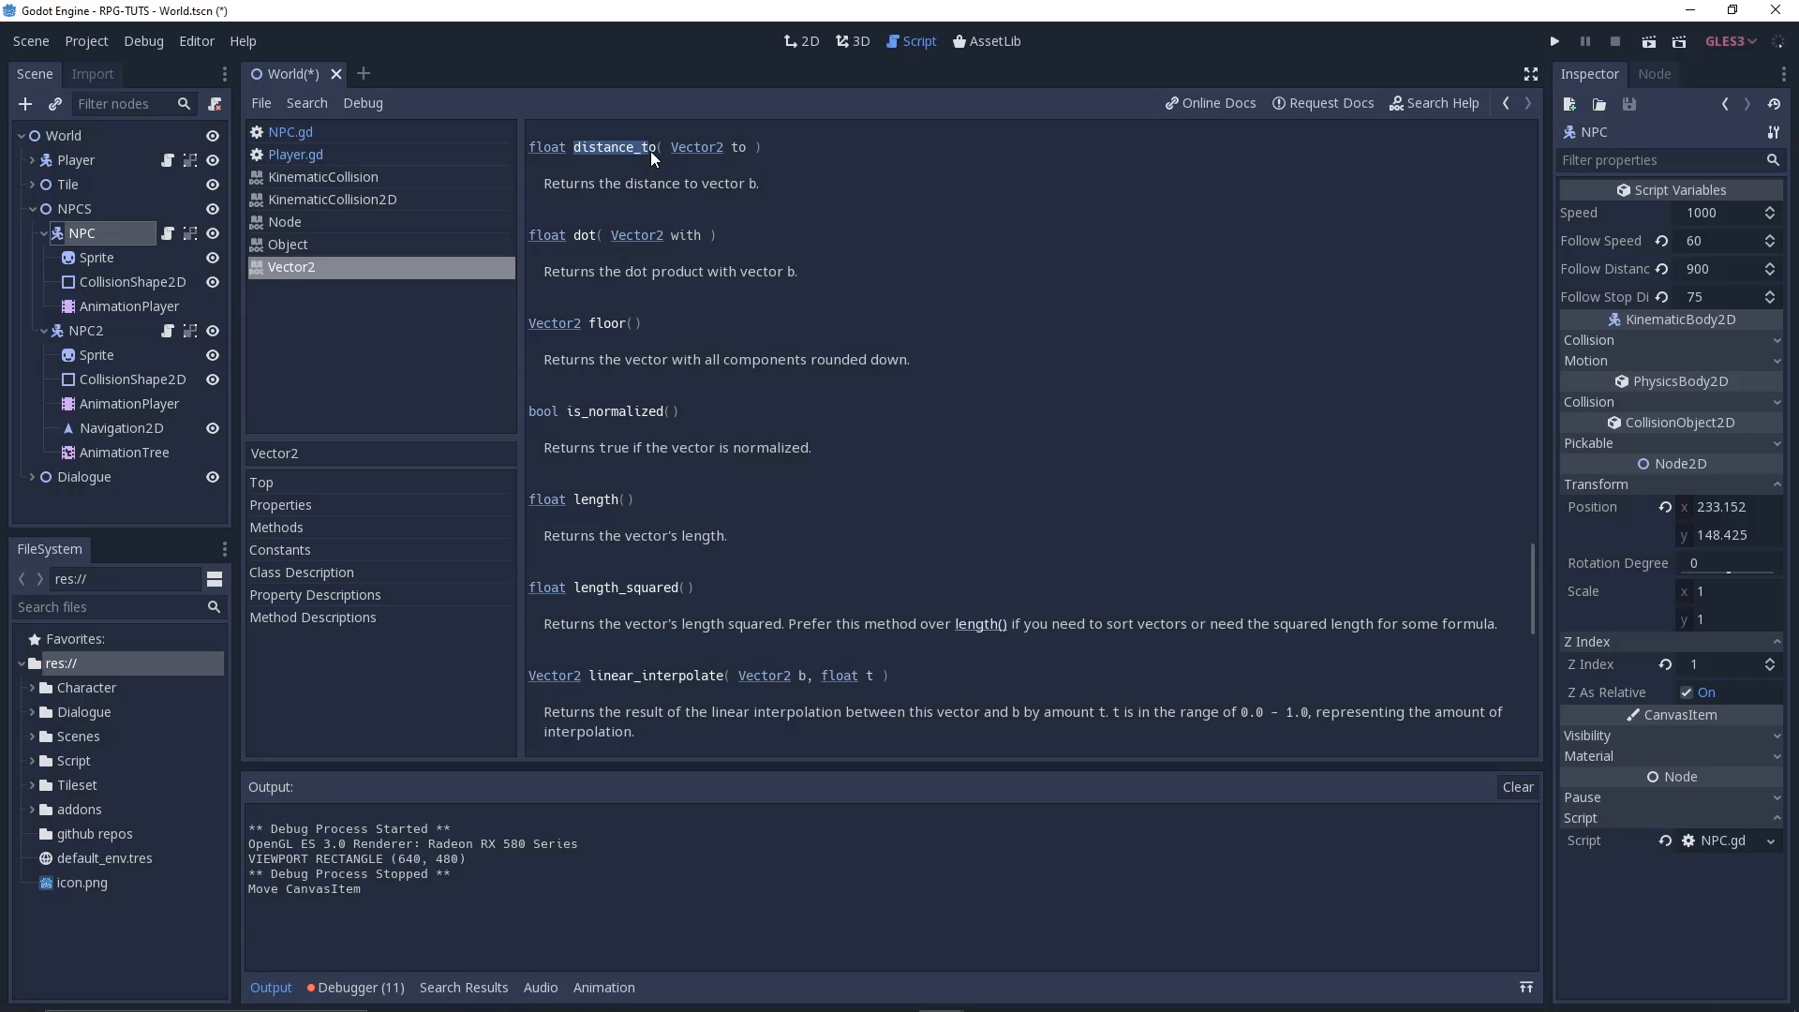
{"action": "mouse_move", "coordinate": [562, 193]}
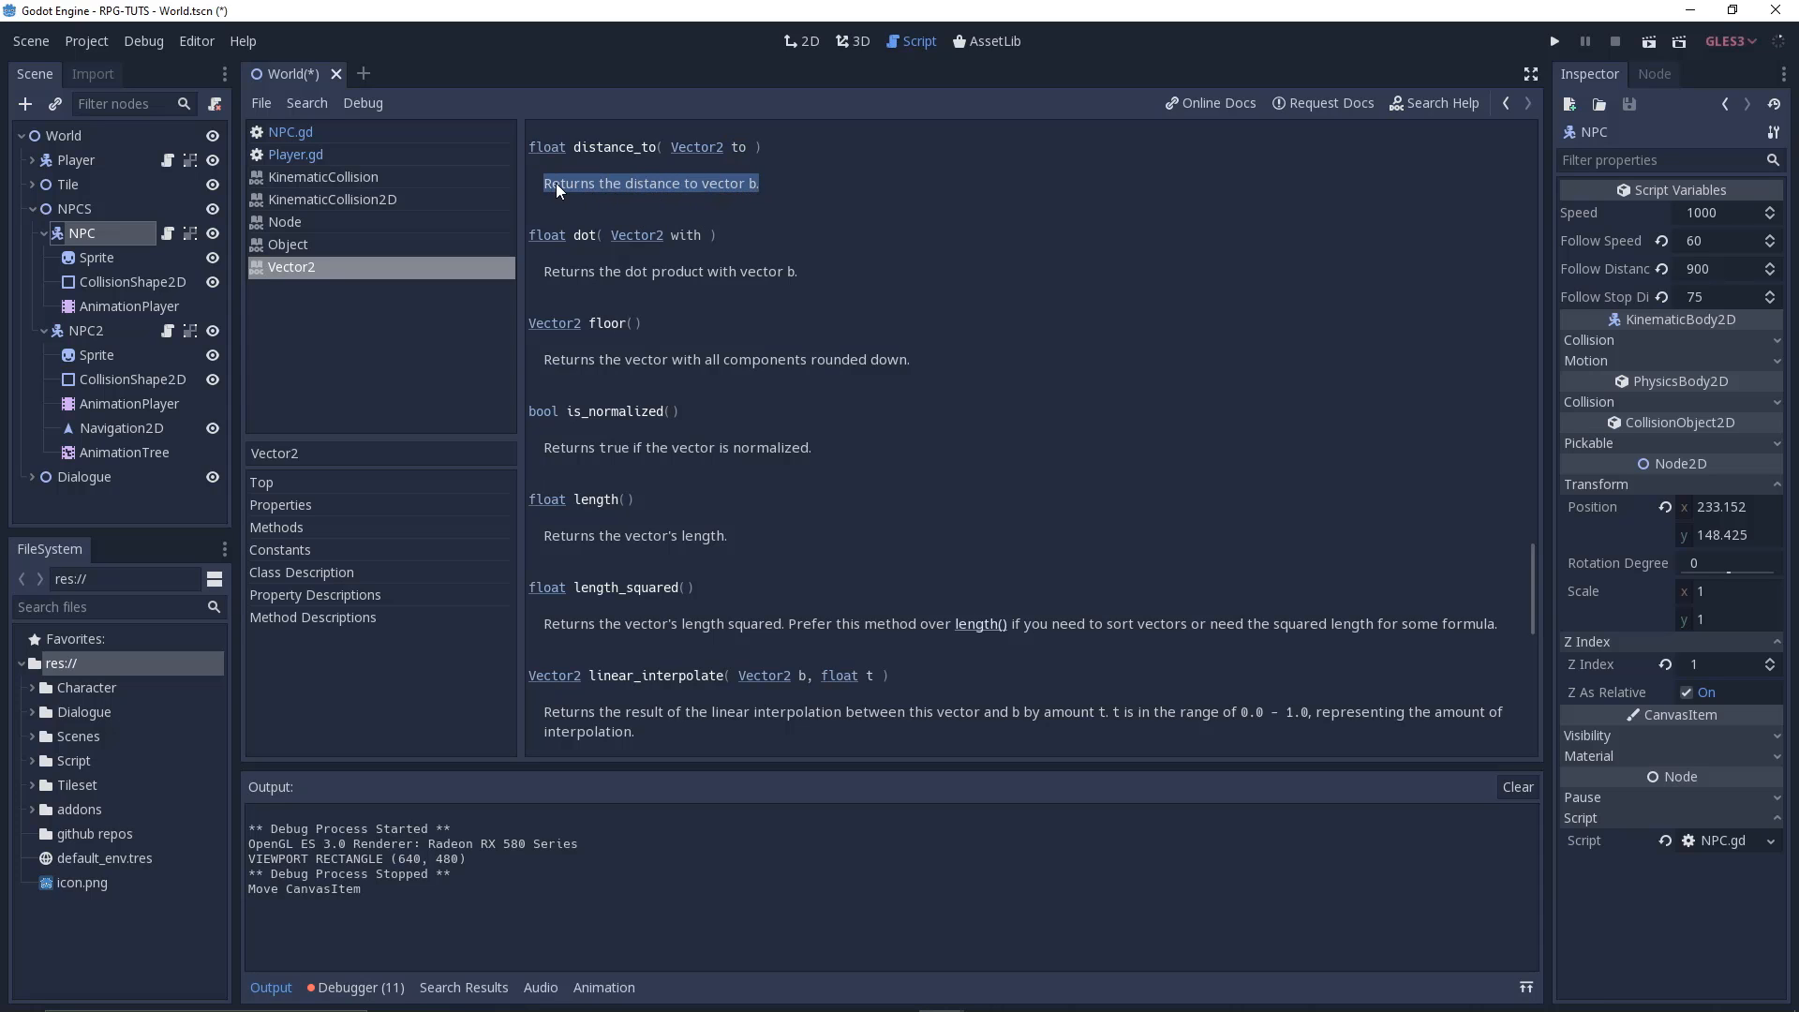
{"action": "left_click", "coordinate": [800, 40]}
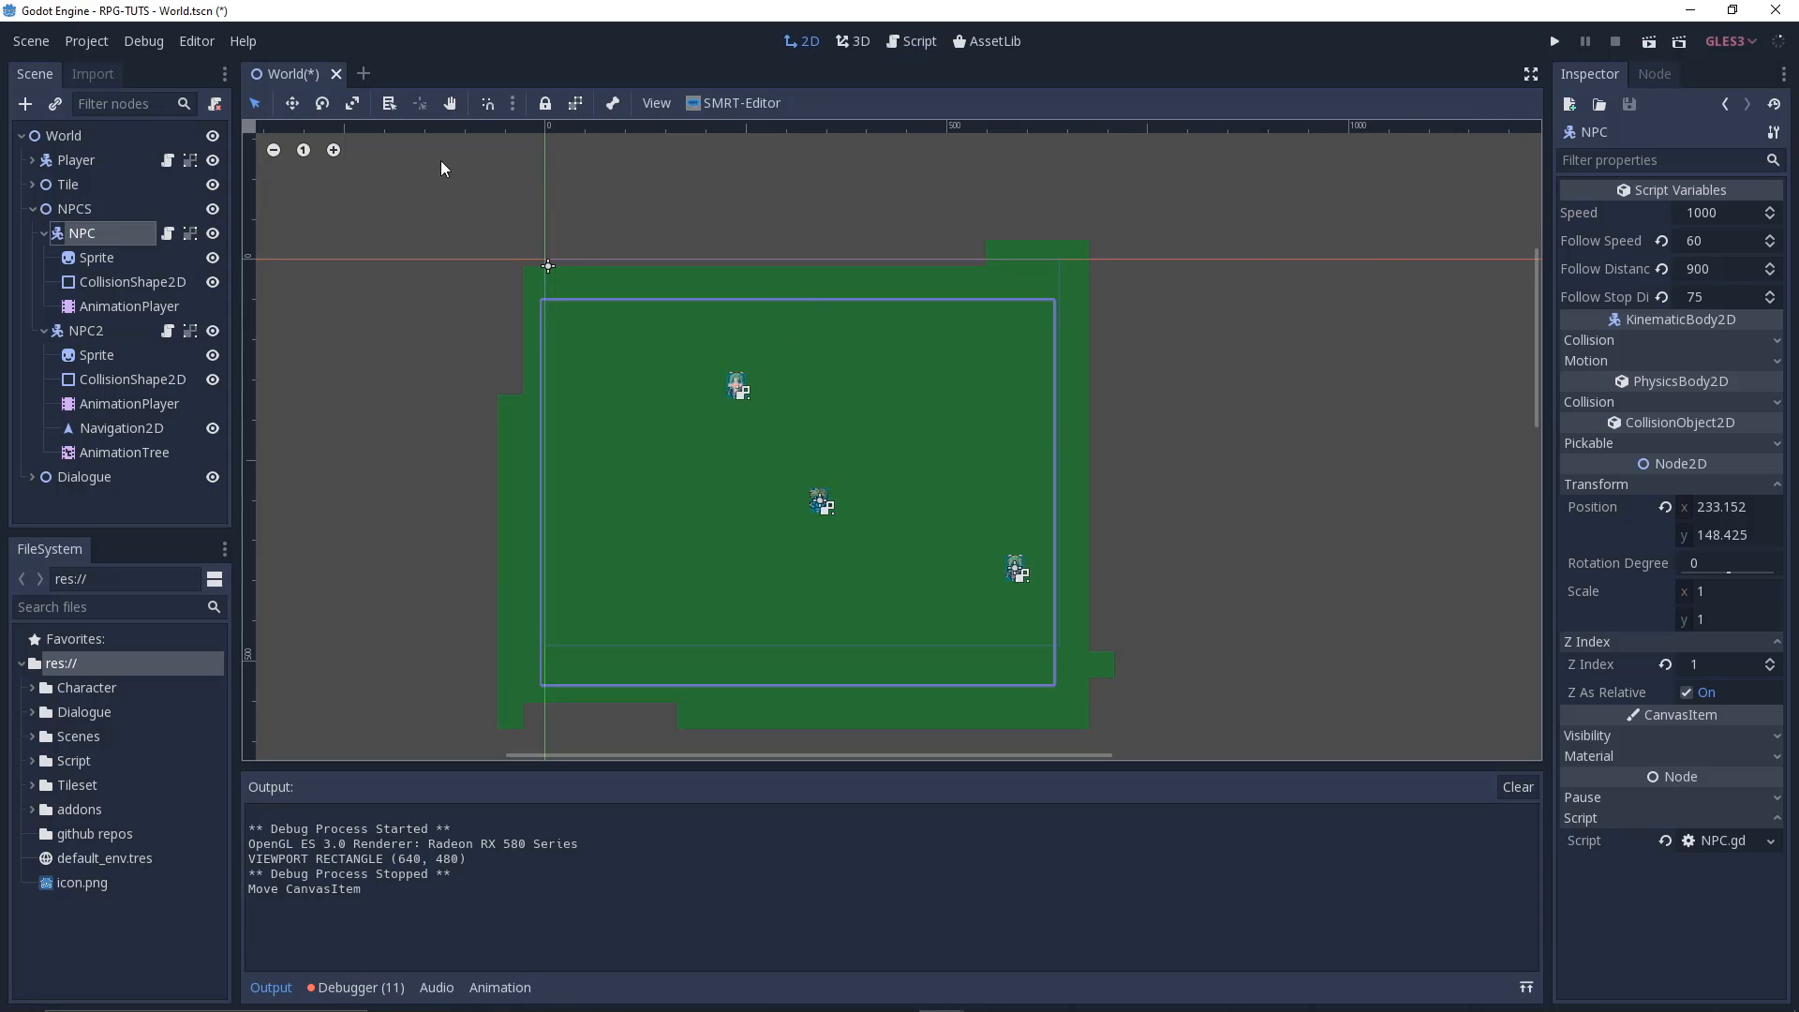
Reopen NPC.gd's follow function and scroll right to show the full distance line
{"action": "left_click", "coordinate": [909, 40]}
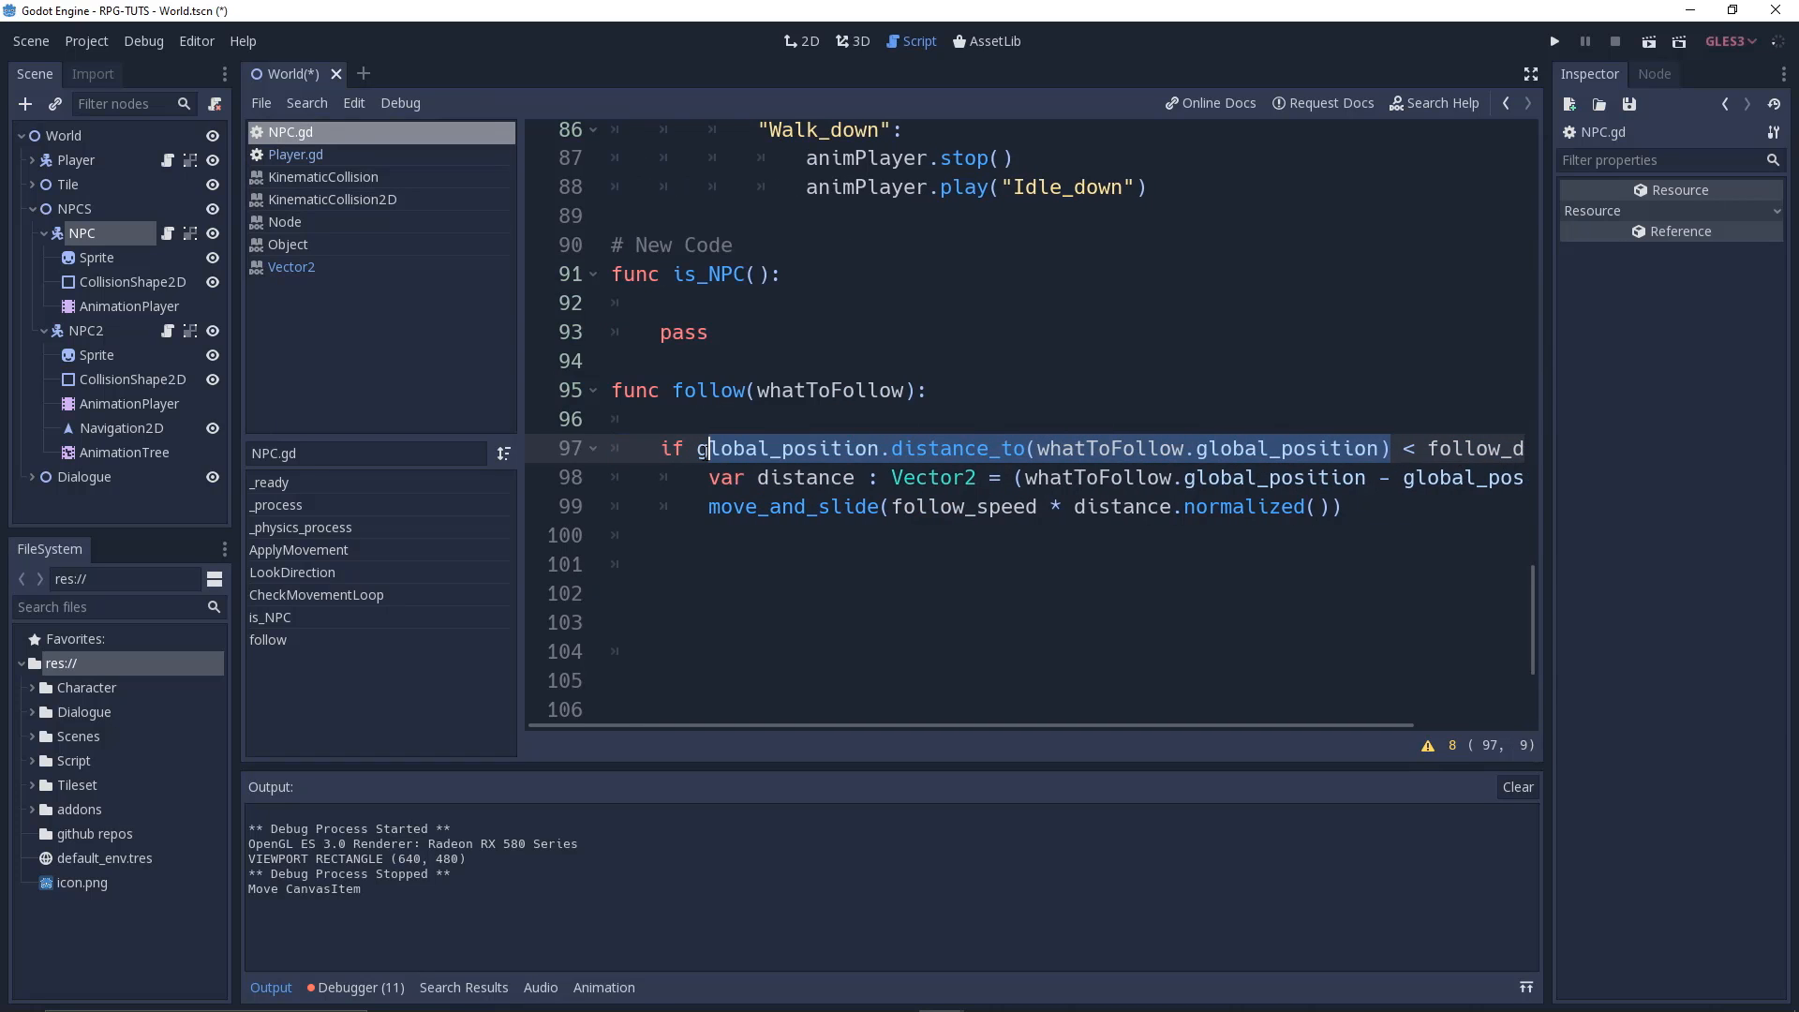
{"action": "type", "text": "floa"}
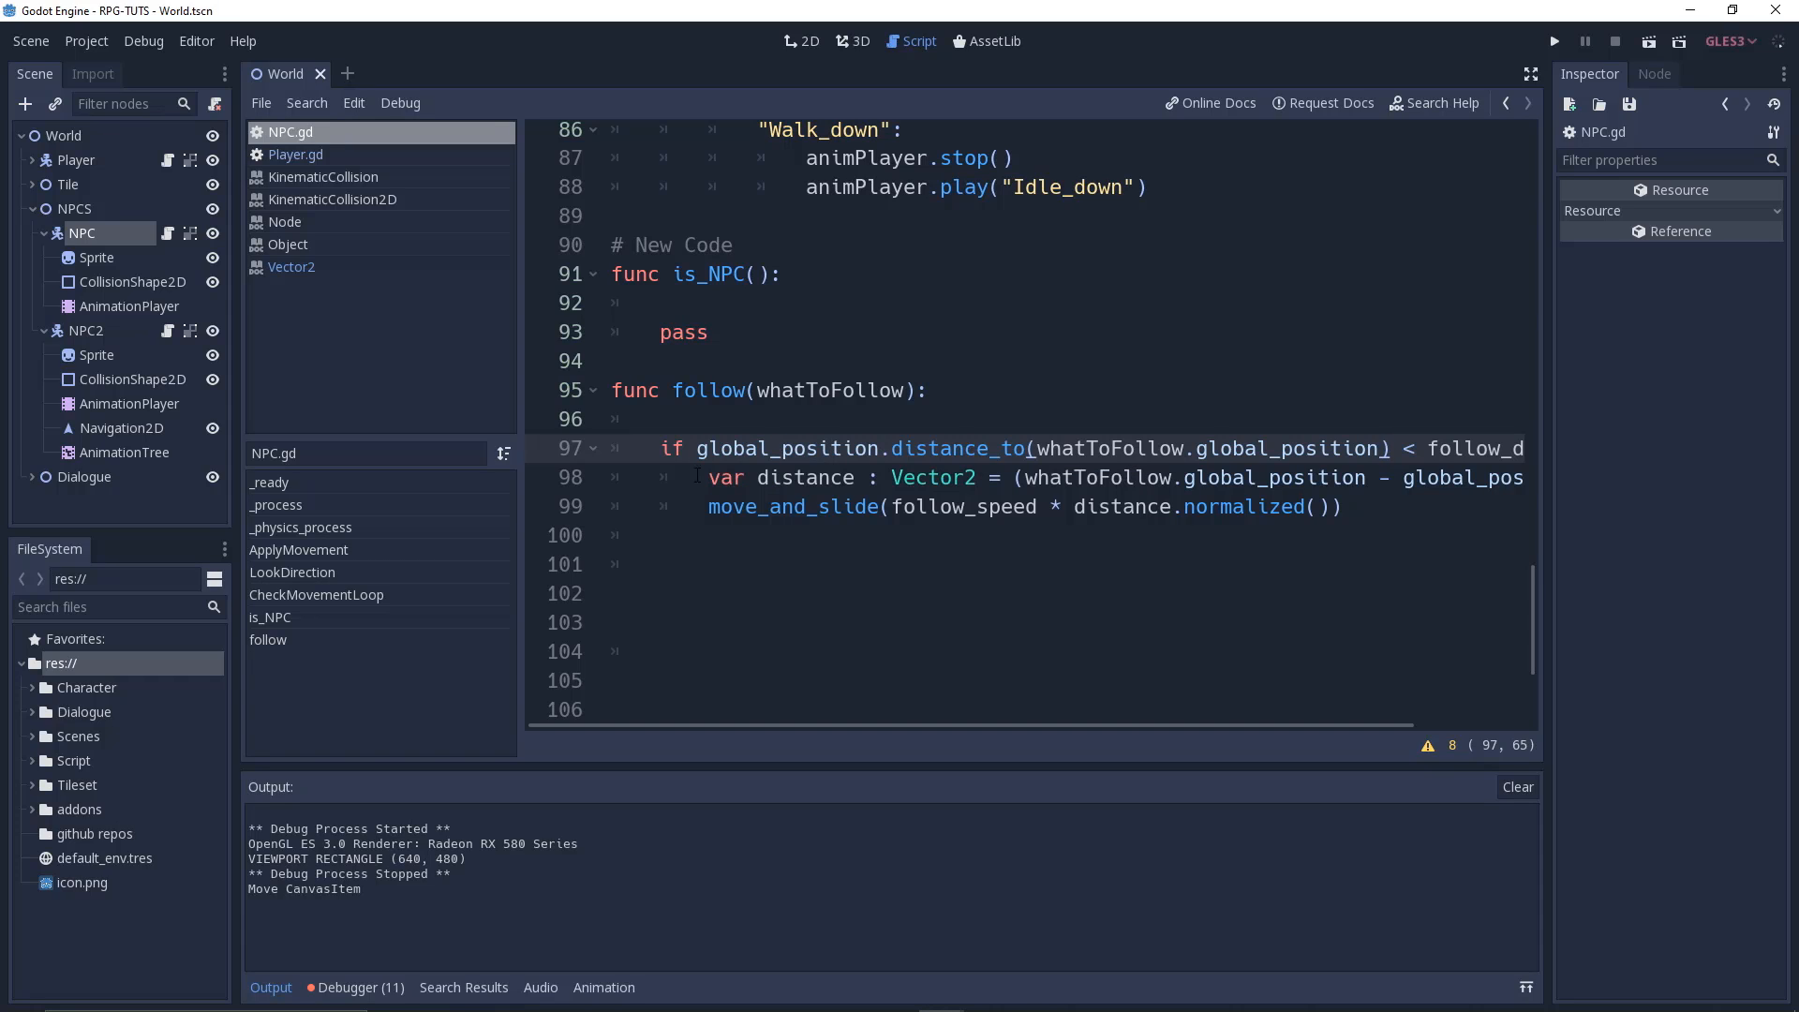
{"action": "scroll", "scroll_direction": "right", "scroll_amount": 3}
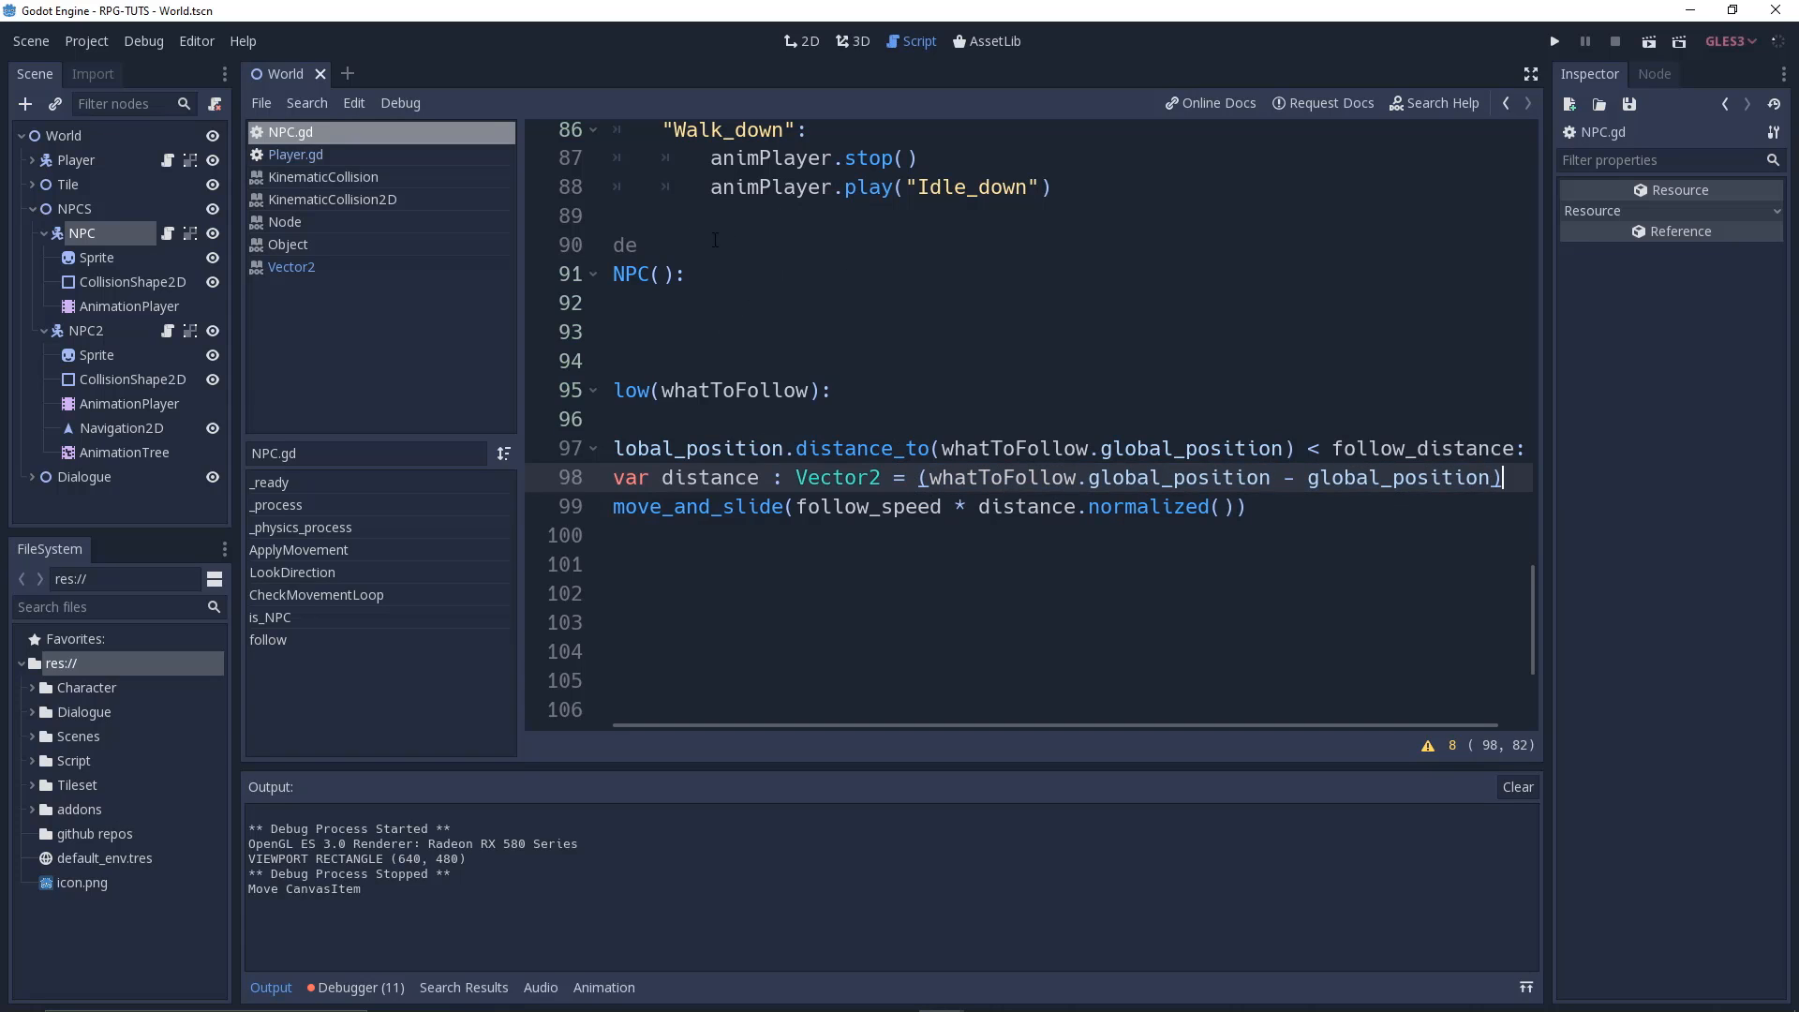
{"action": "mouse_move", "coordinate": [389, 993]}
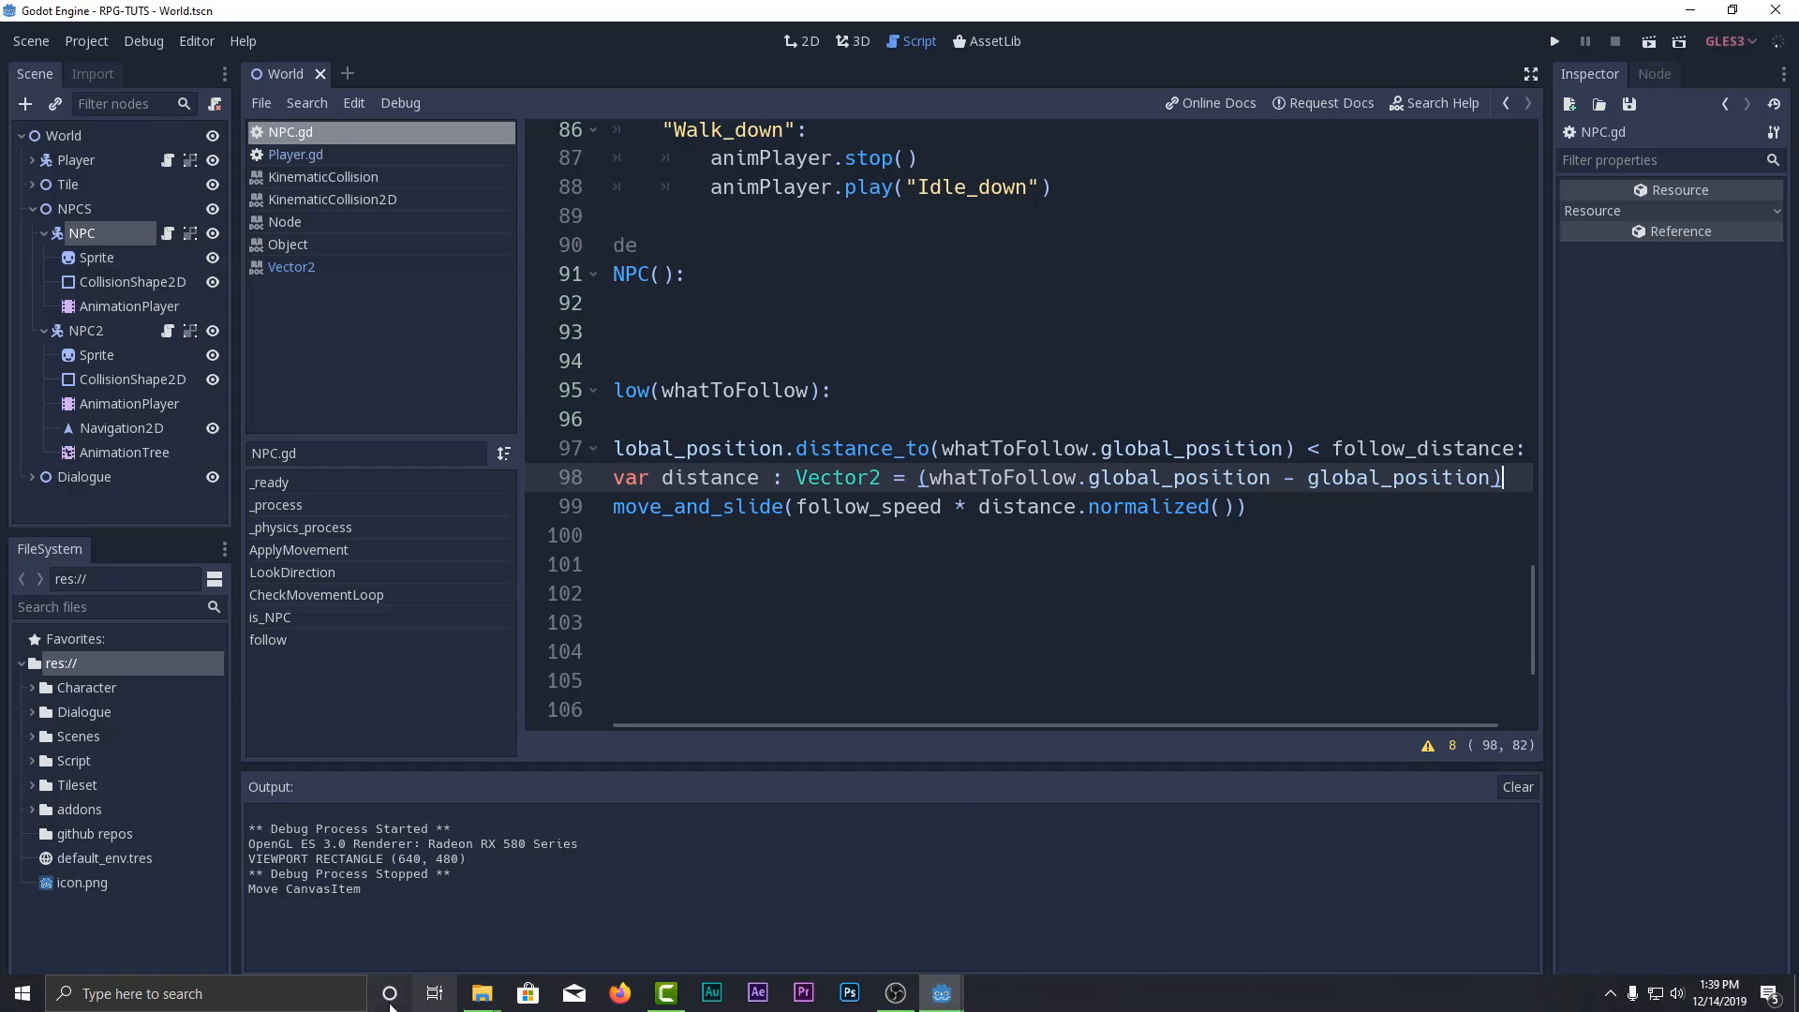
Sketch NPC and Player circles with the d = (NPC - player) equation in Paint, then close it
{"action": "type", "text": "paint"}
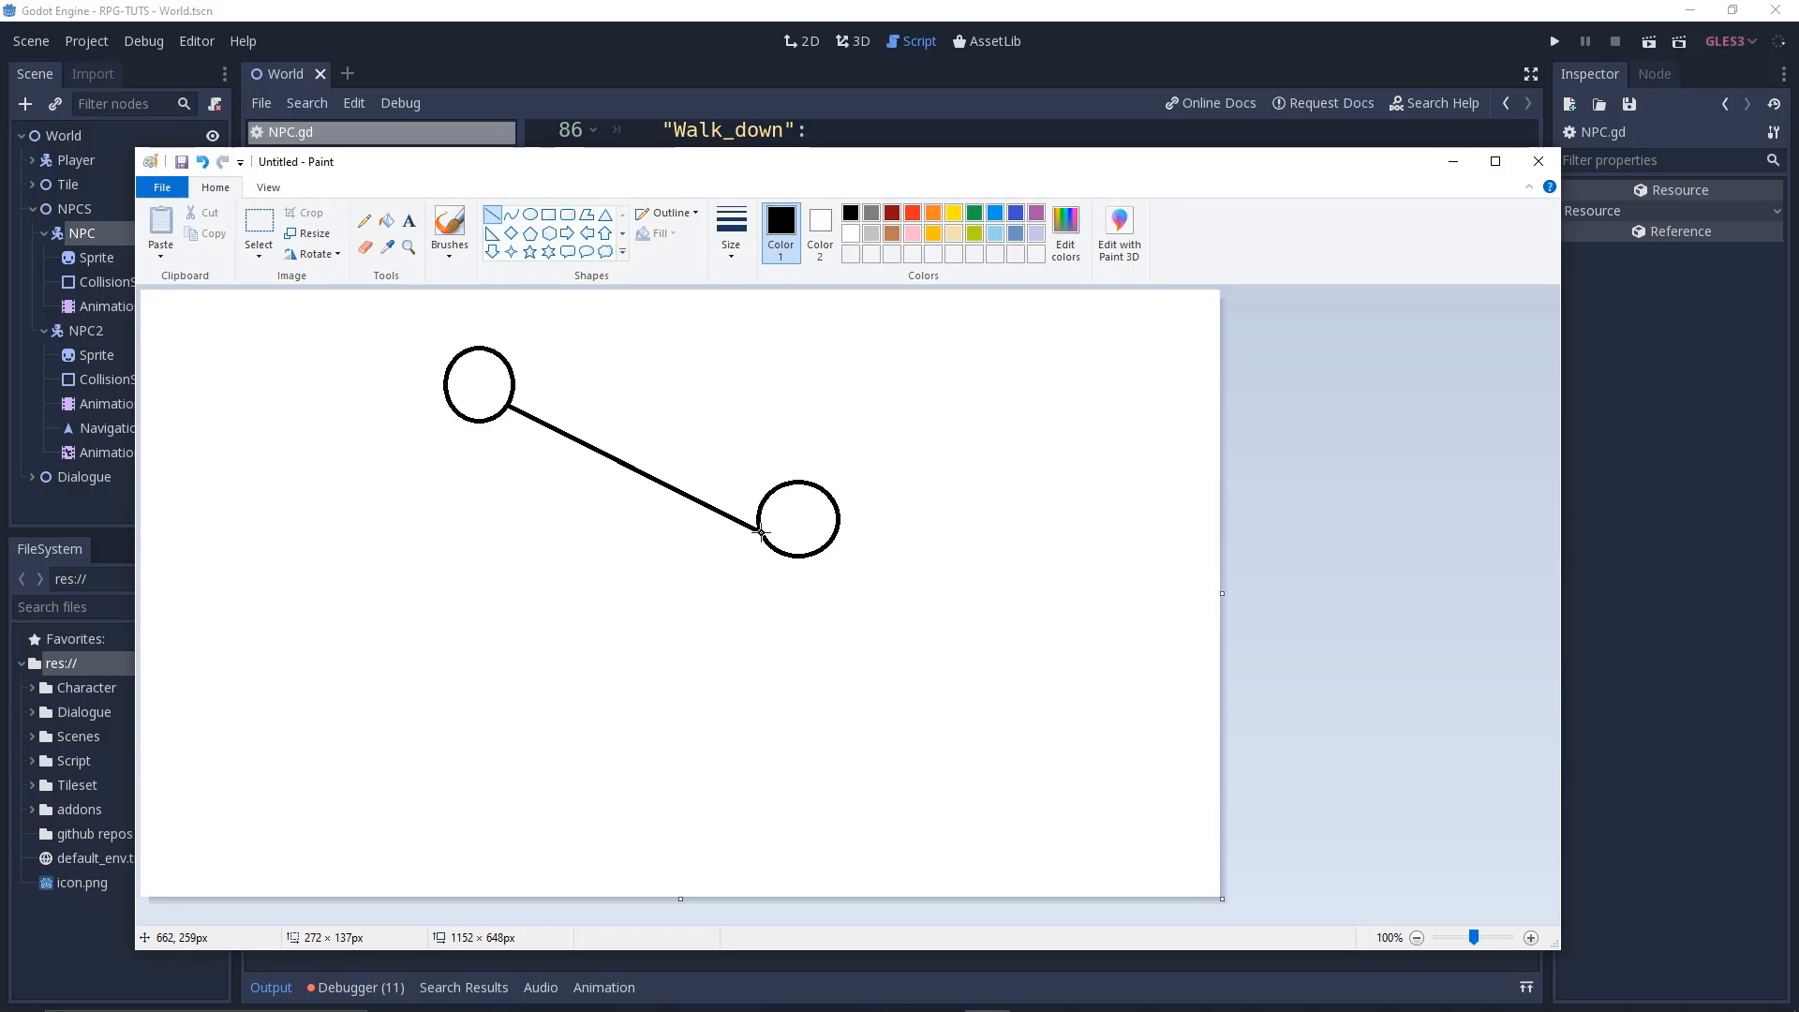
{"action": "mouse_move", "coordinate": [606, 394]}
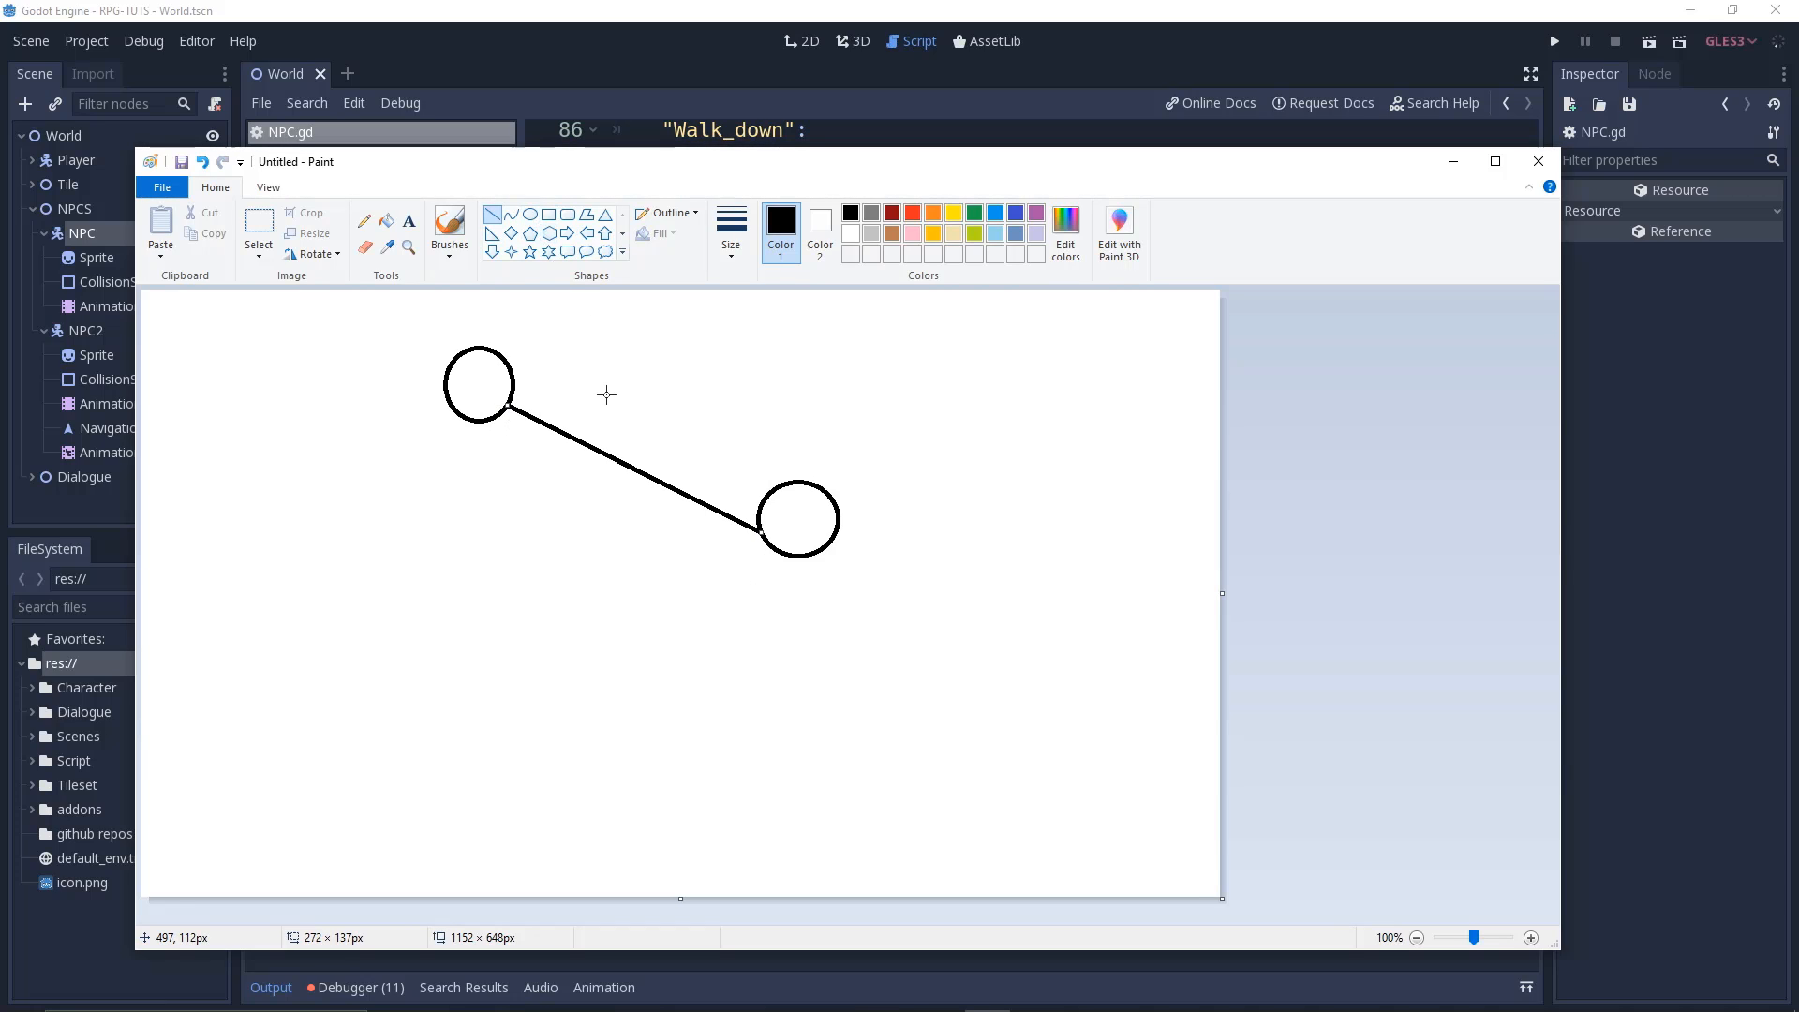
{"action": "mouse_move", "coordinate": [513, 497]}
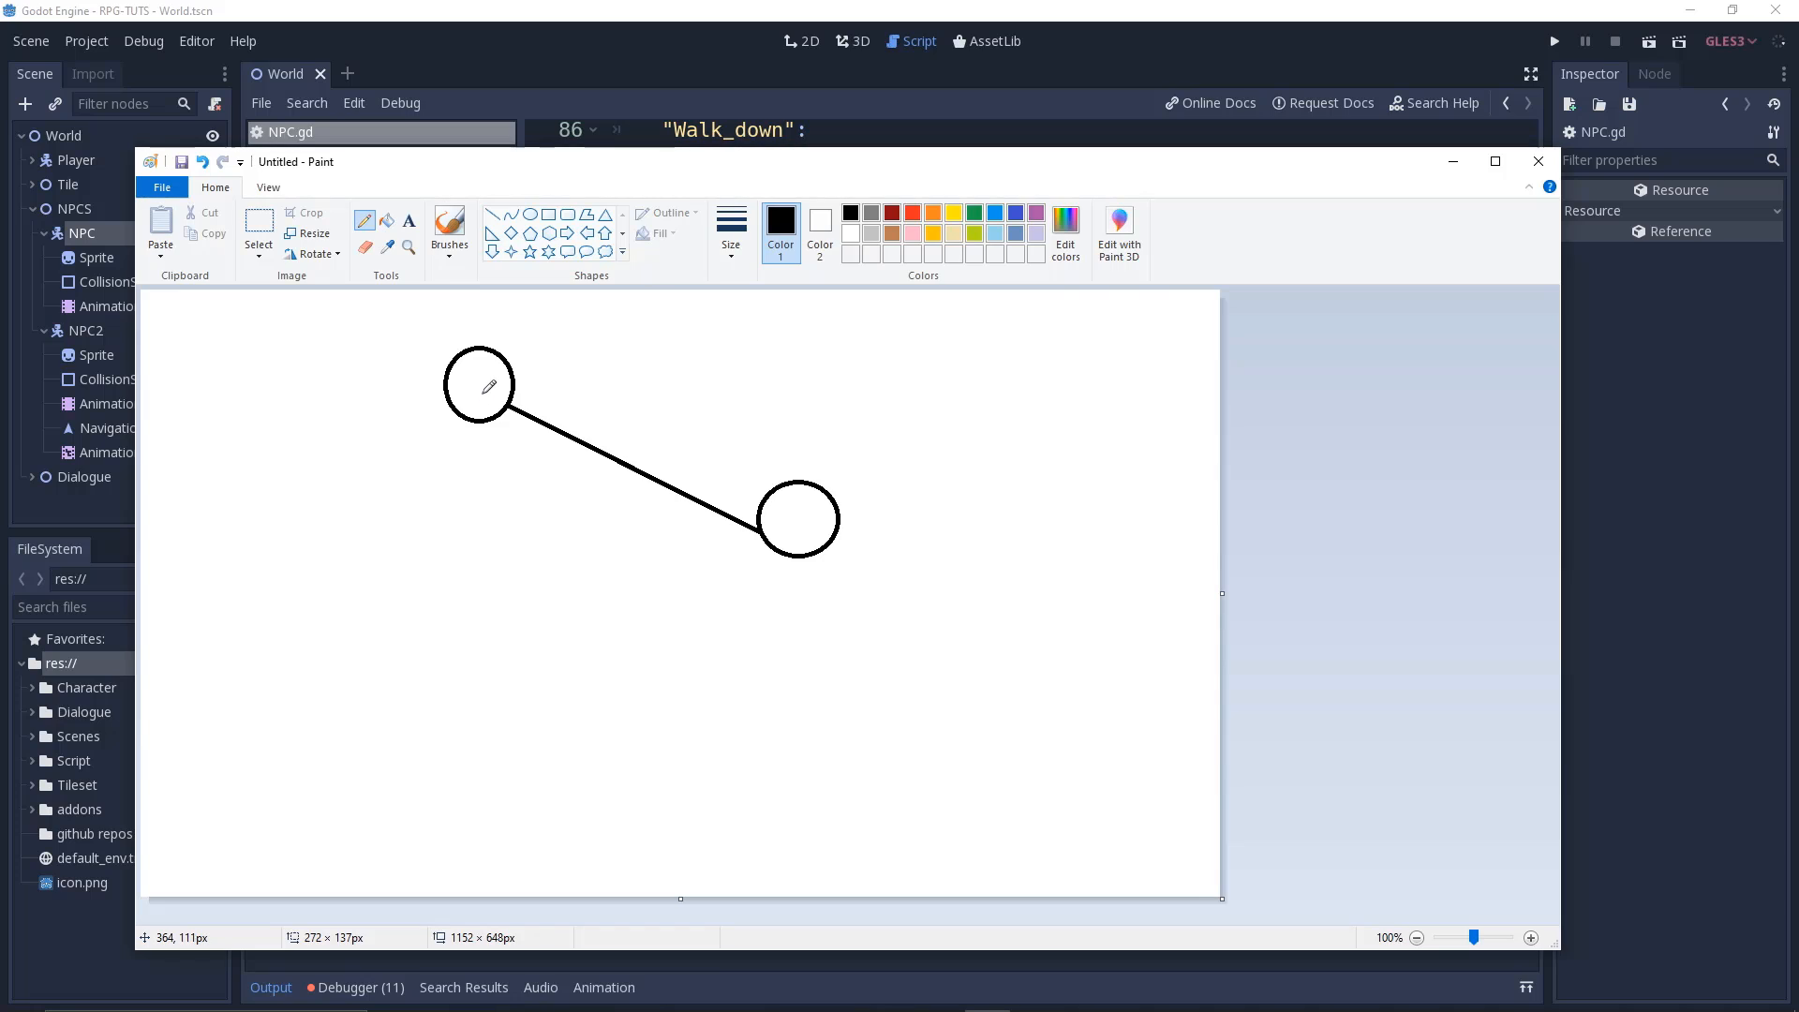
{"action": "mouse_move", "coordinate": [656, 433]}
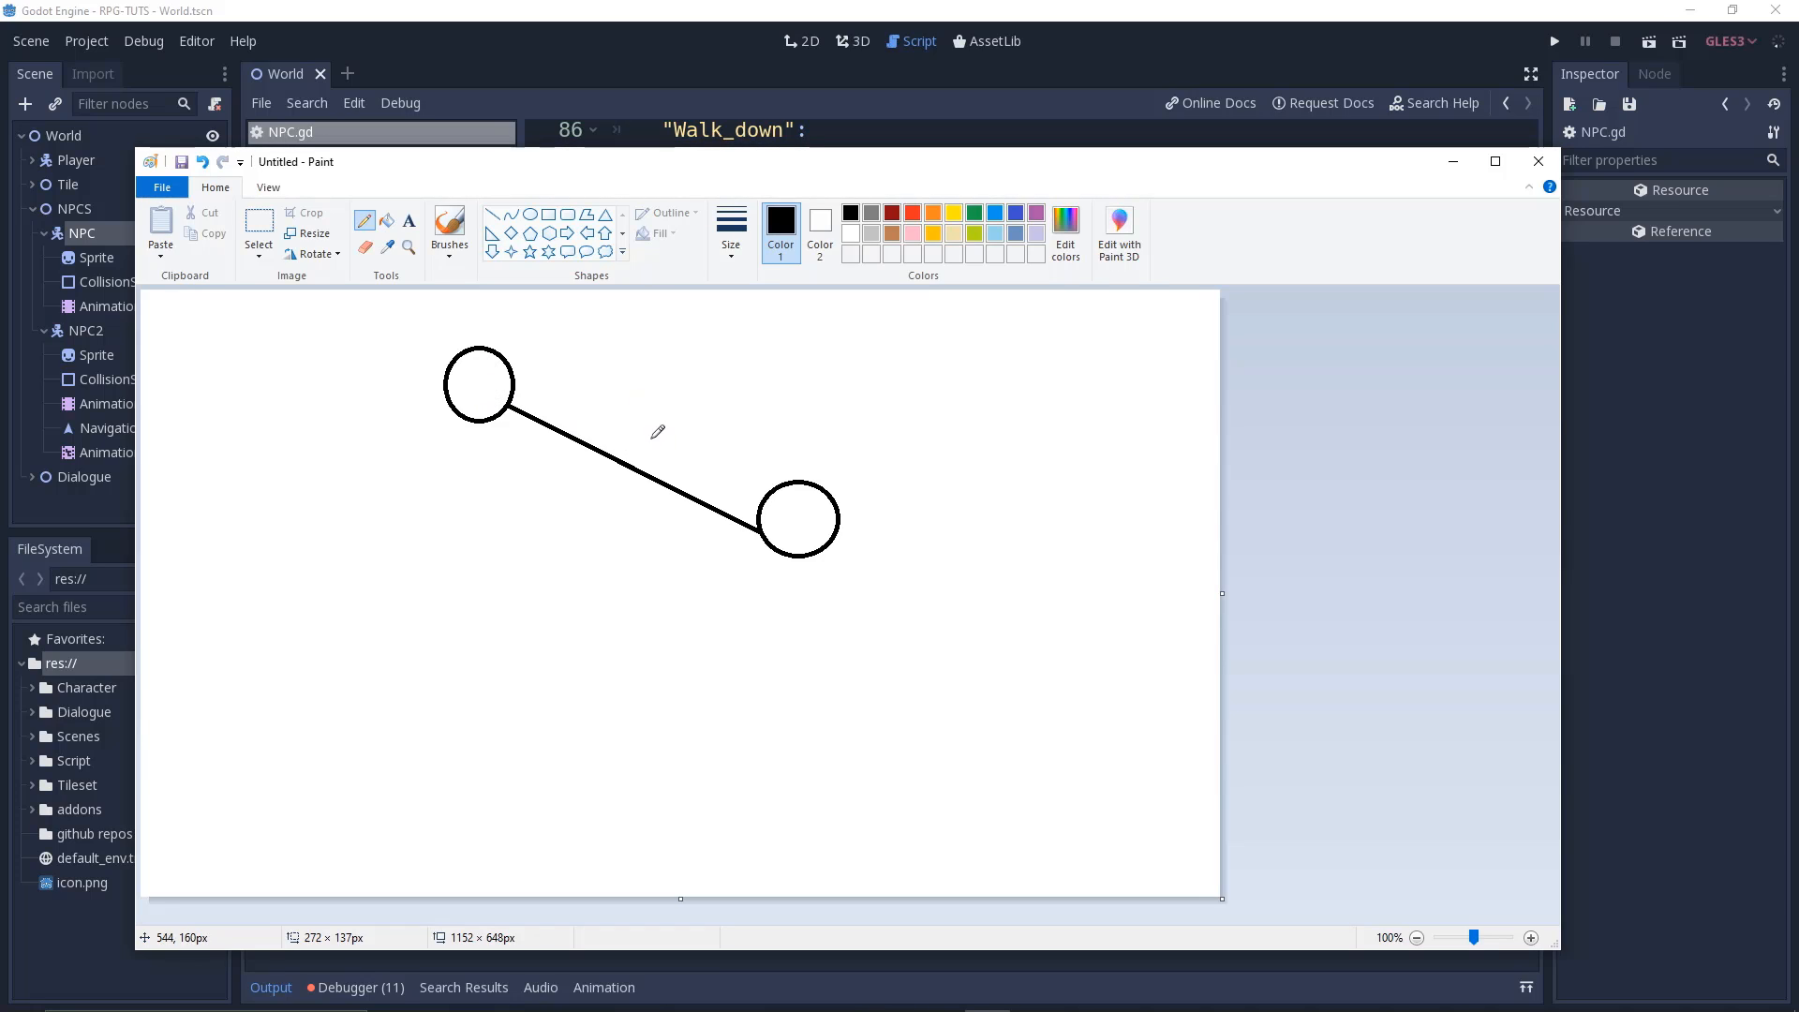
{"action": "mouse_move", "coordinate": [779, 520]}
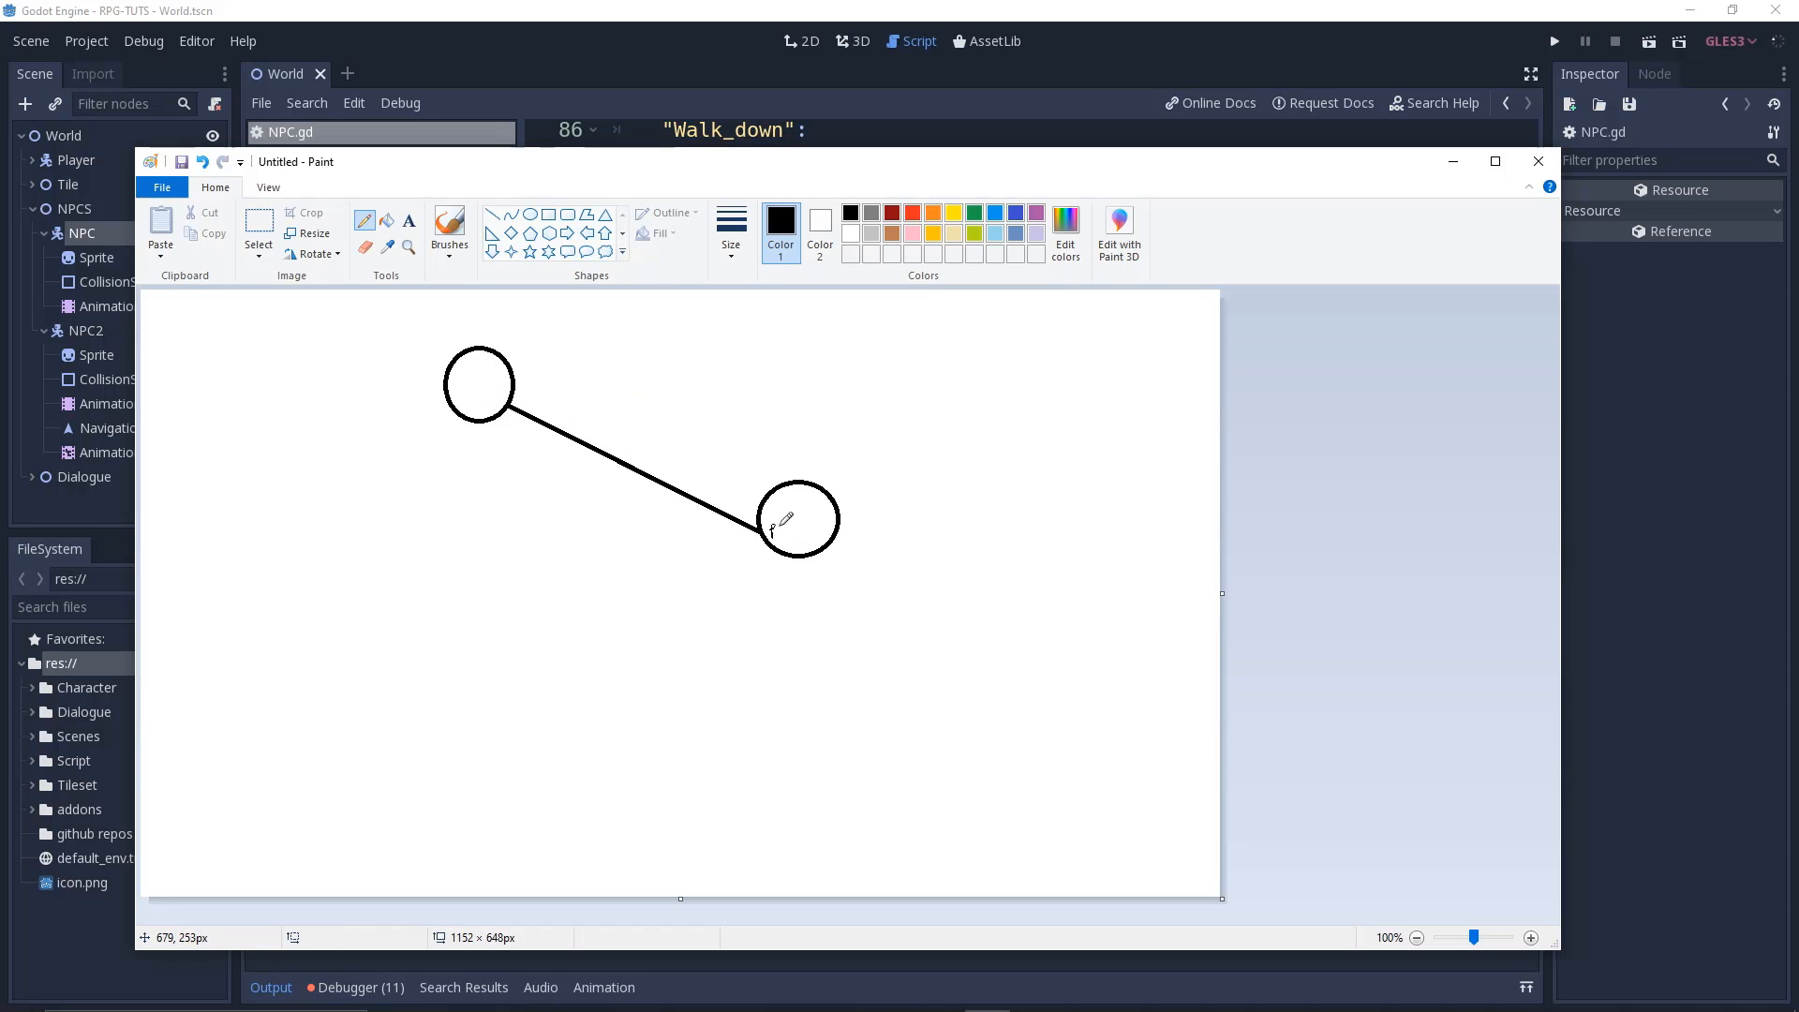
{"action": "mouse_move", "coordinate": [787, 528]}
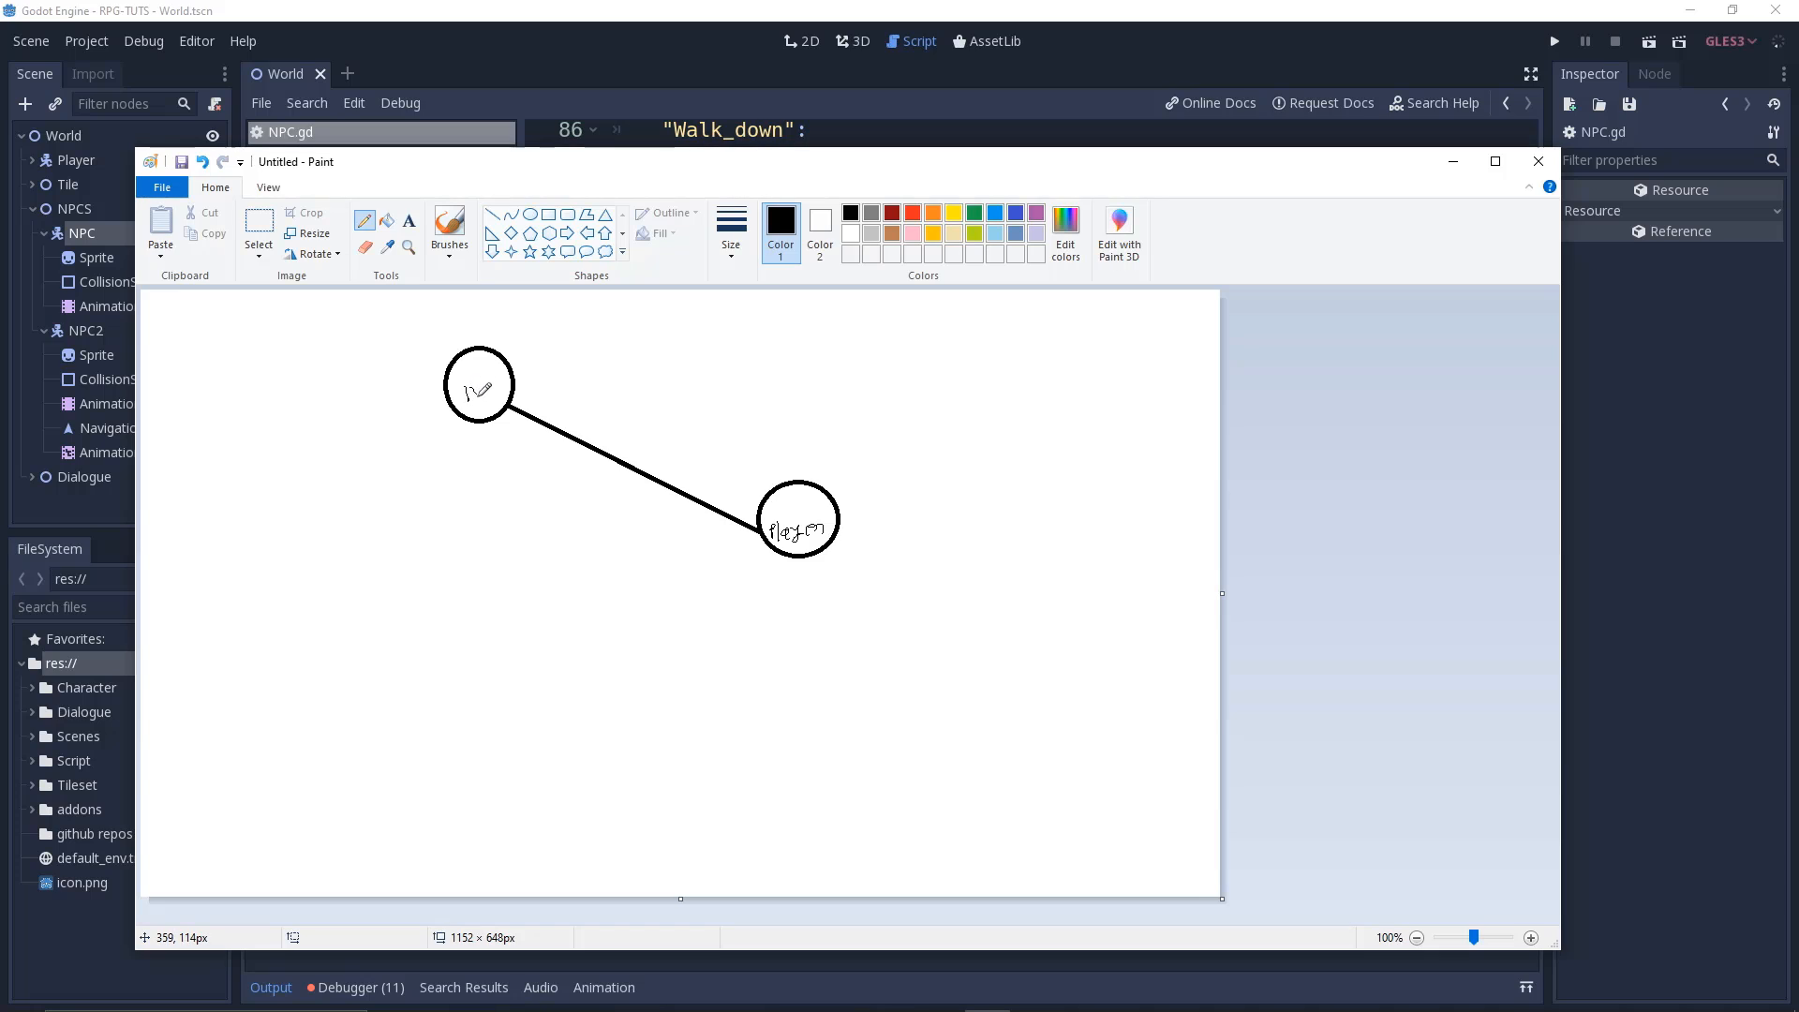
{"action": "left_click", "coordinate": [487, 387]}
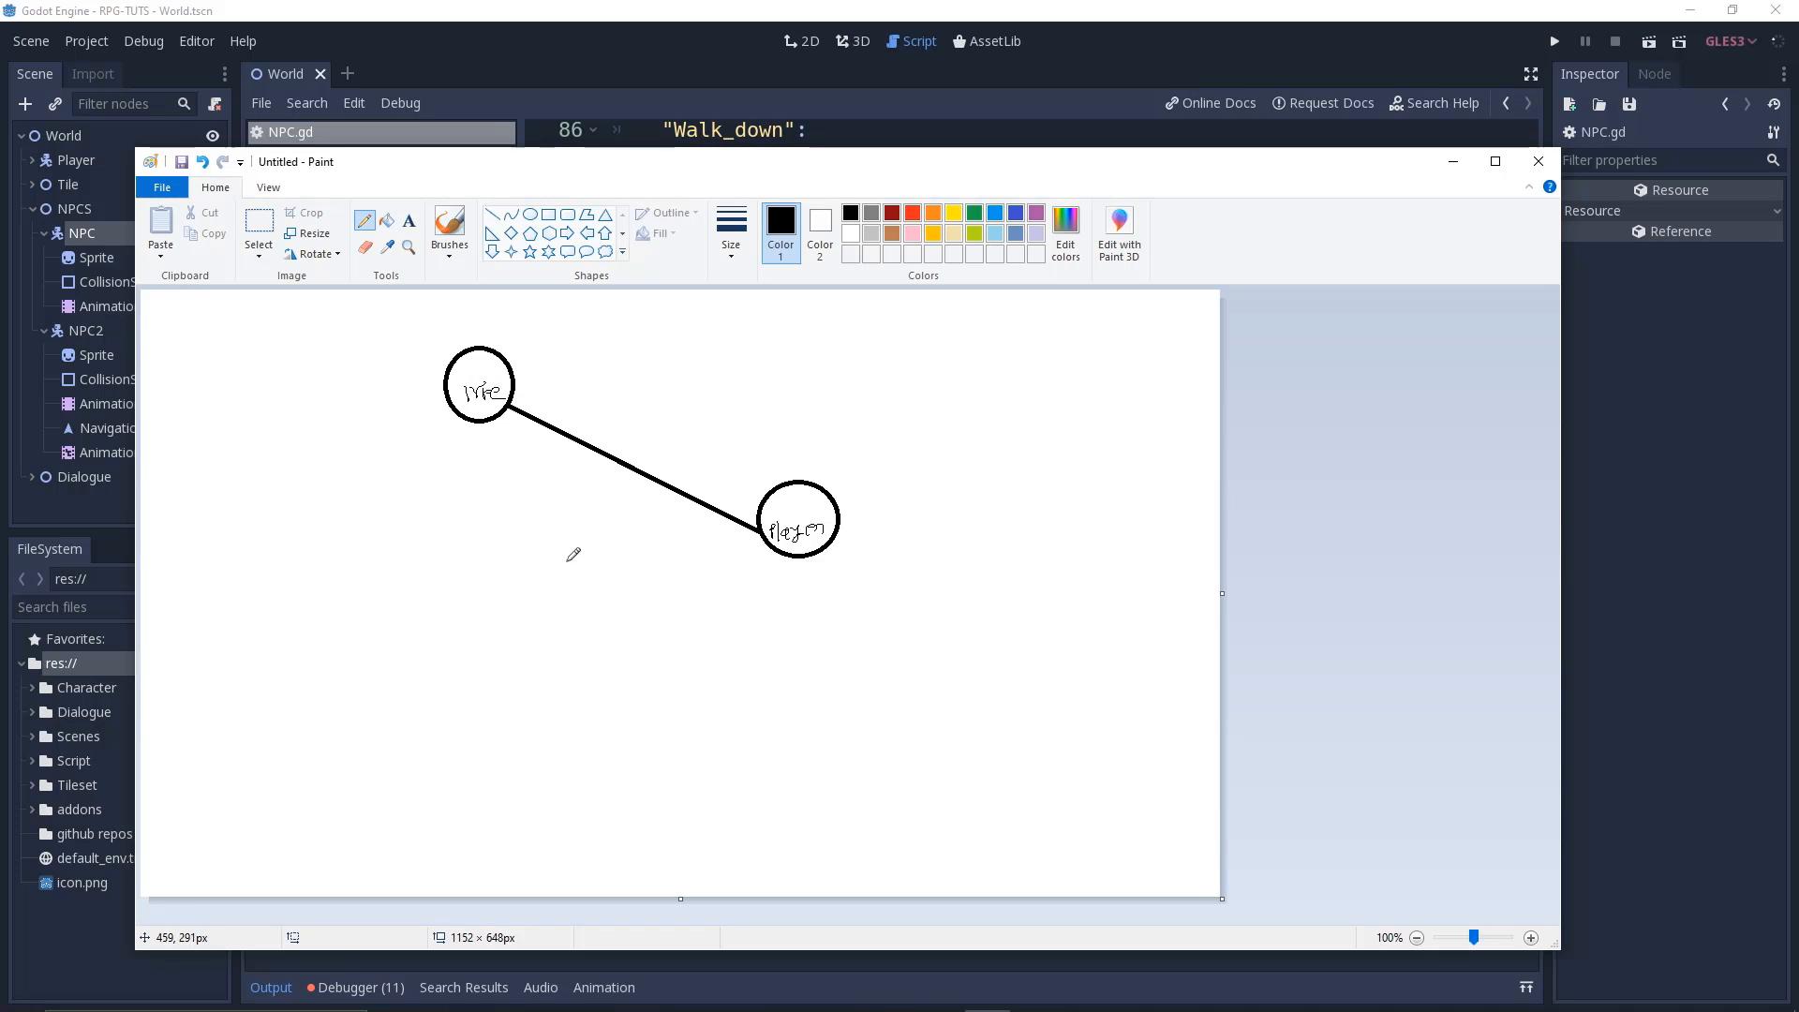
{"action": "mouse_move", "coordinate": [732, 541]}
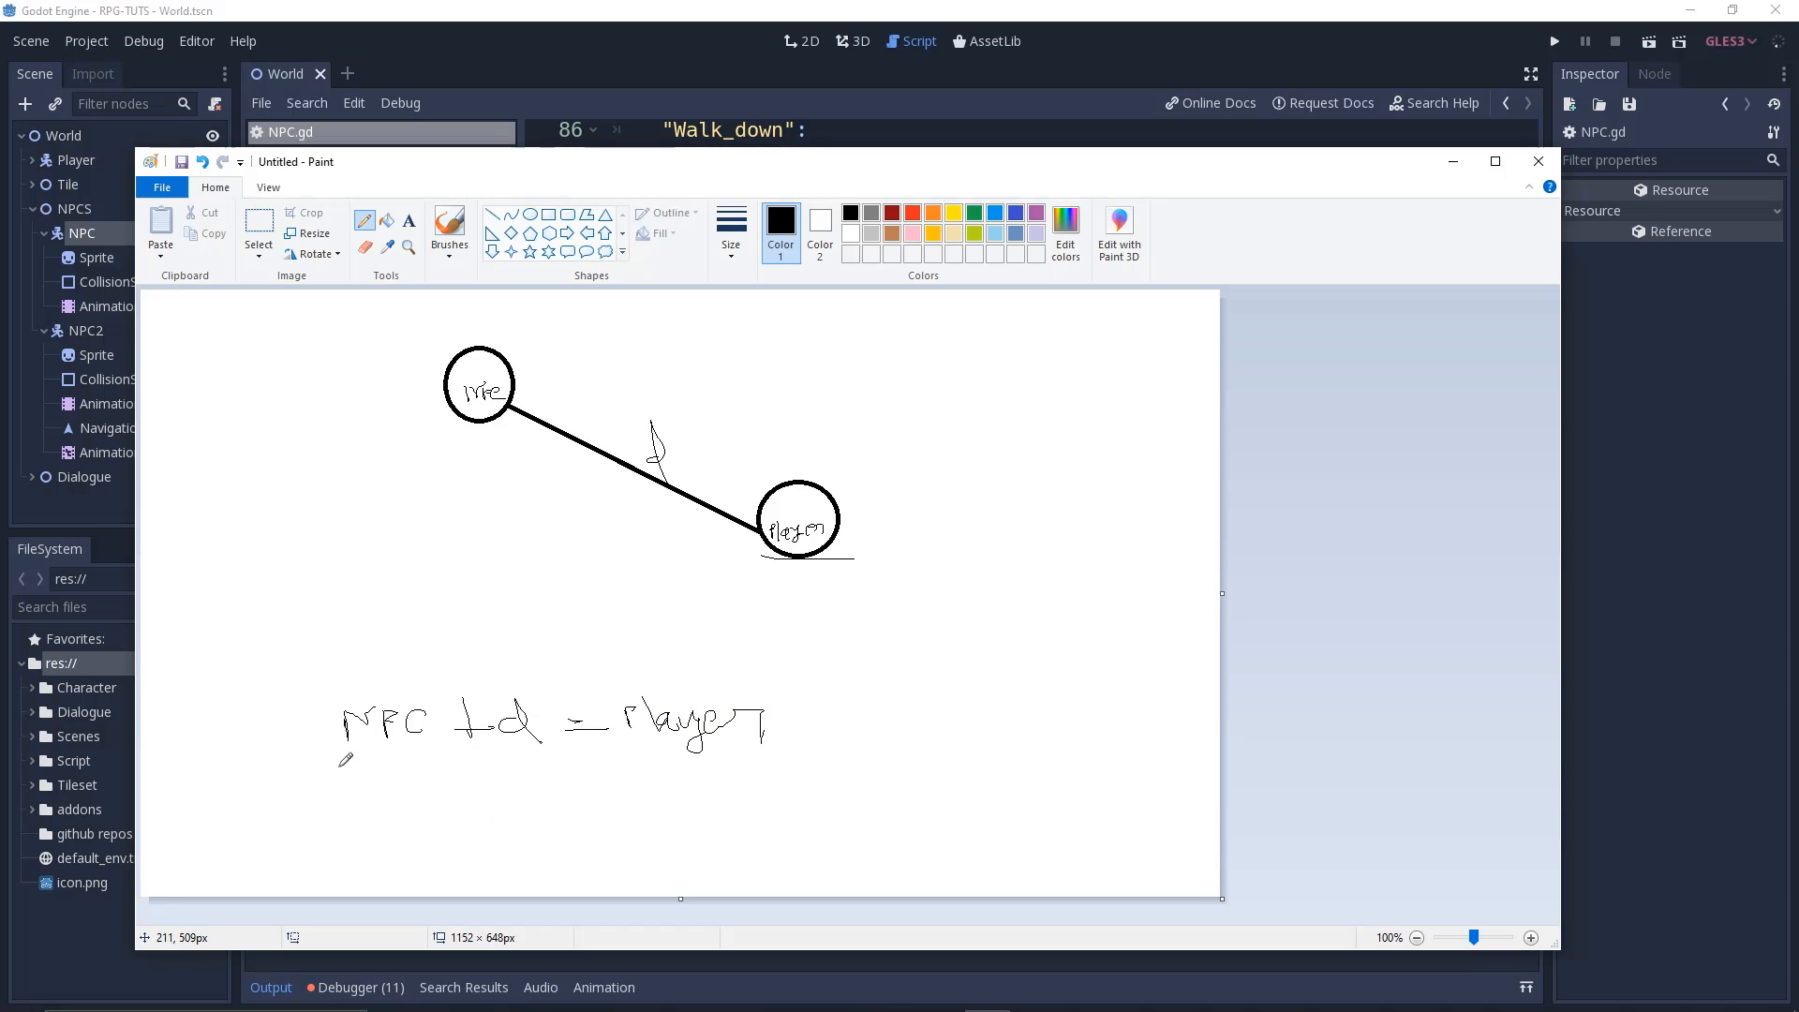
{"action": "mouse_move", "coordinate": [482, 752]}
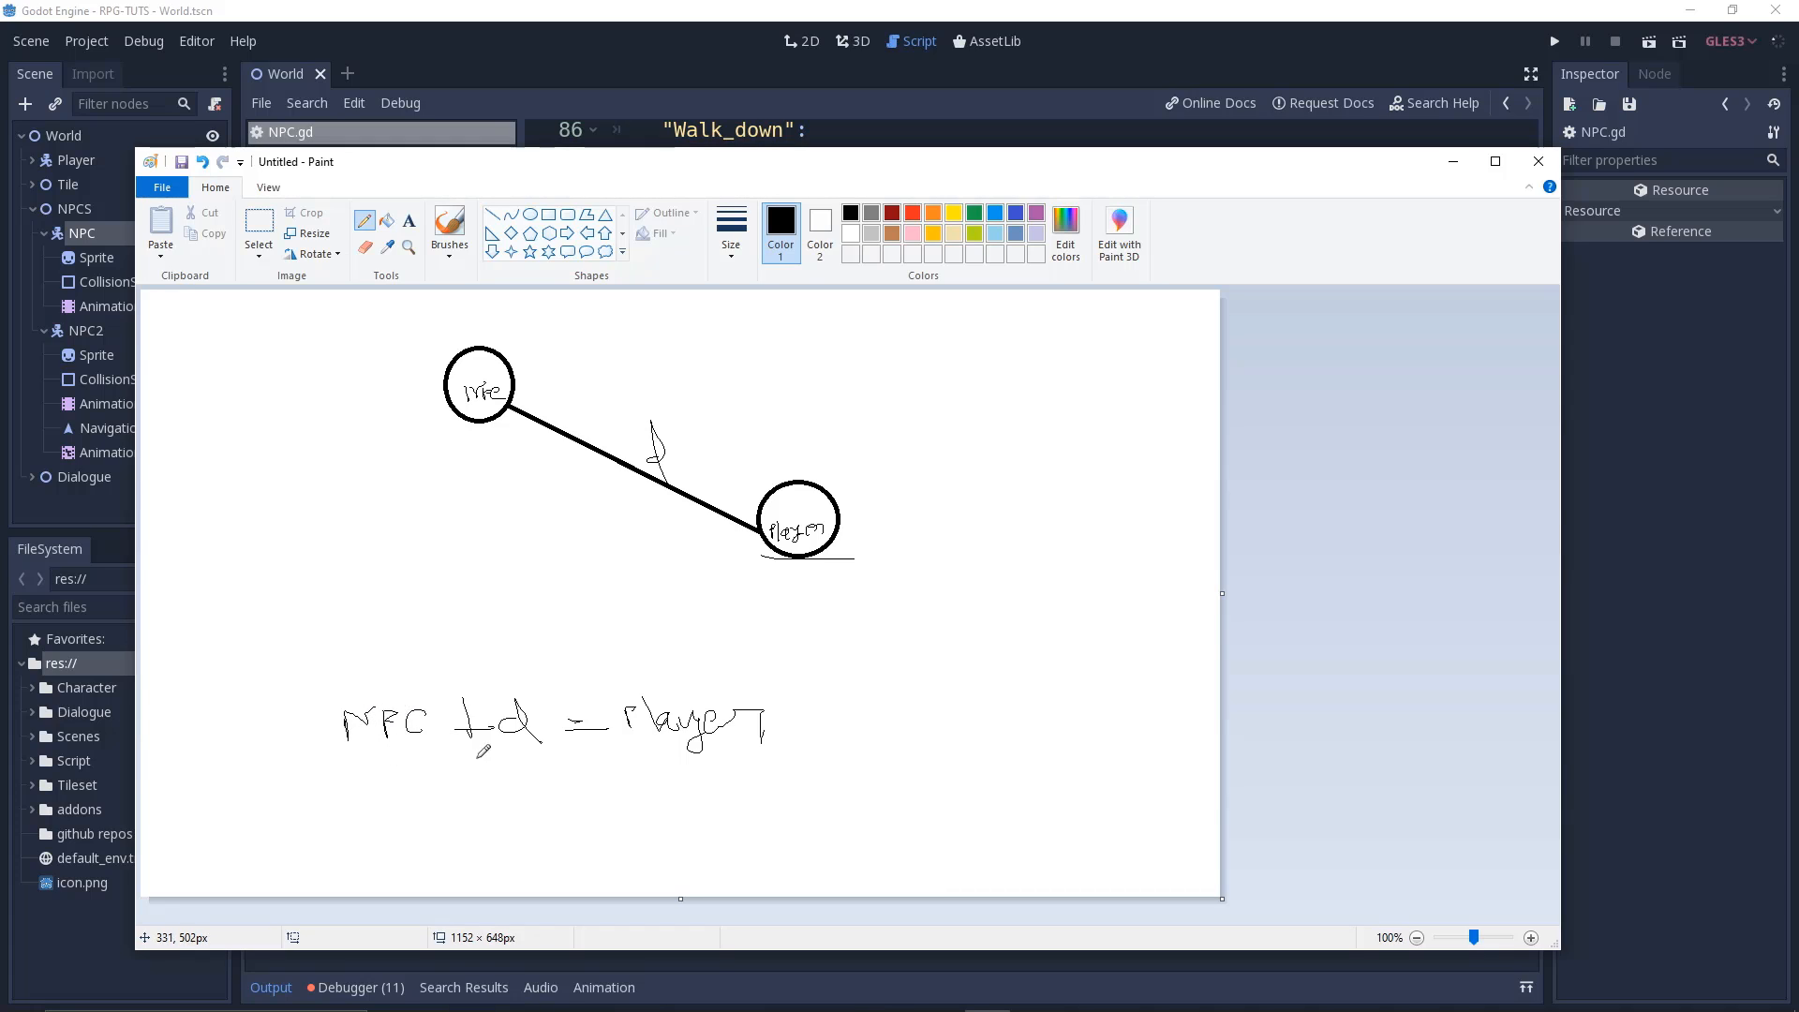
{"action": "mouse_move", "coordinate": [474, 454]}
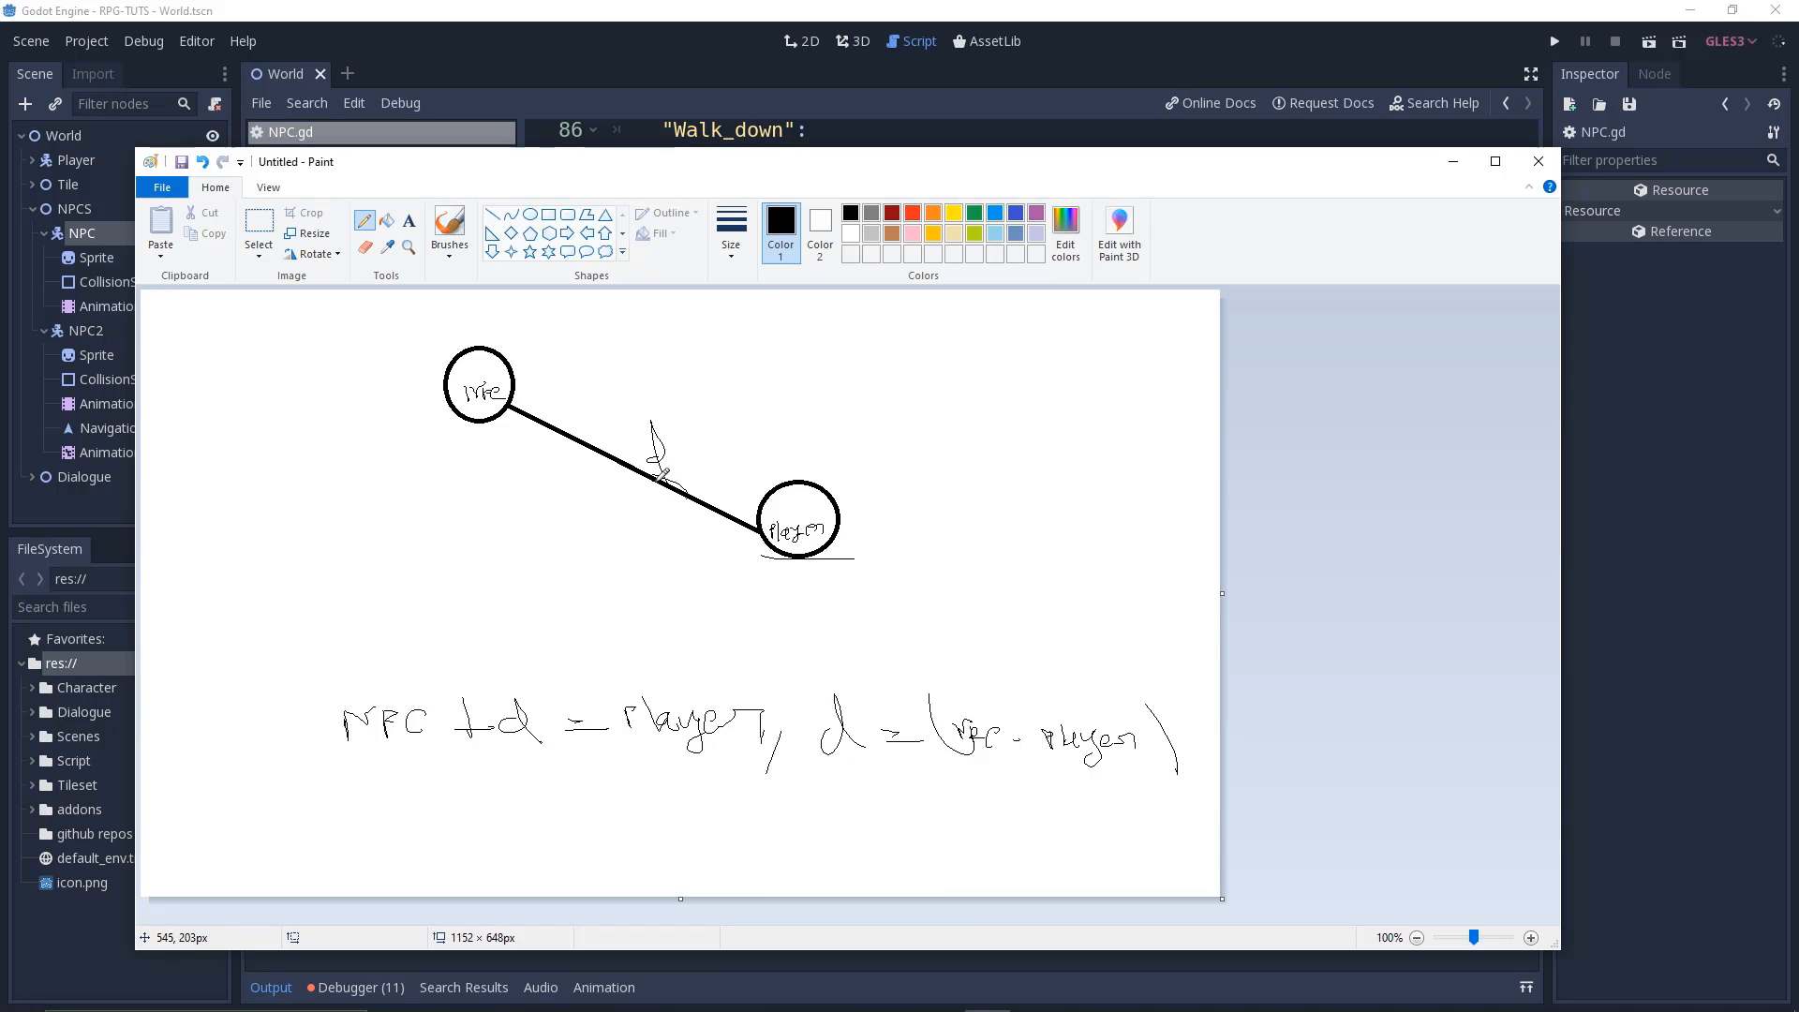
{"action": "mouse_move", "coordinate": [843, 433]}
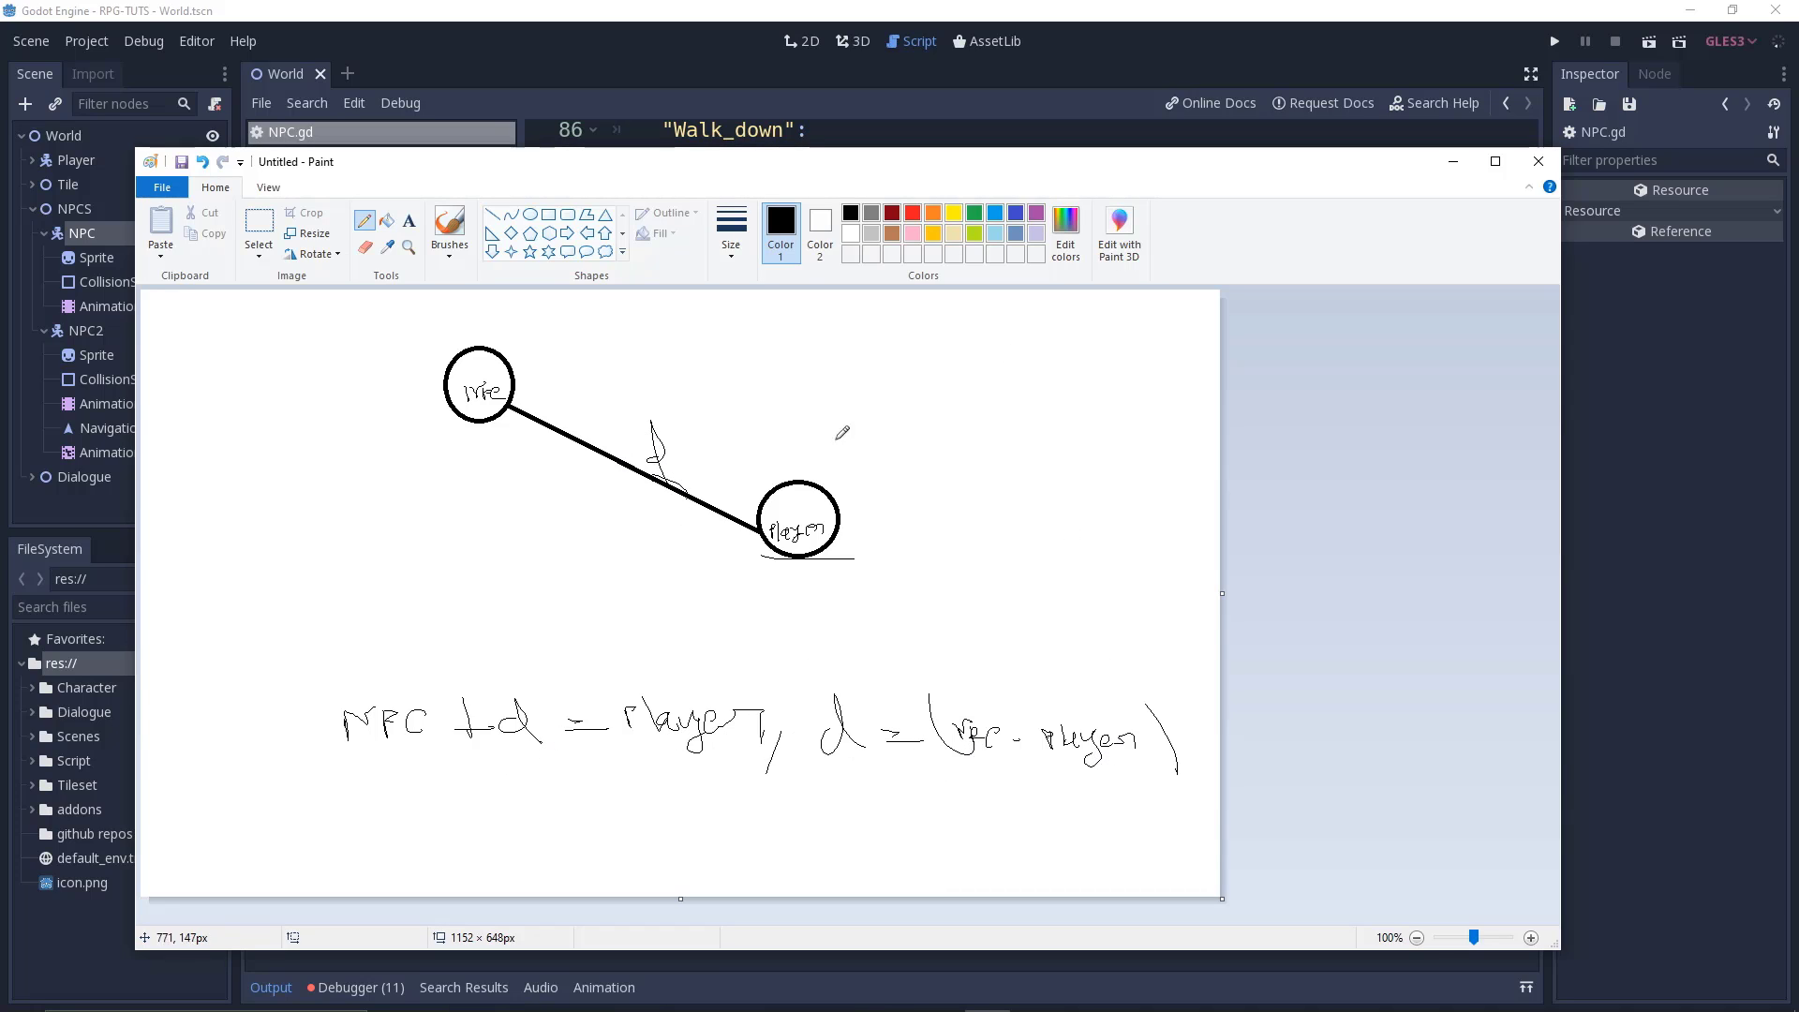
{"action": "mouse_move", "coordinate": [1312, 275]}
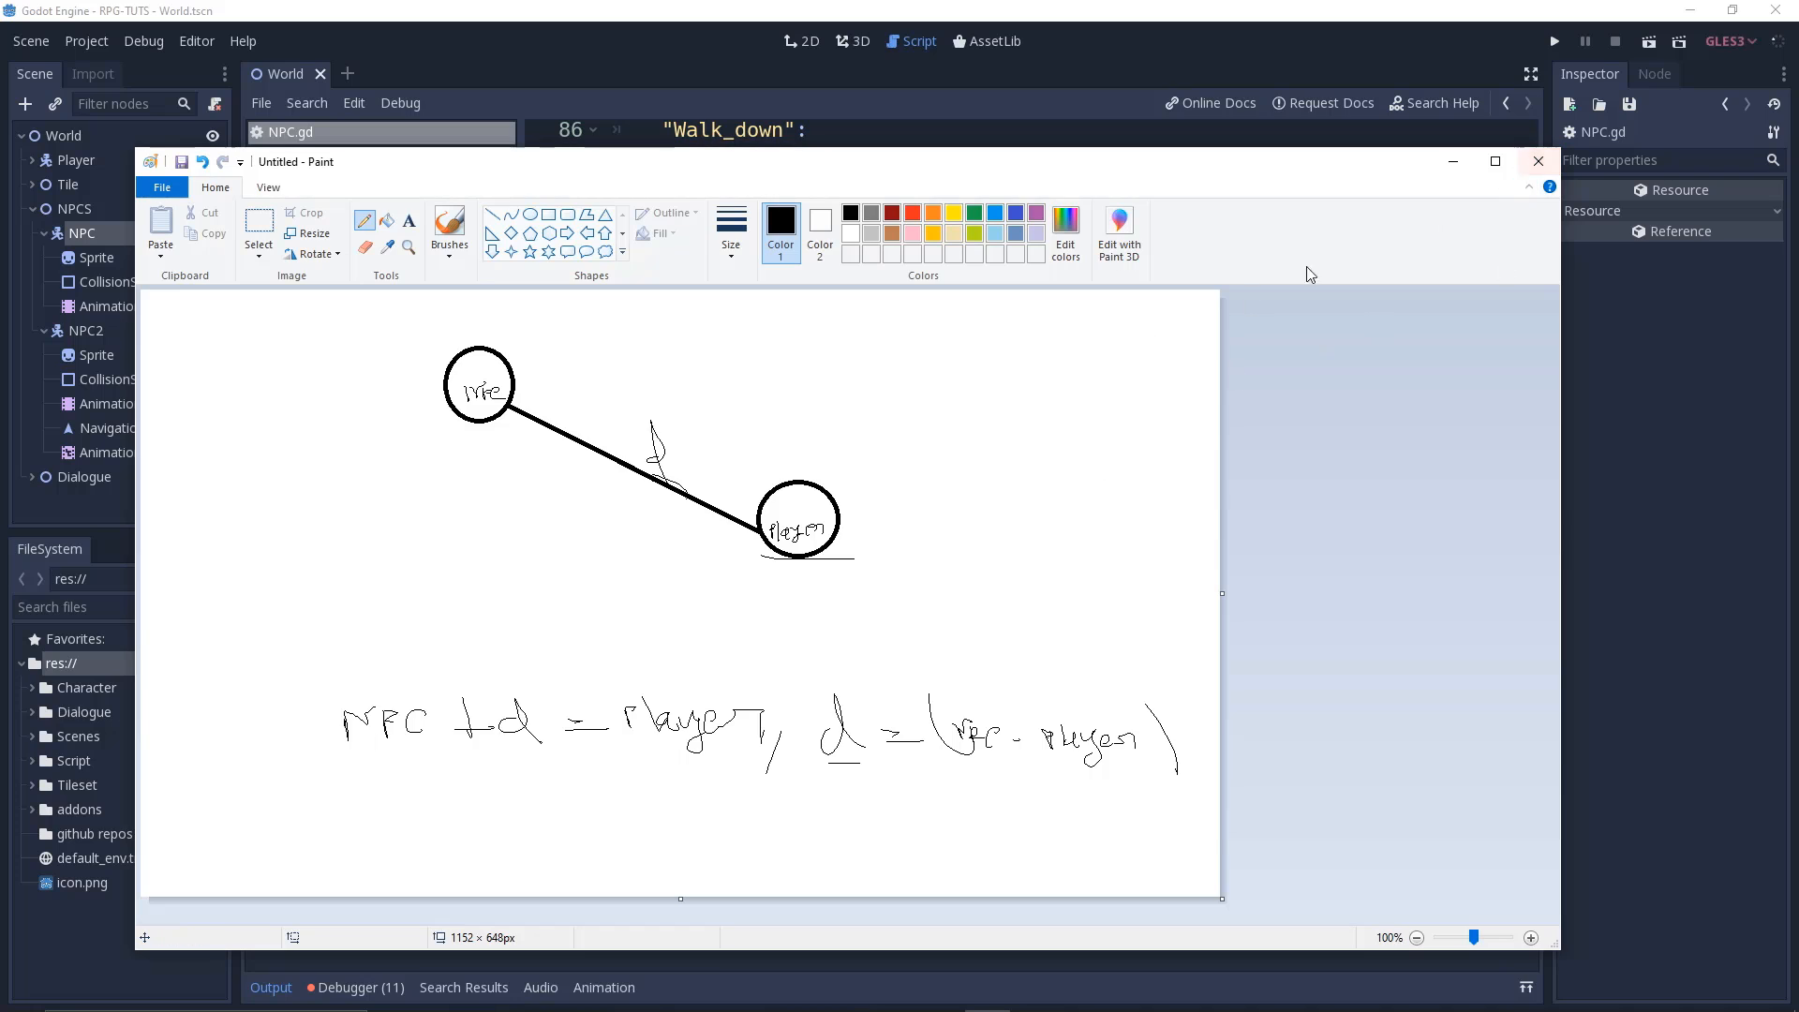
{"action": "left_click", "coordinate": [1538, 161]}
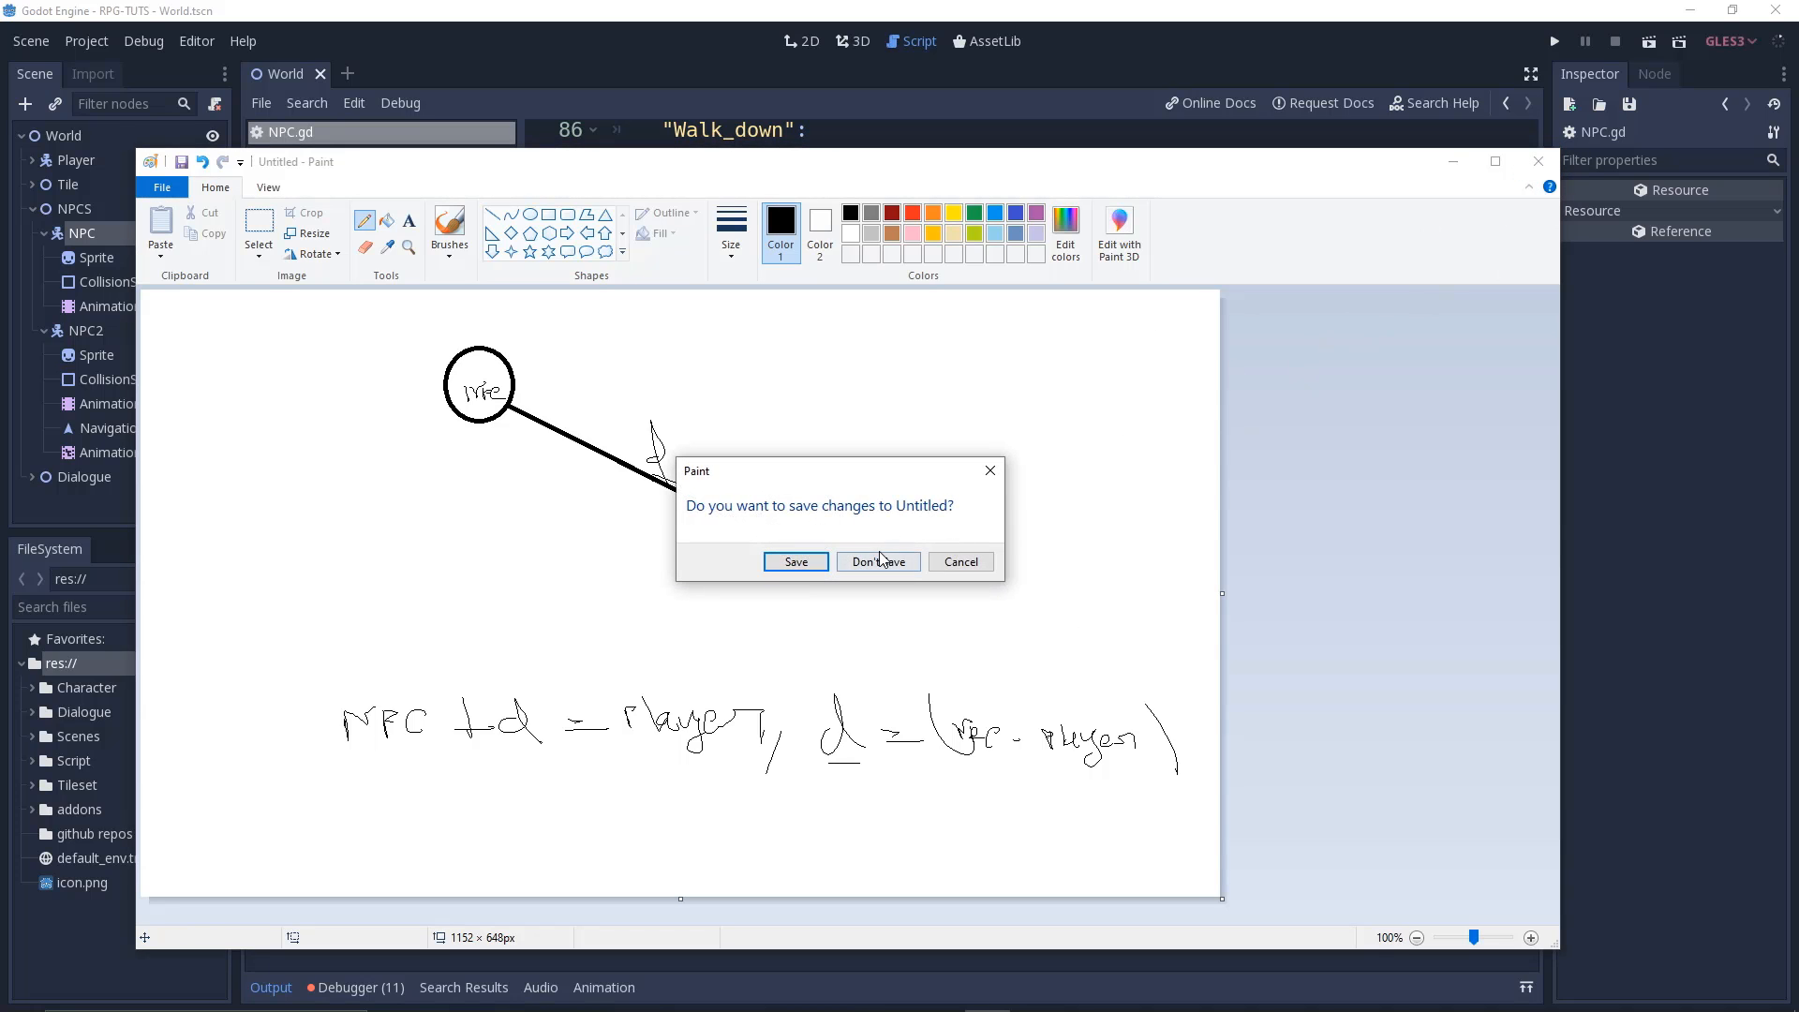
Discard the Paint sketch and point out global_position on line 98 of NPC.gd
{"action": "left_click", "coordinate": [878, 563]}
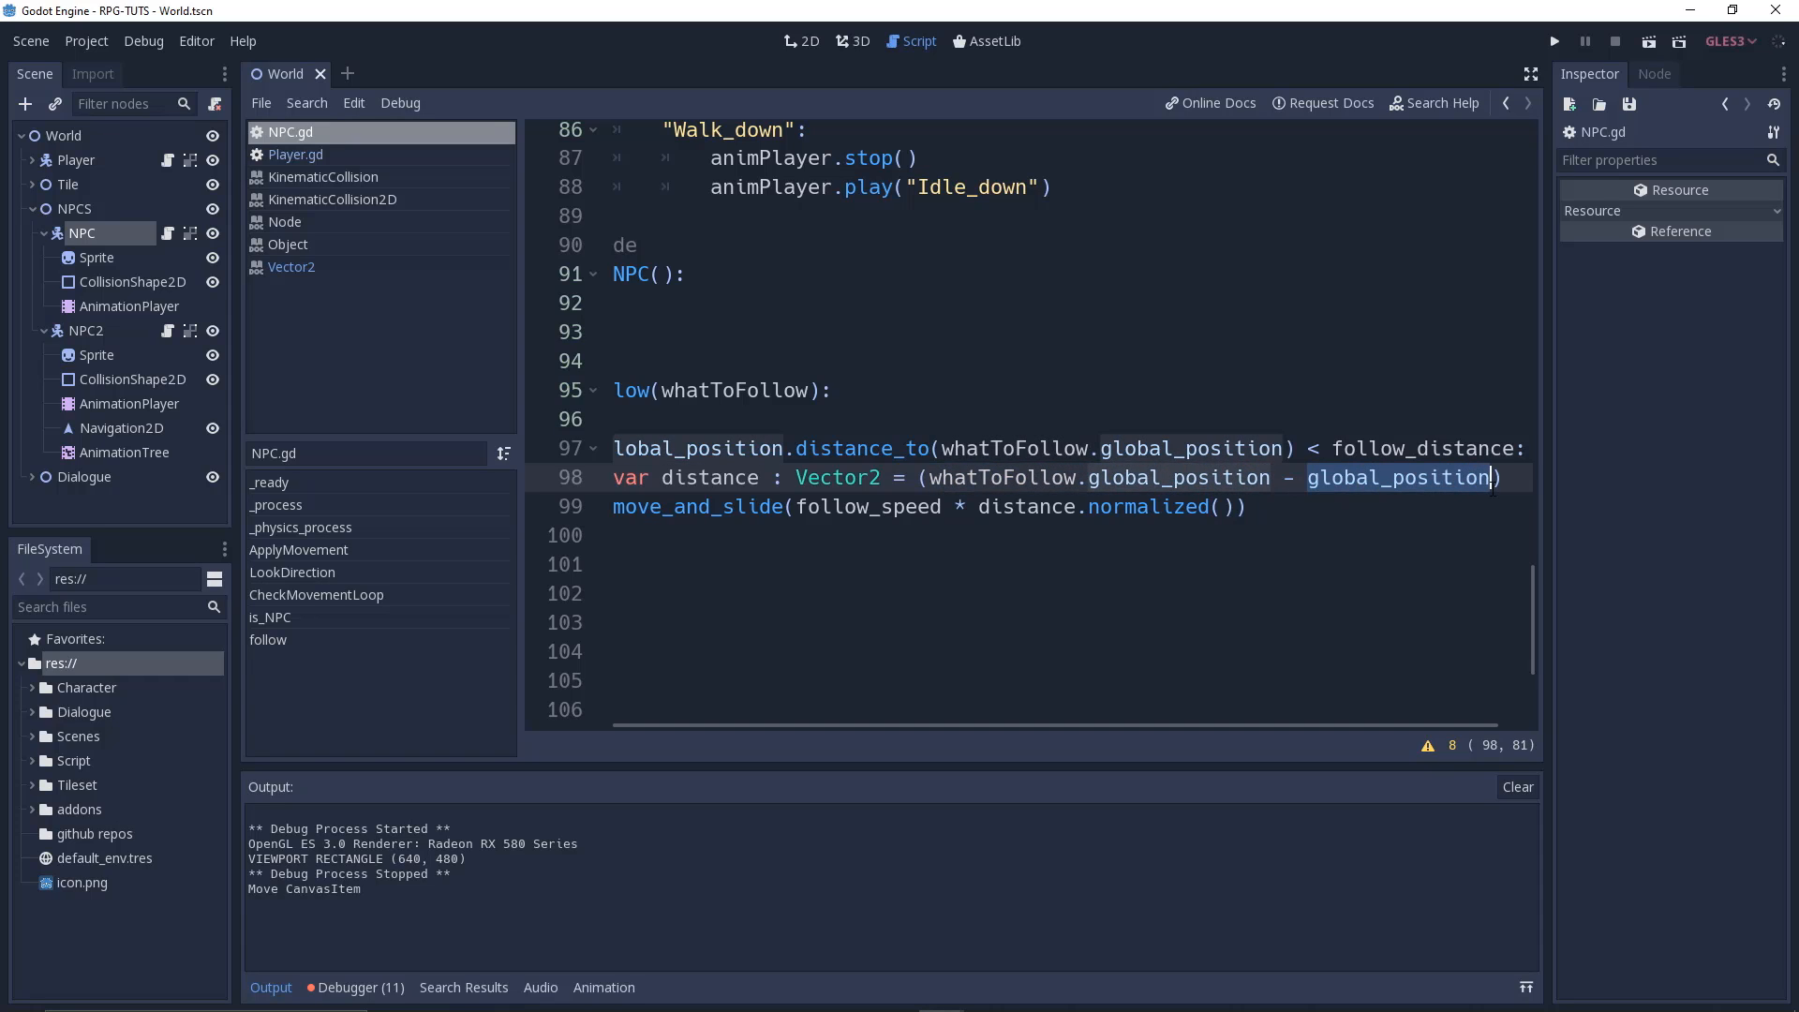
{"action": "left_click", "coordinate": [716, 477]}
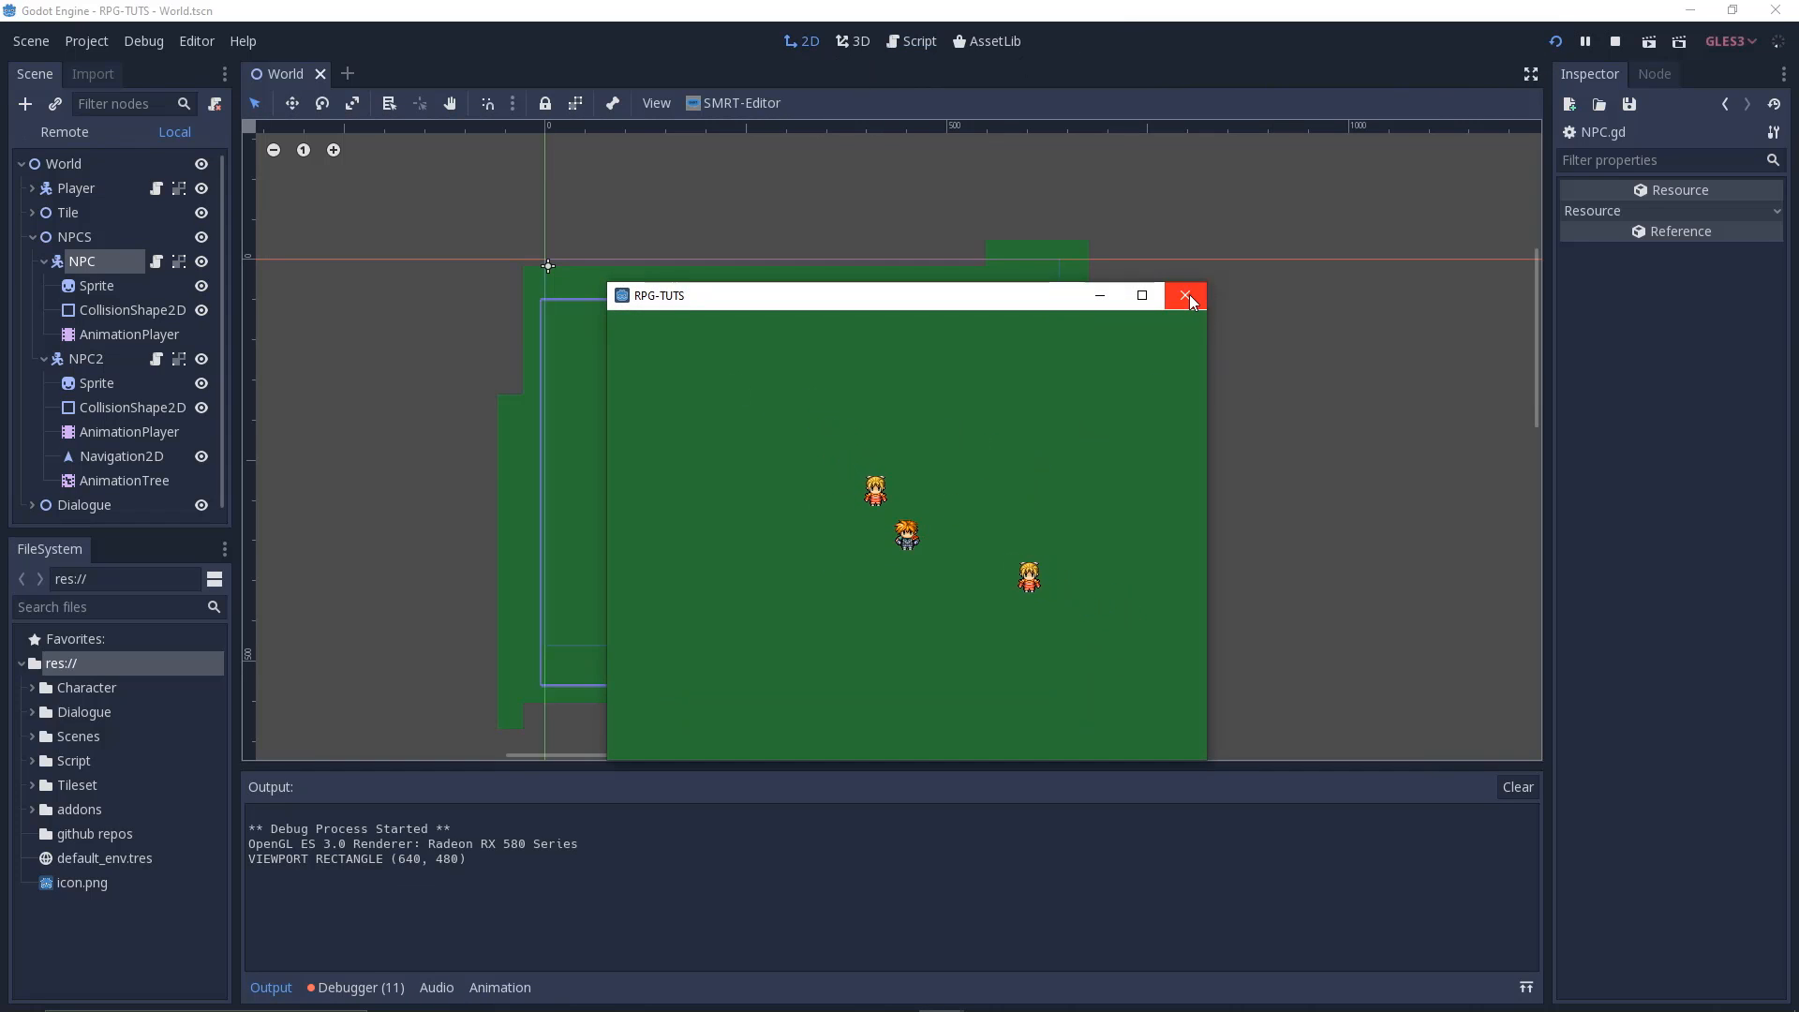
Close the RPG-TUTS game window after watching the NPCs follow the player
{"action": "left_click", "coordinate": [1186, 296]}
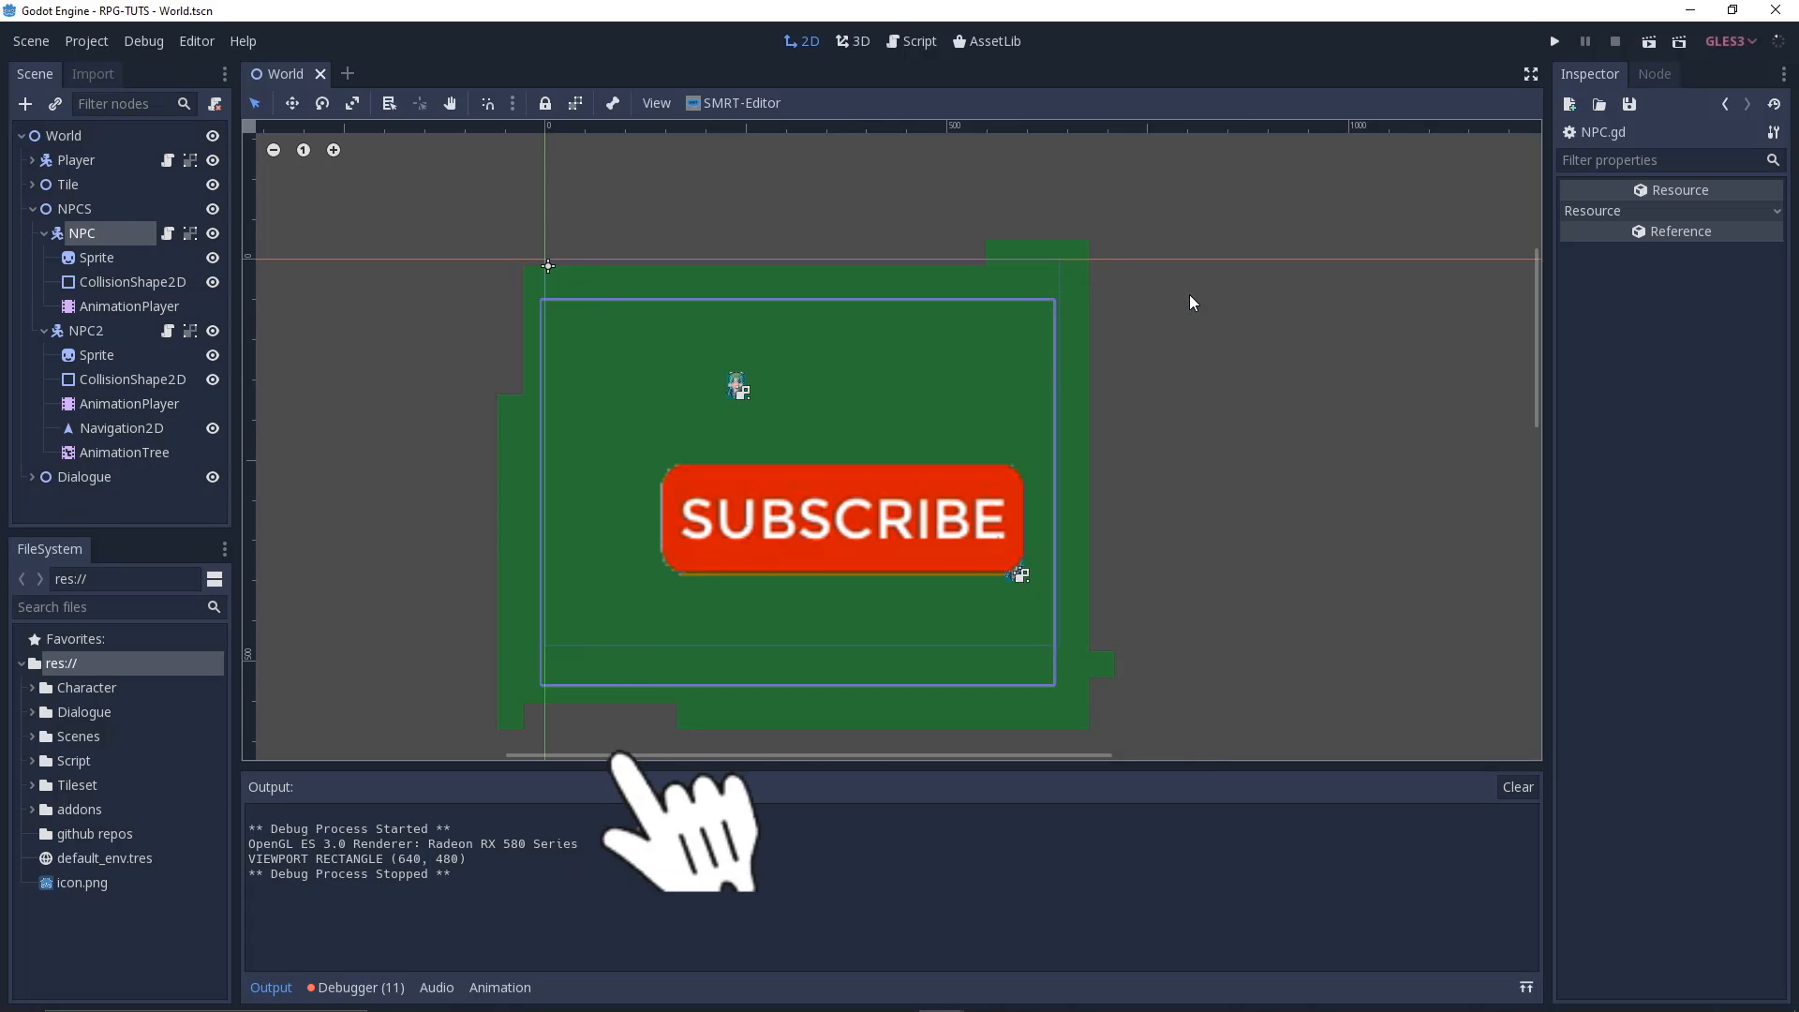